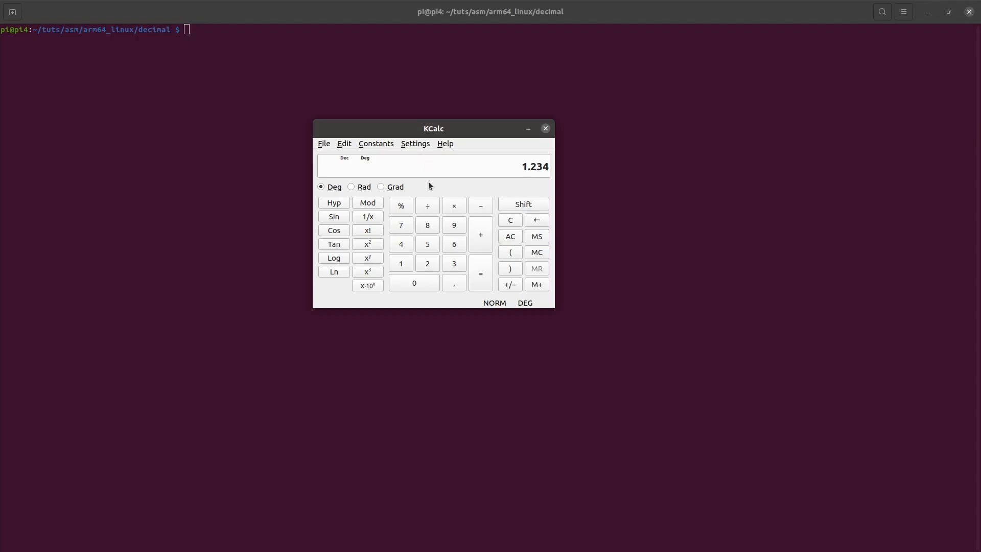
mouse_move(446, 182)
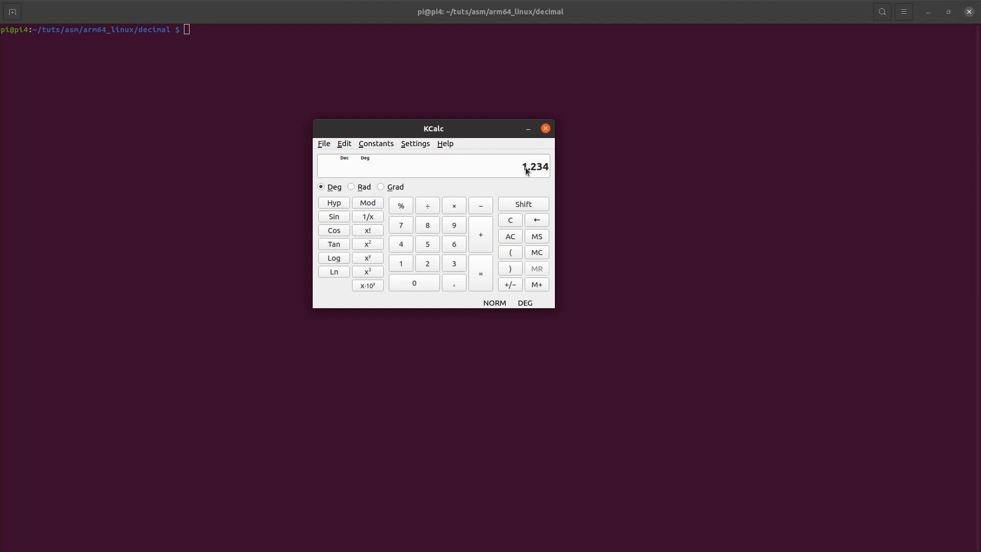
mouse_move(533, 173)
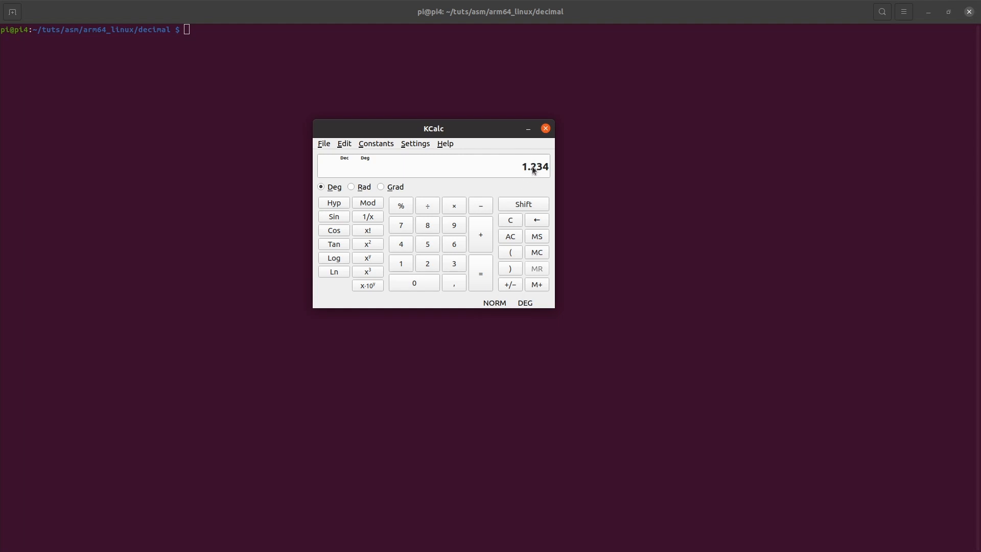
mouse_move(540, 174)
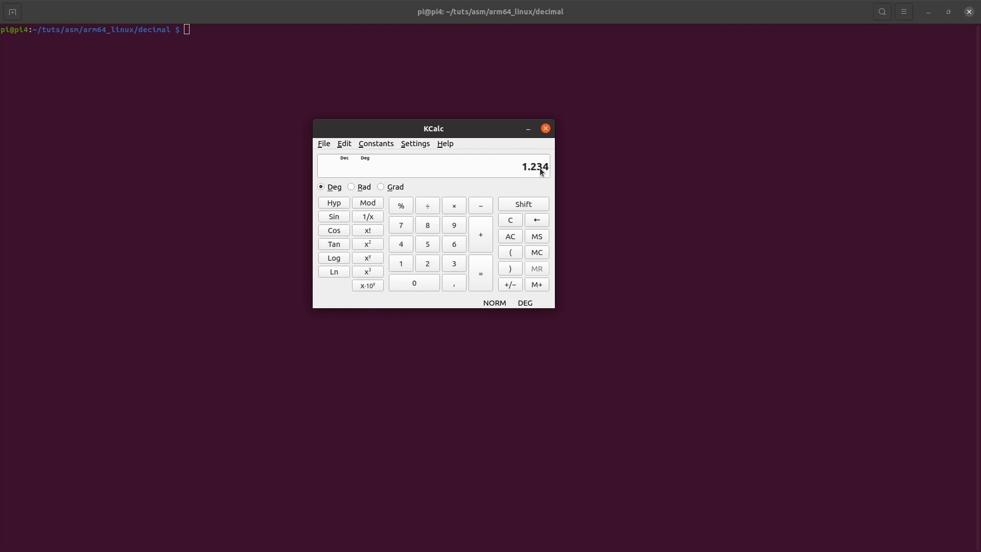
mouse_move(545, 180)
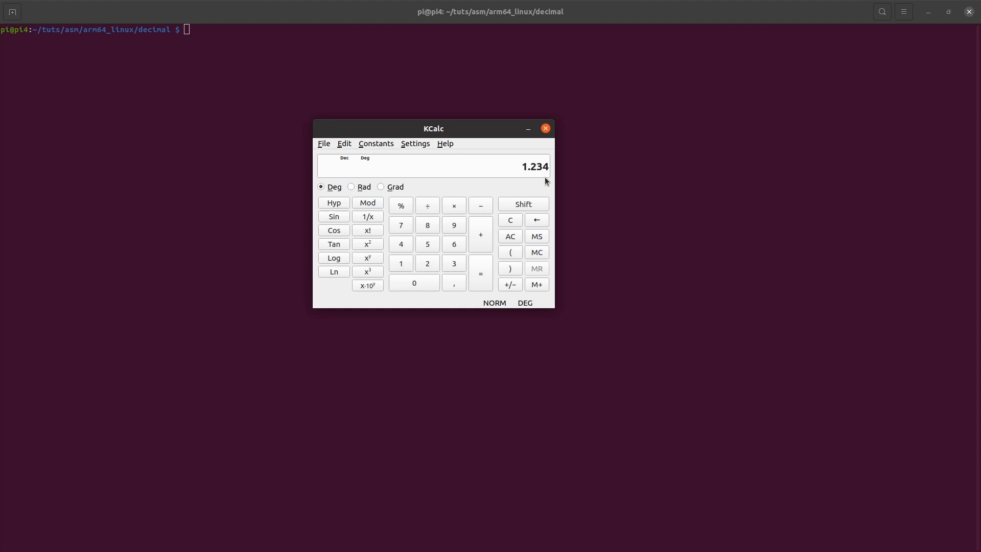
mouse_move(540, 183)
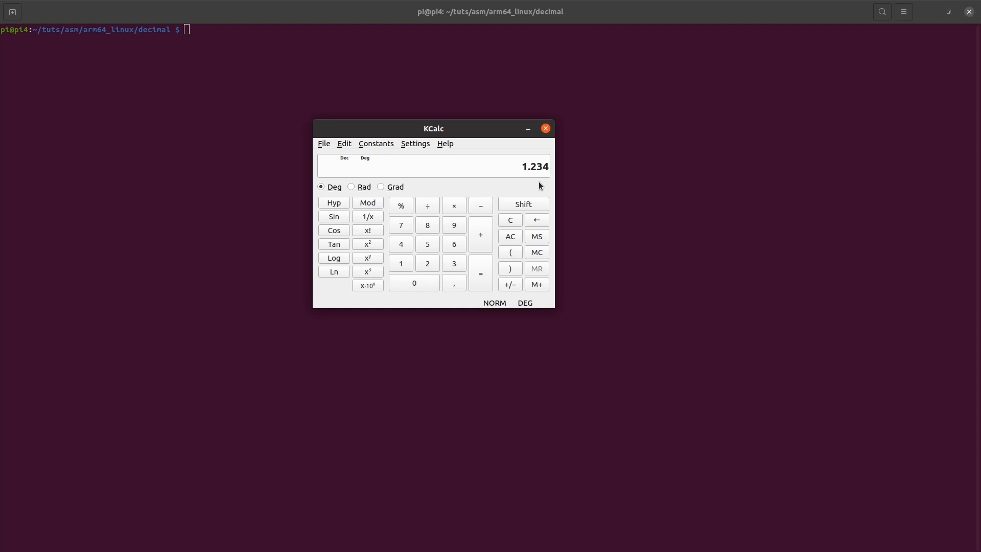
mouse_move(512, 169)
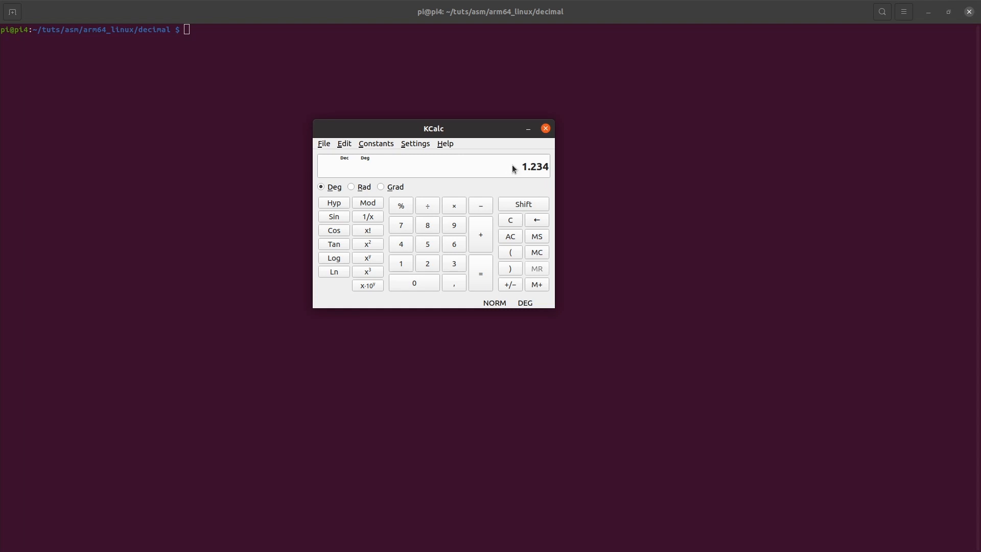
mouse_move(520, 170)
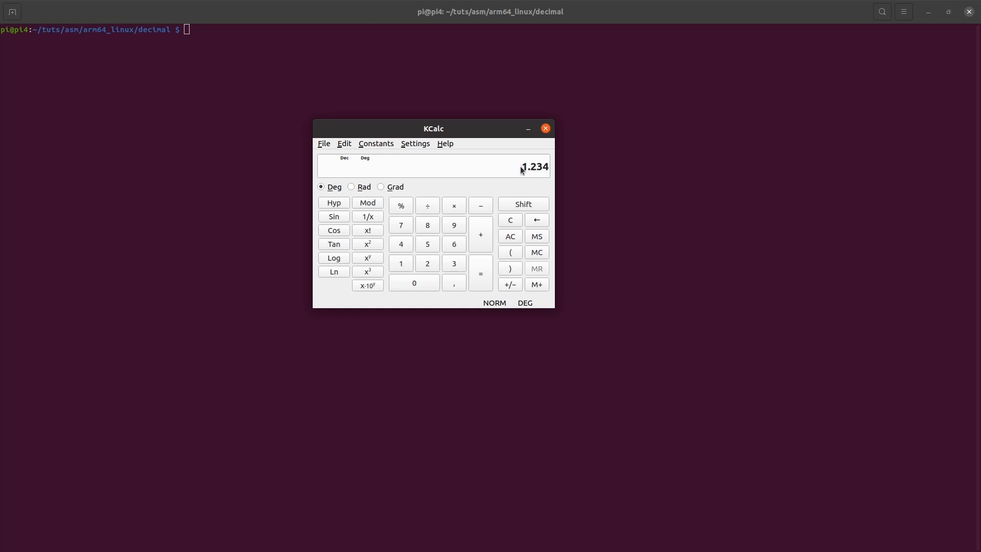
mouse_move(546, 176)
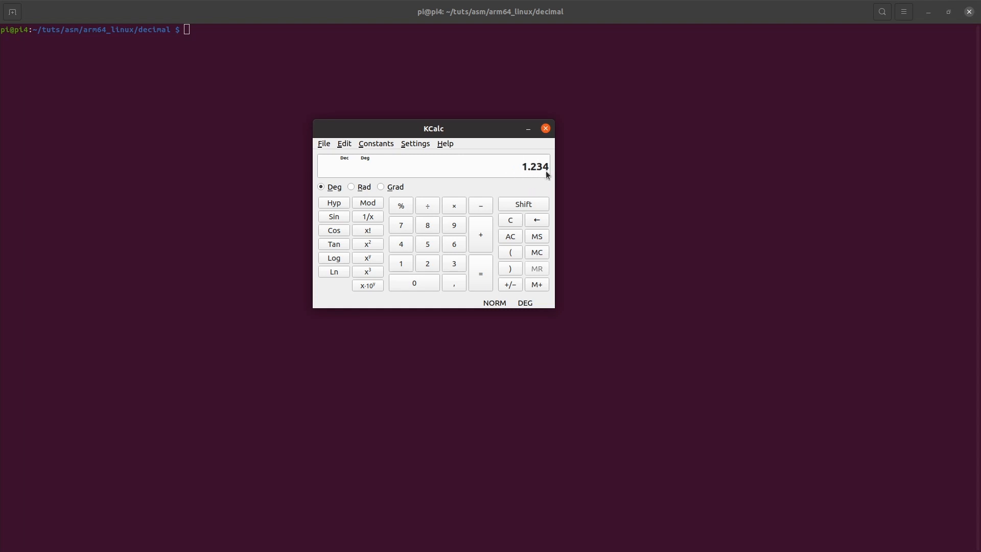
mouse_move(546, 187)
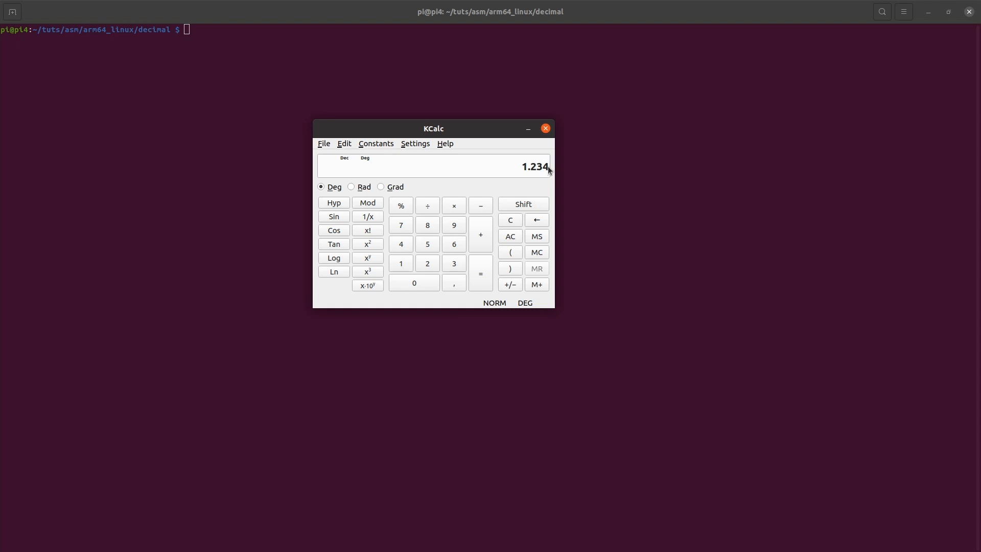
mouse_move(545, 155)
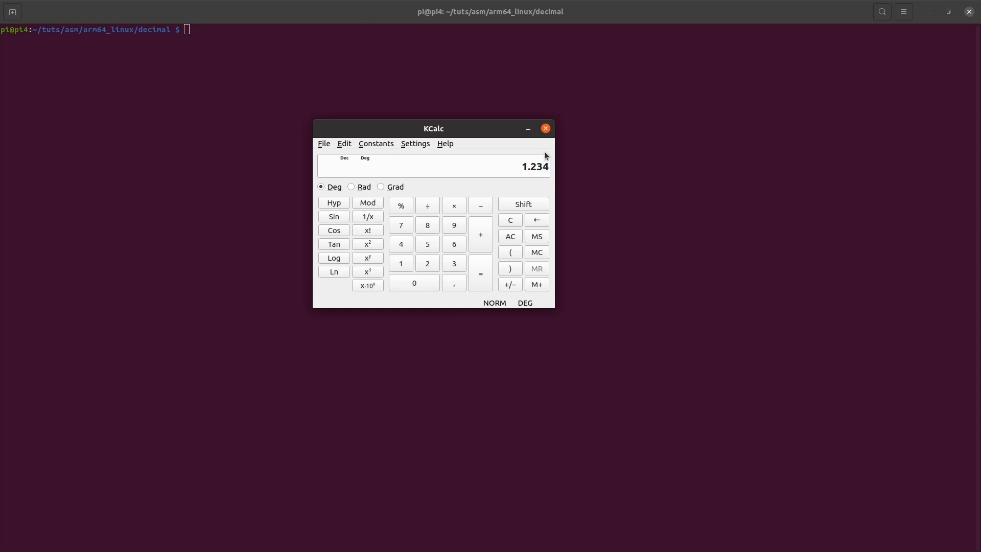
mouse_move(535, 166)
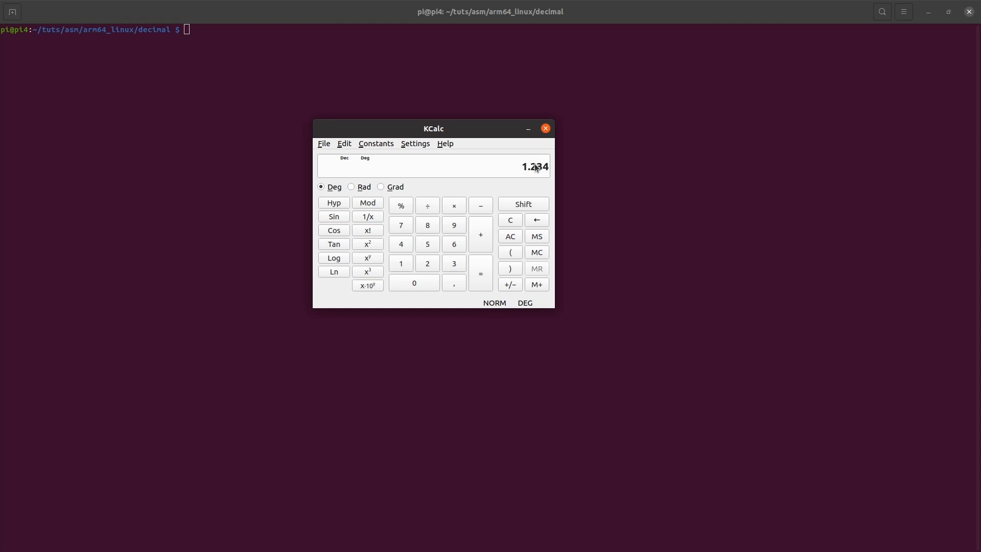
mouse_move(541, 174)
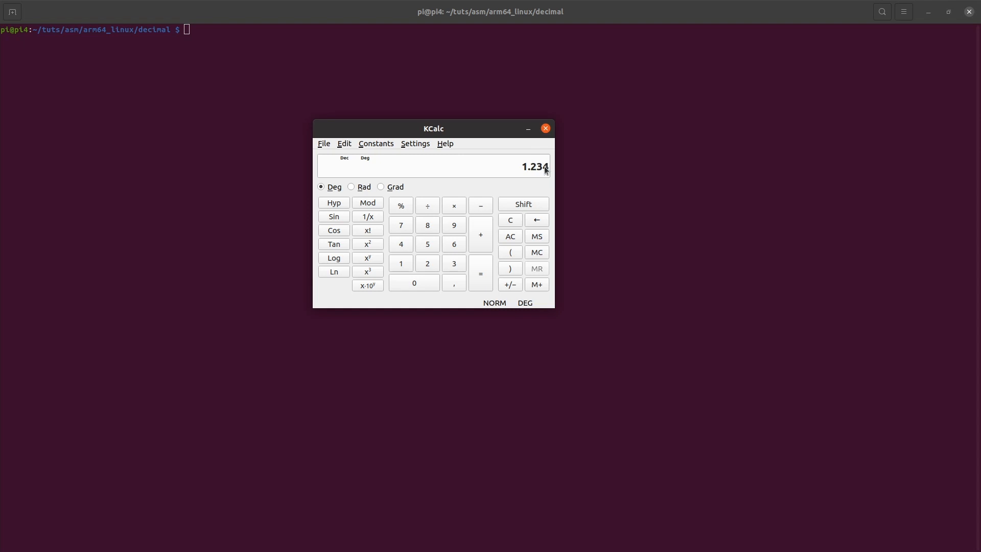
mouse_move(533, 173)
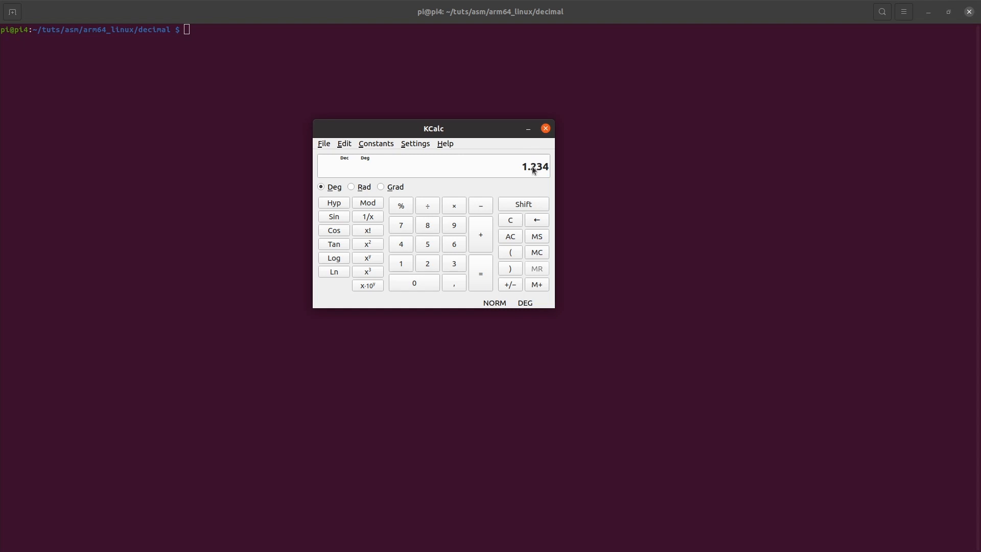
mouse_move(532, 154)
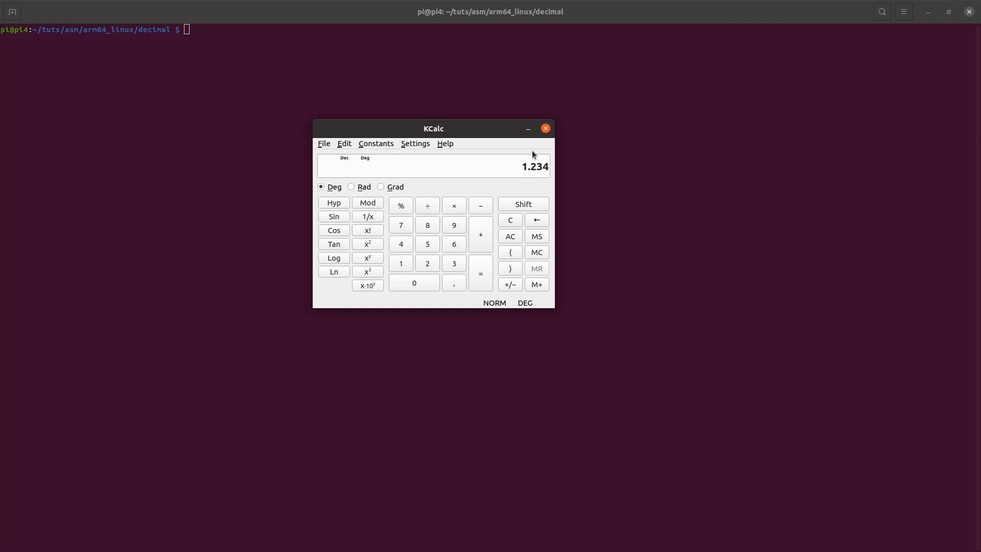
mouse_move(548, 167)
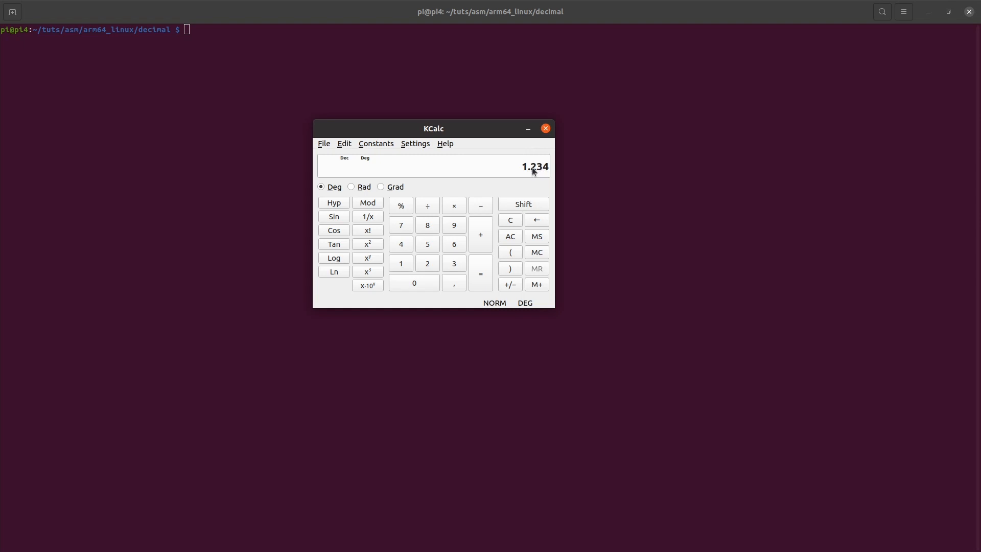
mouse_move(524, 173)
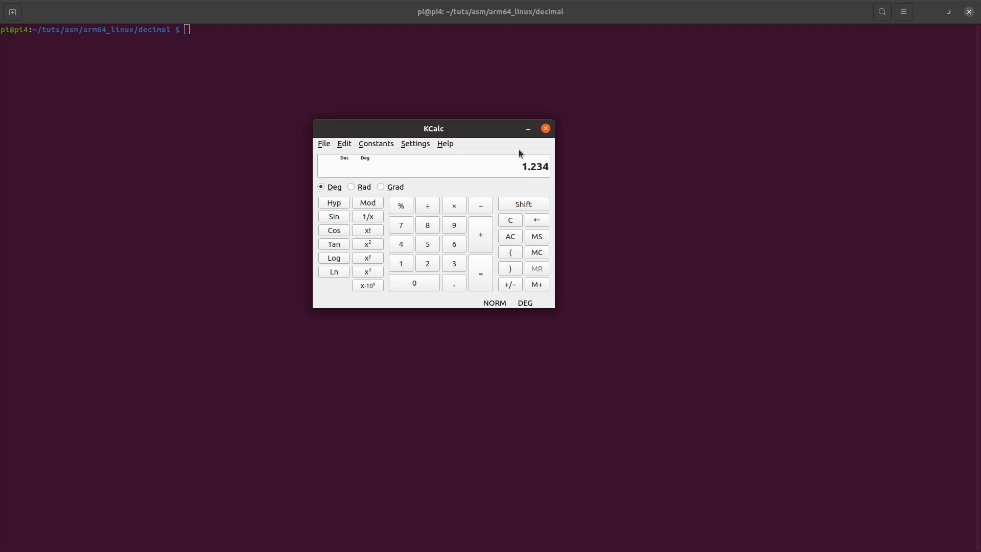
mouse_move(520, 161)
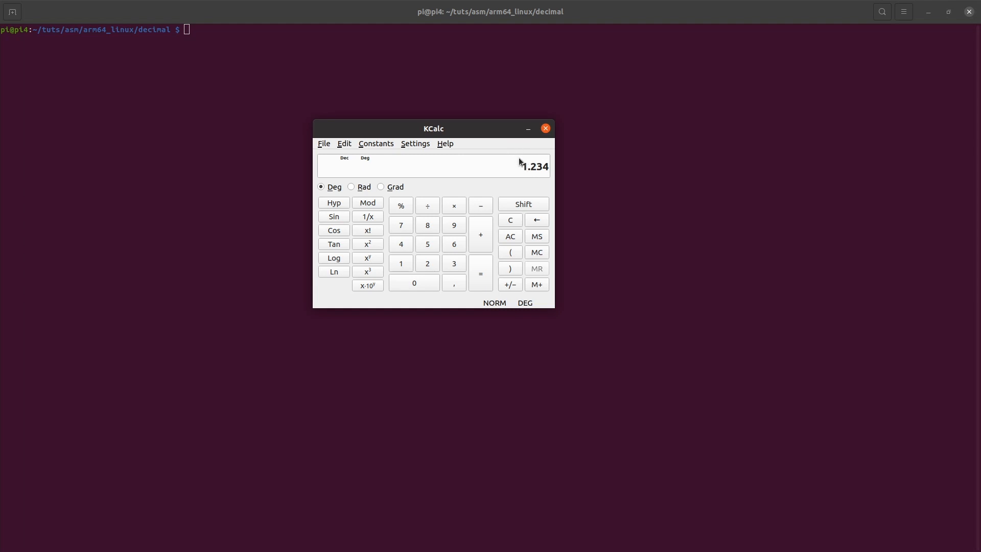
mouse_move(509, 175)
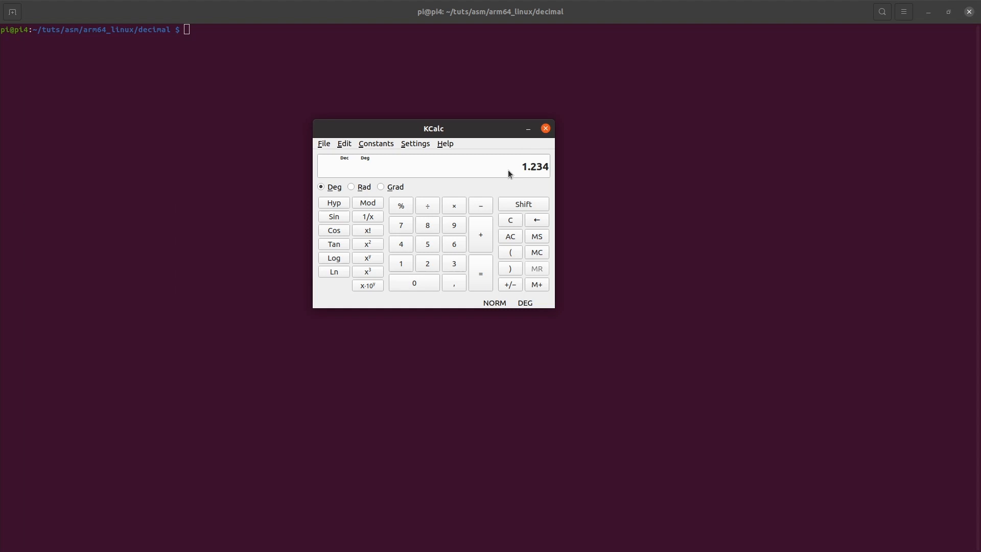
mouse_move(483, 150)
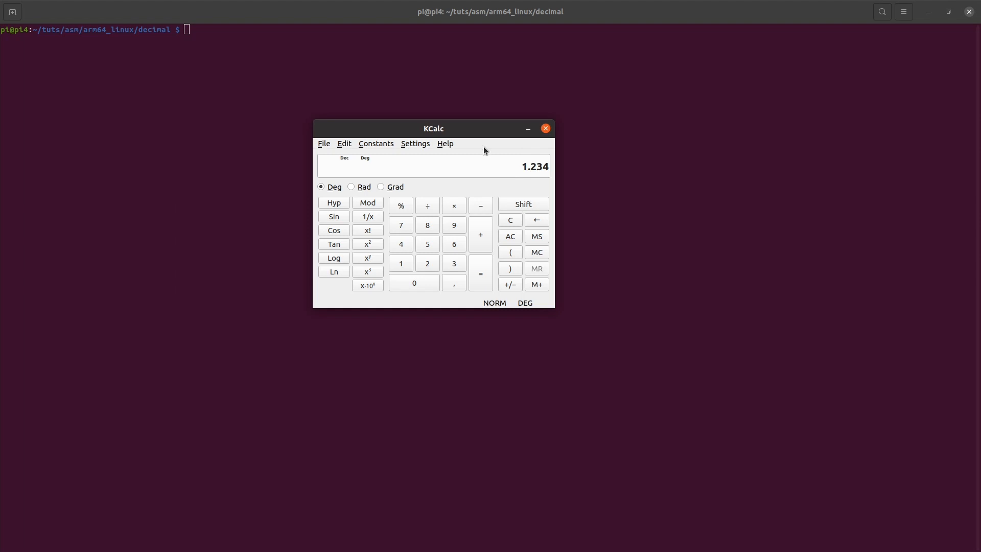
Close KCalc and open the earlier assembly file in vi to review its print and exit code.
left_click(543, 128)
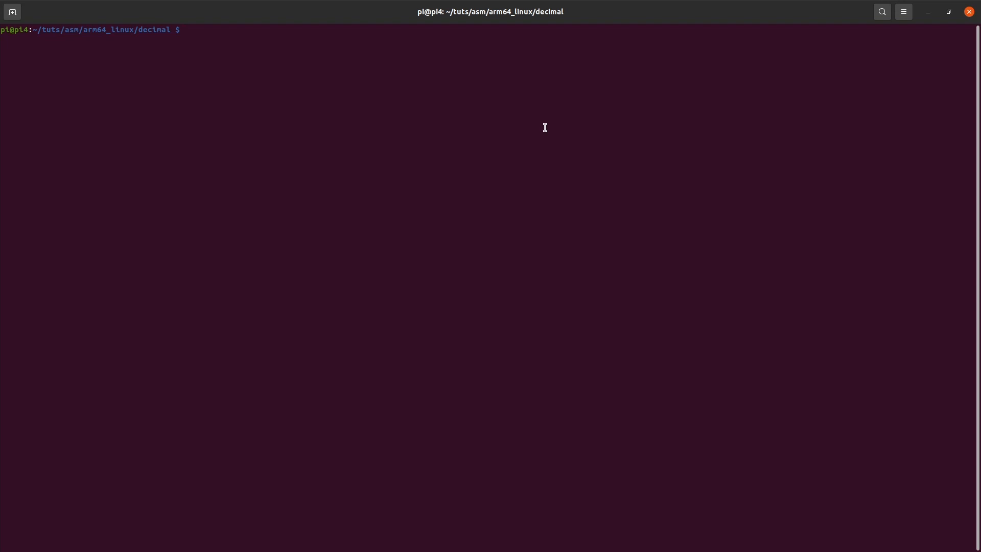
type("vi co")
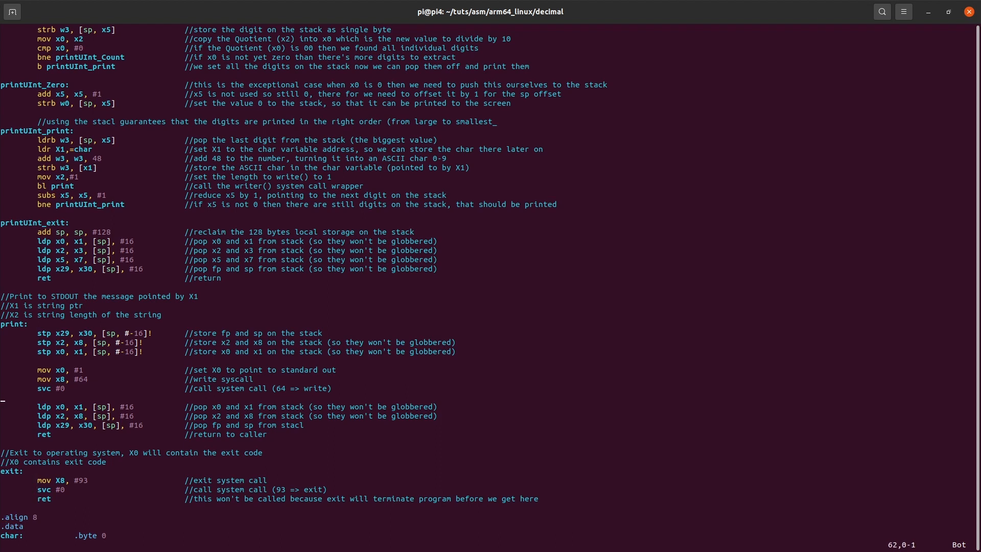
key("ctrl+Home")
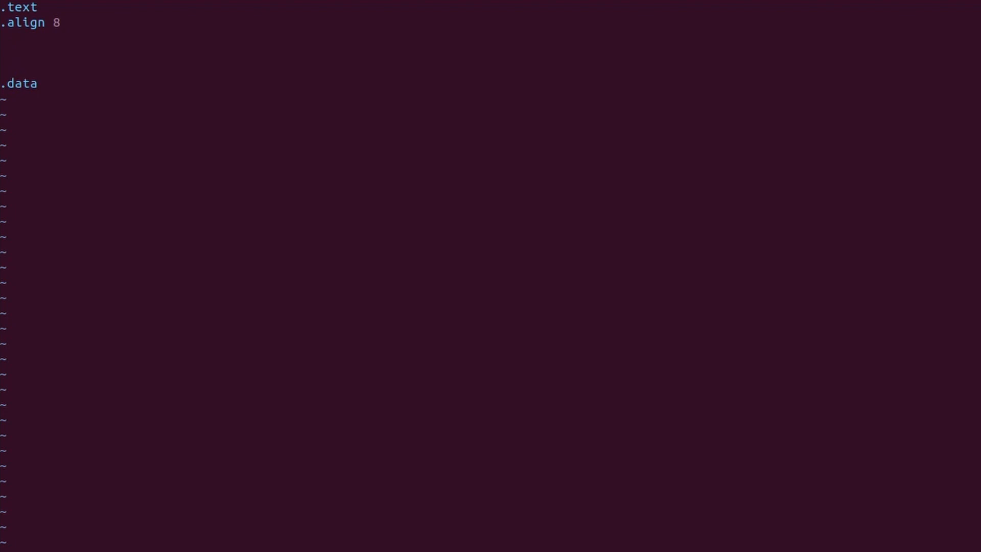
Add the inputSTDIN: routine with stp/ldp saving x29/x30 and x2/x8, then ret.
type("input")
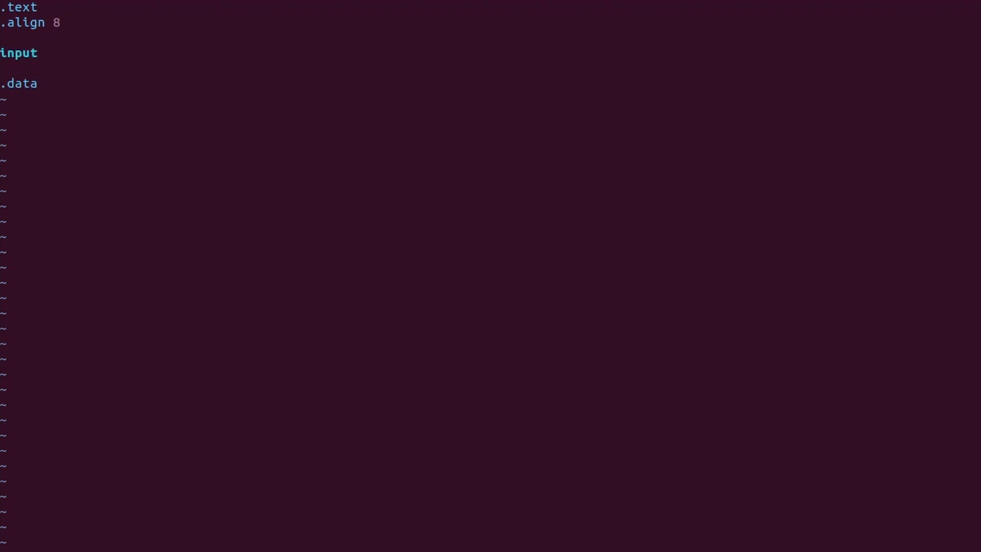
type("STDIN")
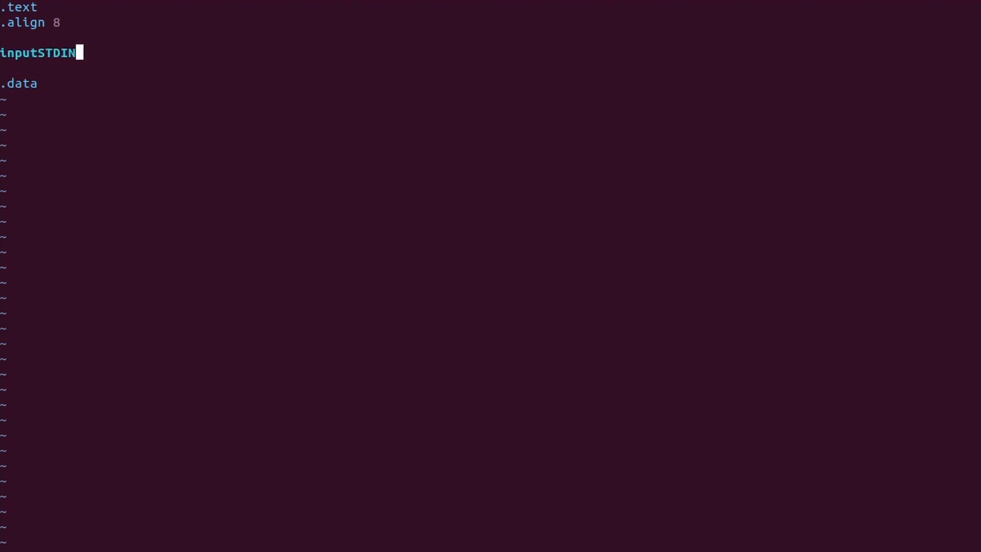
type(":")
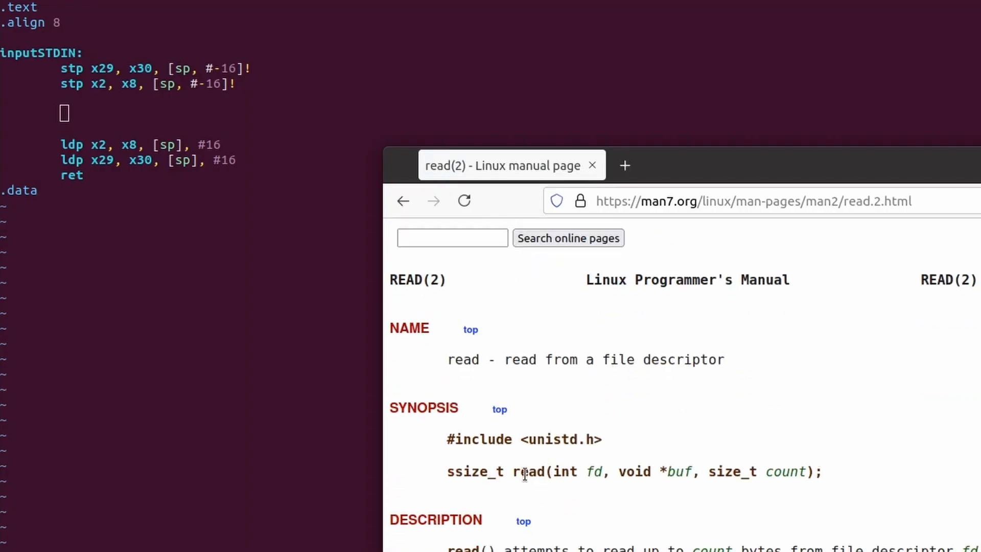
Study read(2)'s SYNOPSIS arguments and add 'mov x0, #0' as the file descriptor.
double_click(563, 472)
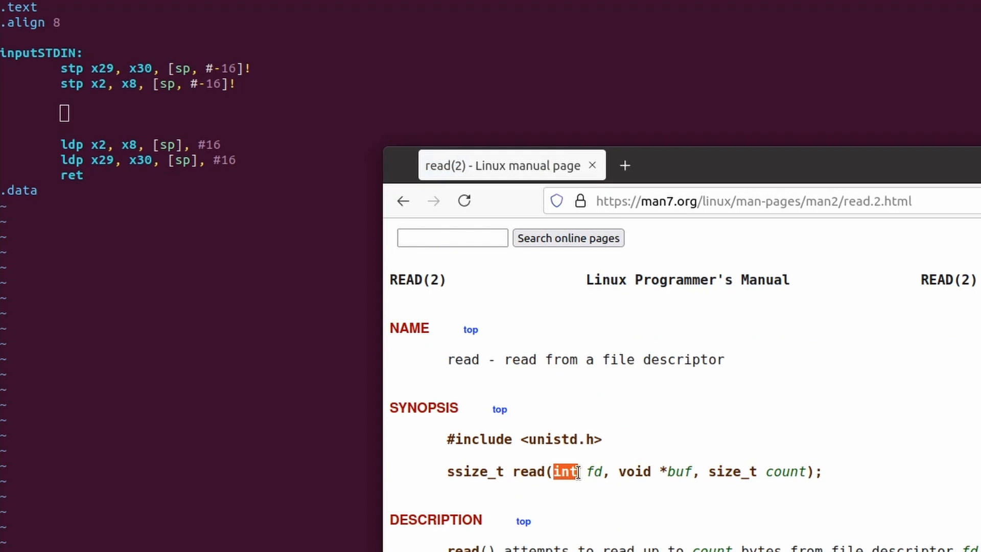
mouse_move(156, 240)
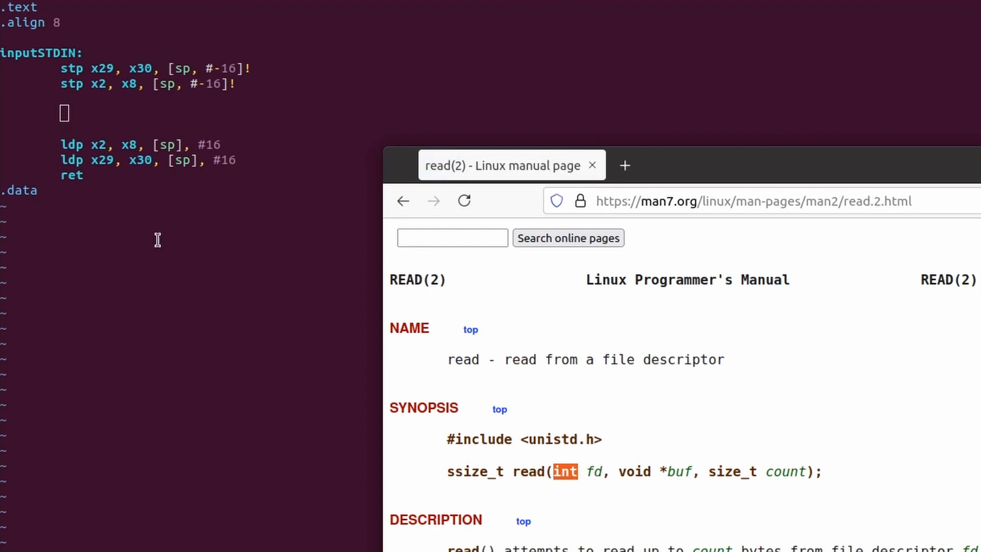
type("mov x")
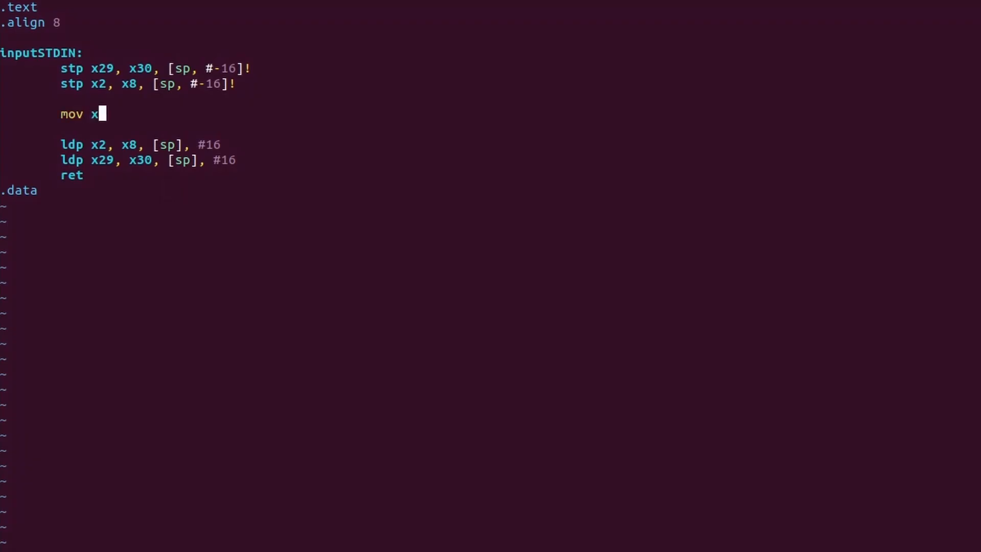
type("0, #0")
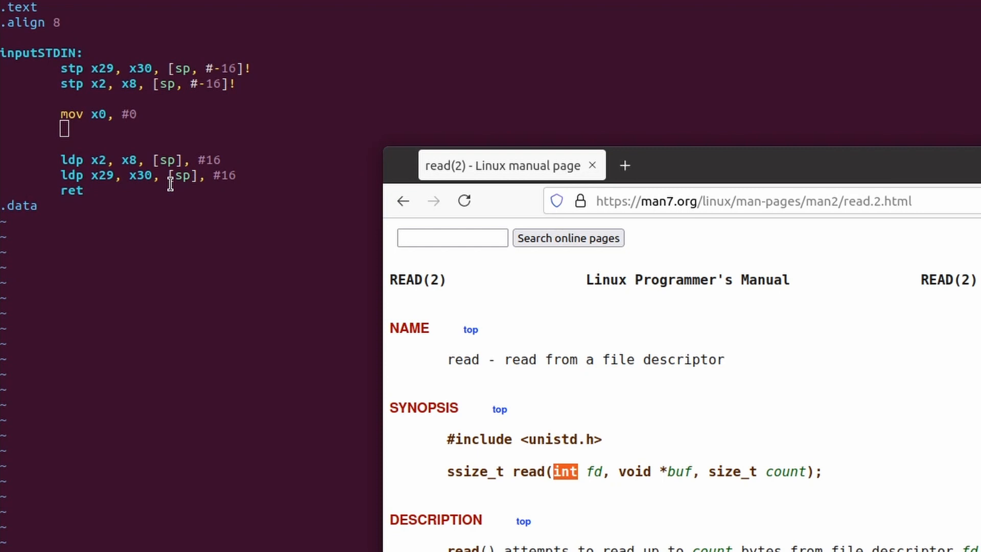
double_click(634, 471)
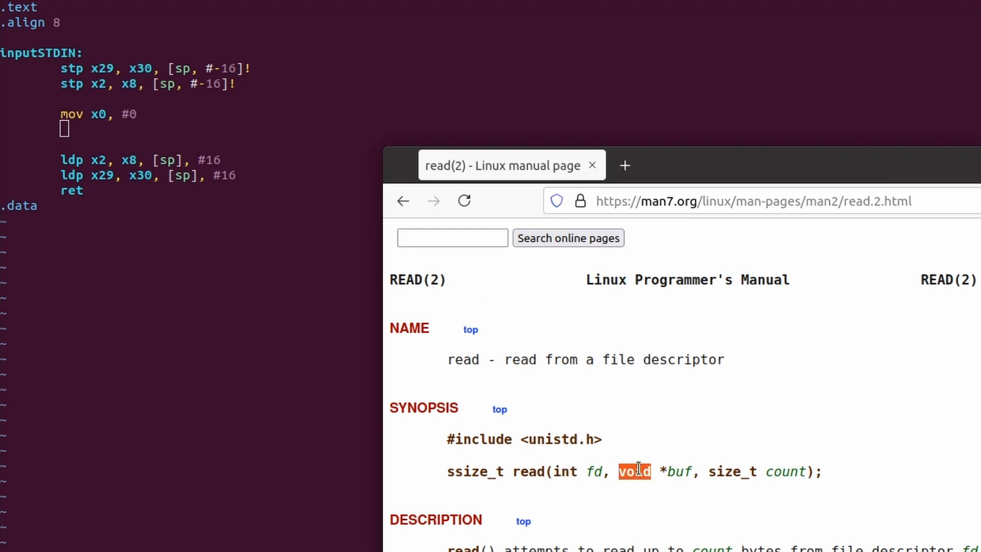
mouse_move(681, 471)
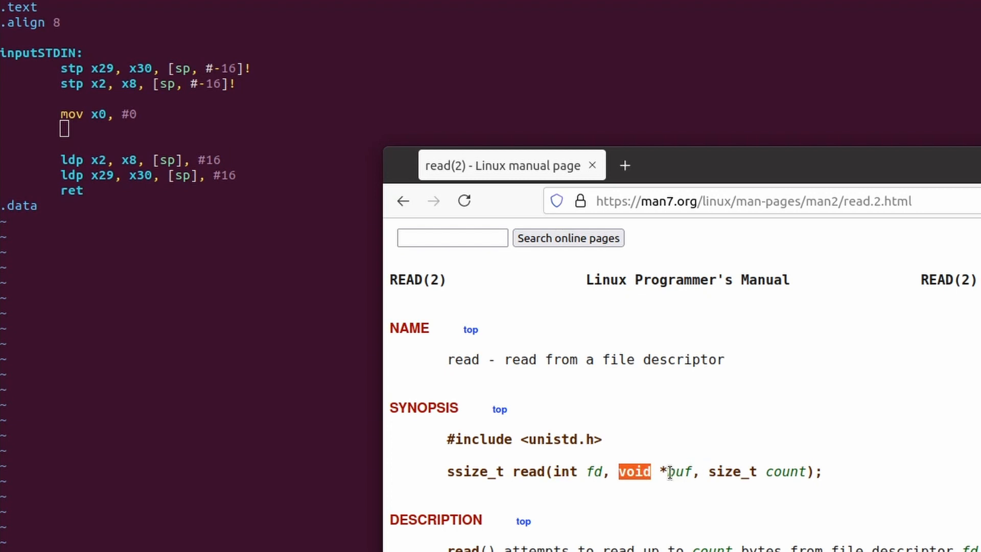
double_click(785, 472)
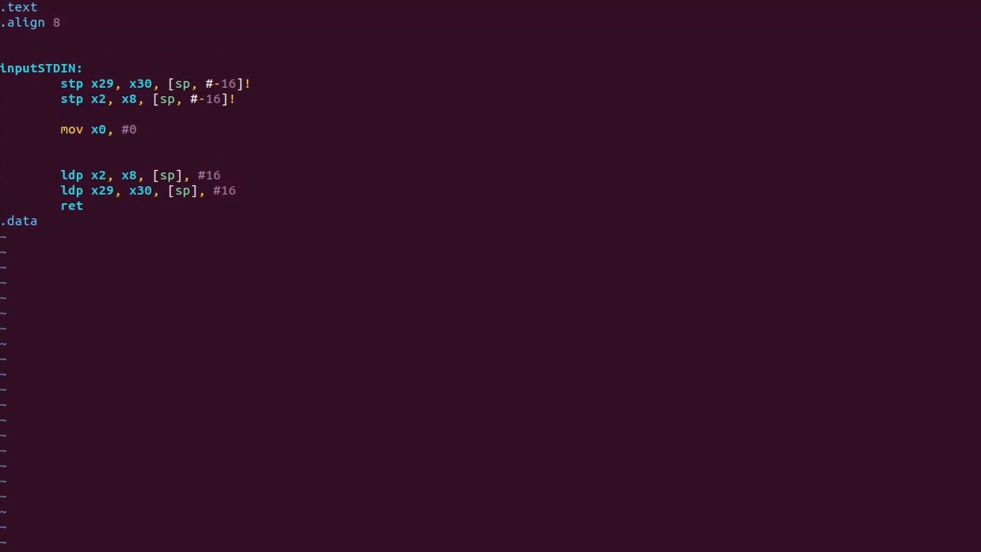
Comment the x1, x2 and x0 register roles, then add 'mov x8, #63' and 'svc #0'.
type("//x1 contains pointer to string")
type("//x2 is the length of the target string")
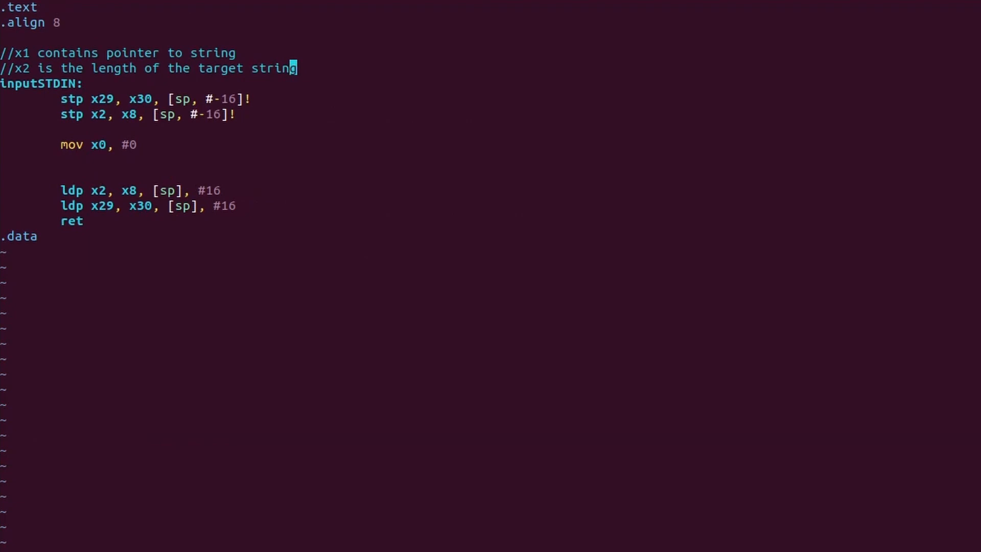
type("//x0 cotains the nunber of byte sread")
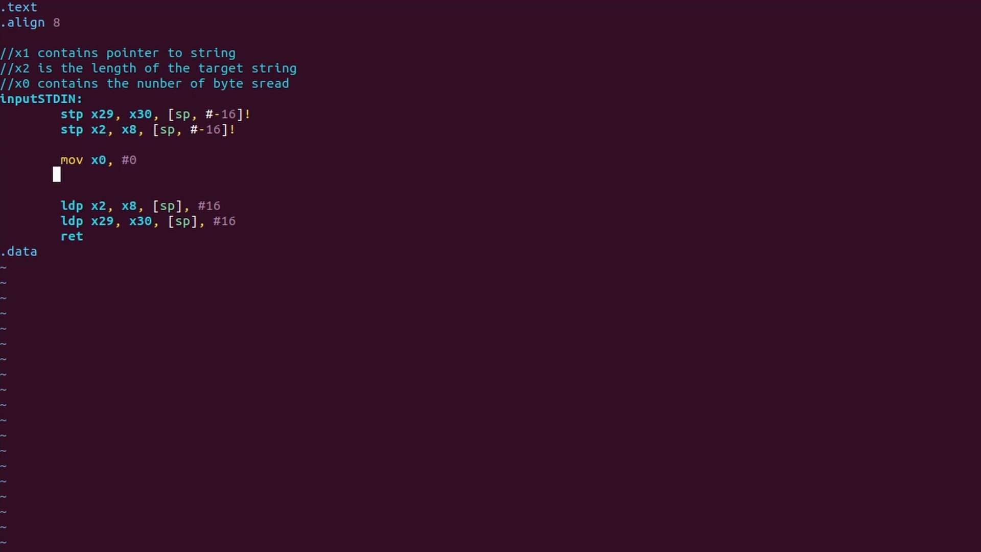
type("mov x8, #")
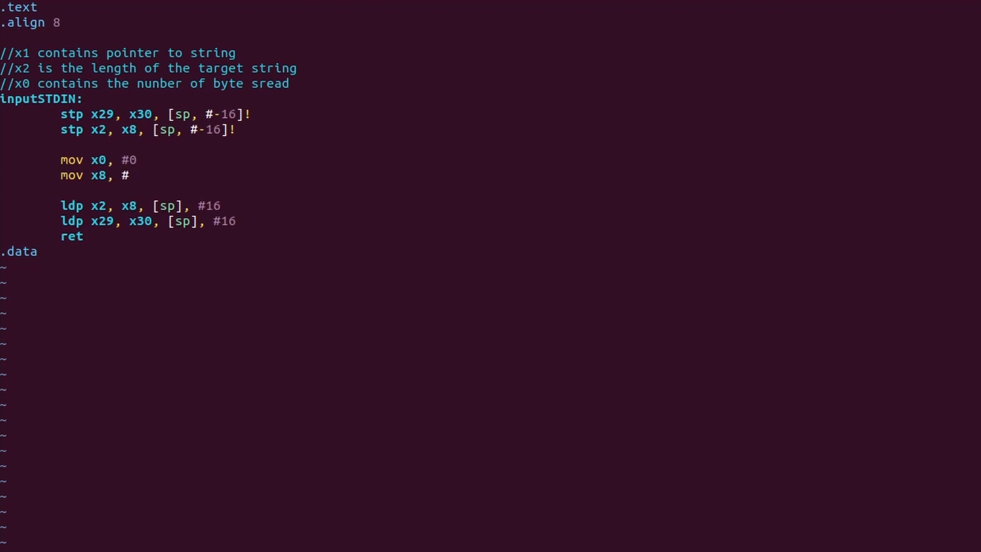
type("63")
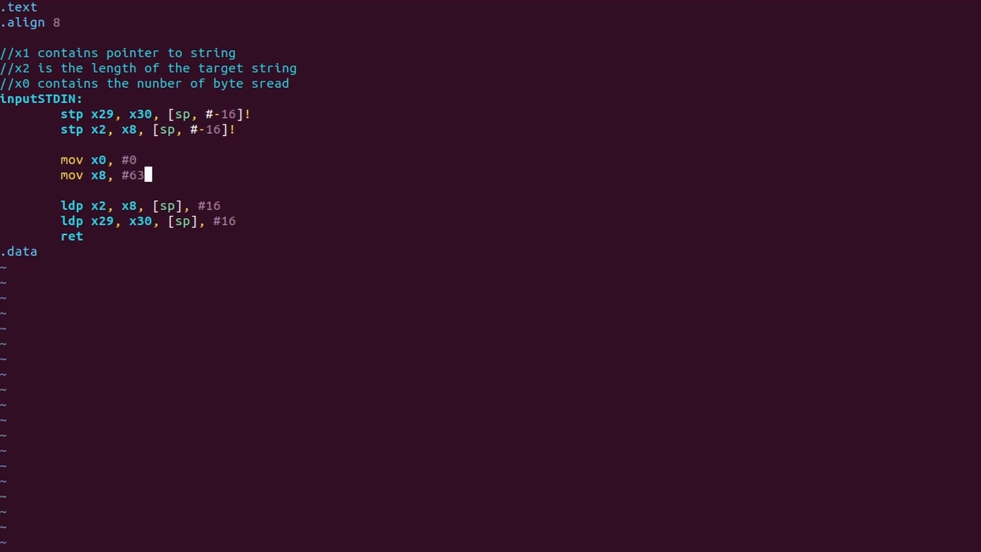
type("sc")
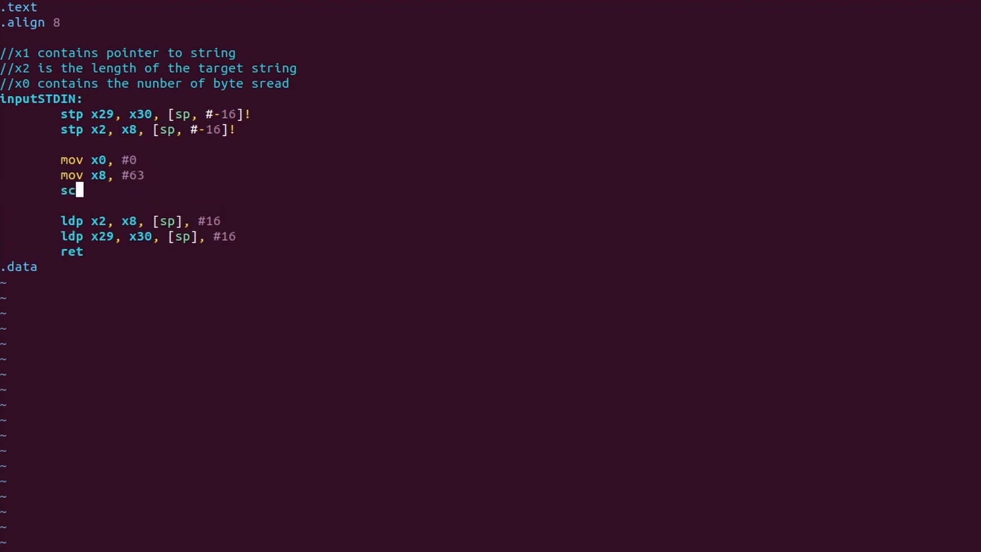
type("v #")
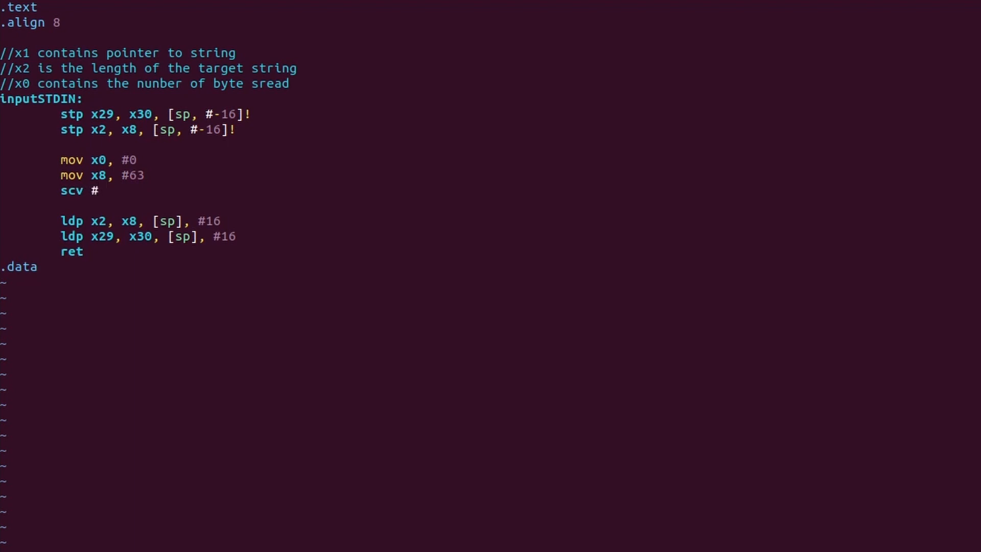
type("0")
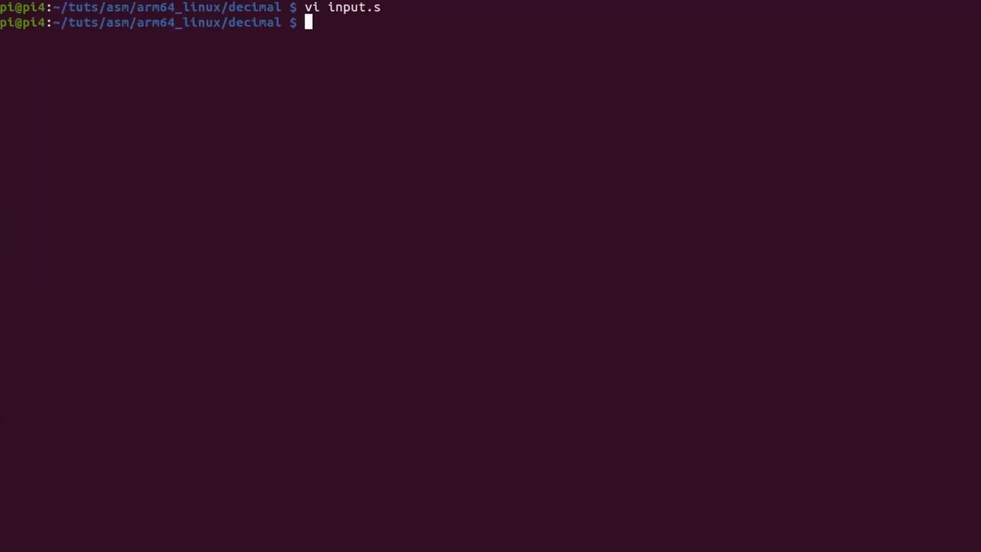
Open decimal.s in vi and declare the buffer 'input: .fill 20,1,0'.
type("vi d")
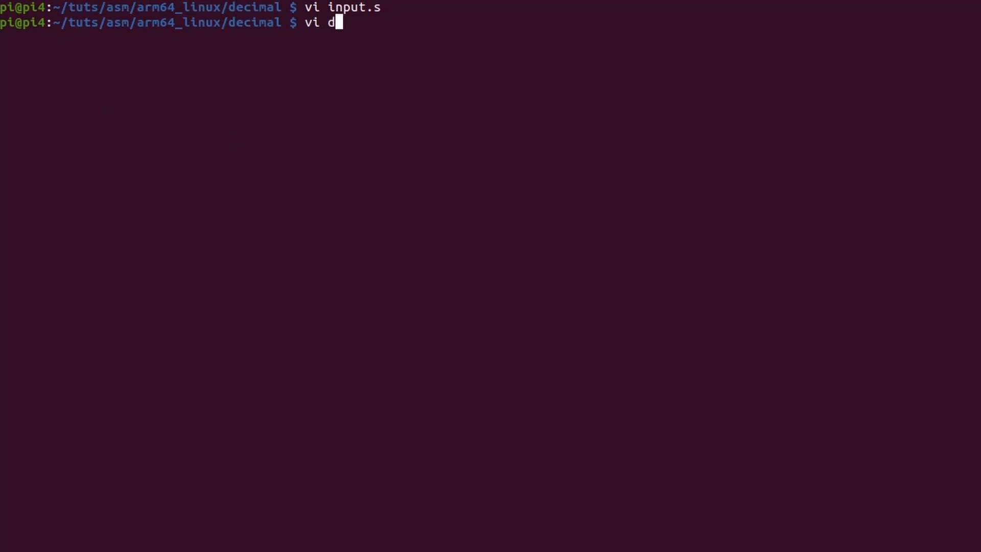
key("Return")
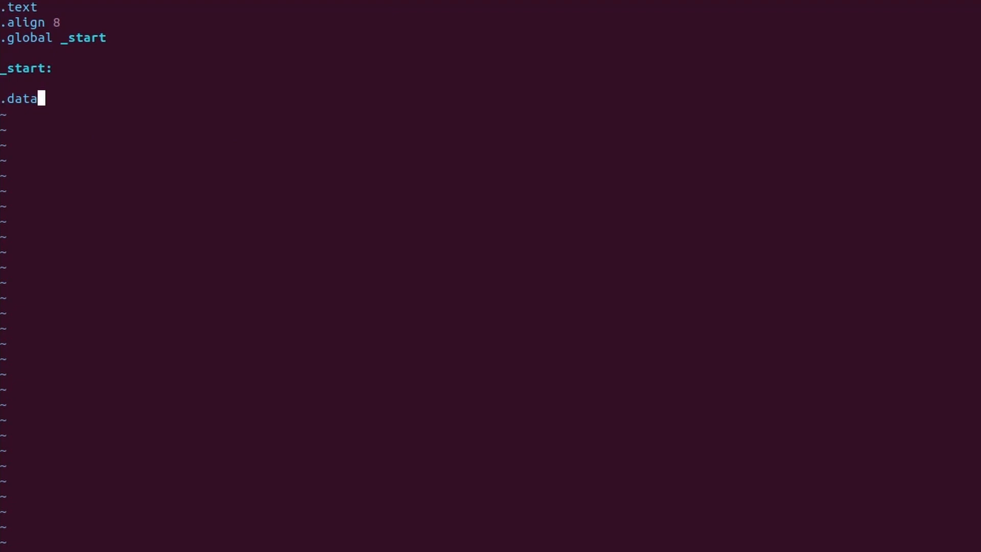
type("input:")
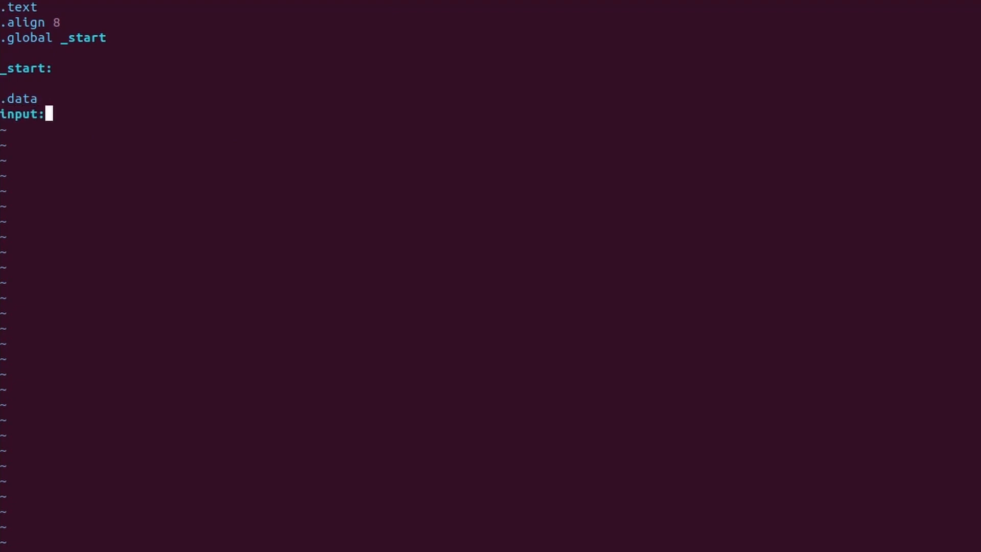
type(".fill 20")
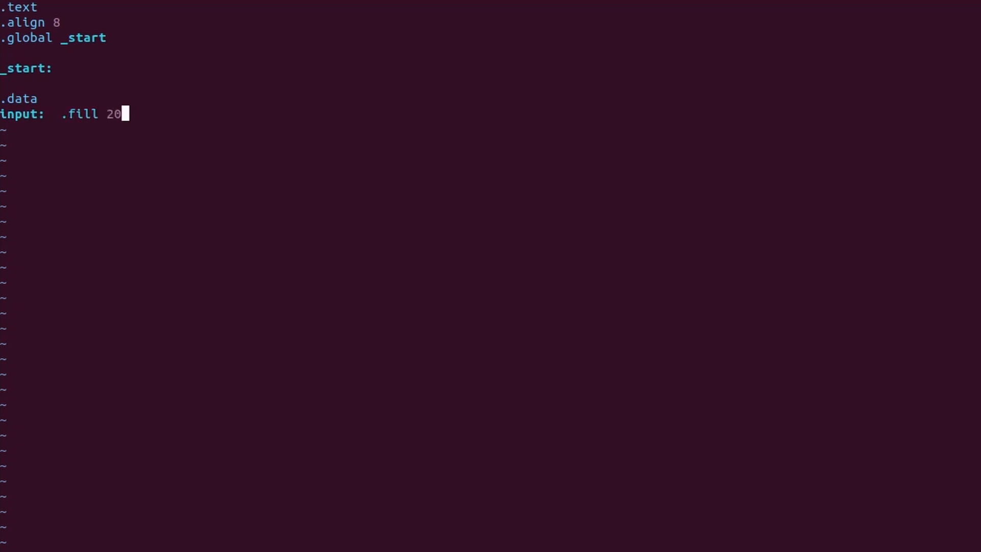
type(",1,0")
type("input_")
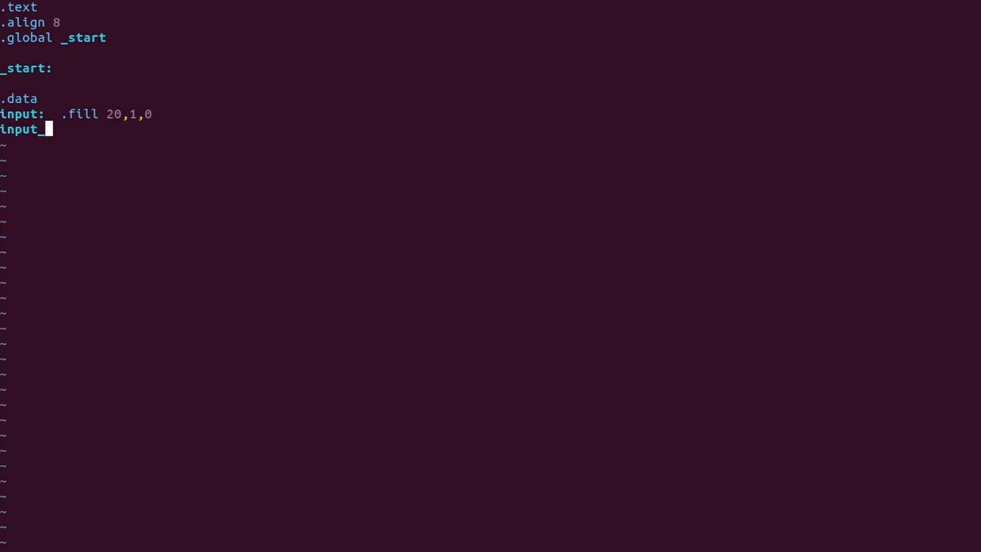
Add 'input_len = . - input' and .include lines for common.s and input.s.
type("le")
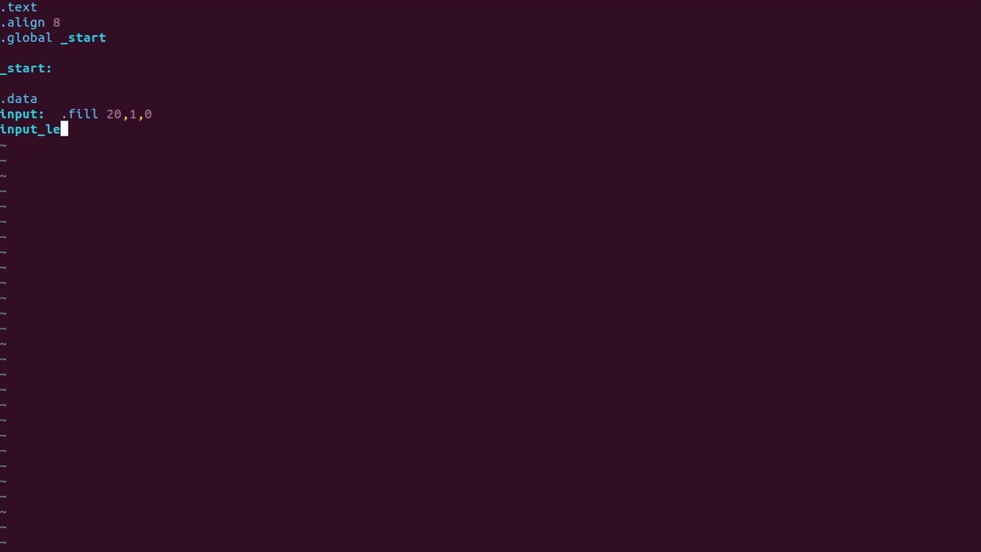
type("n = .")
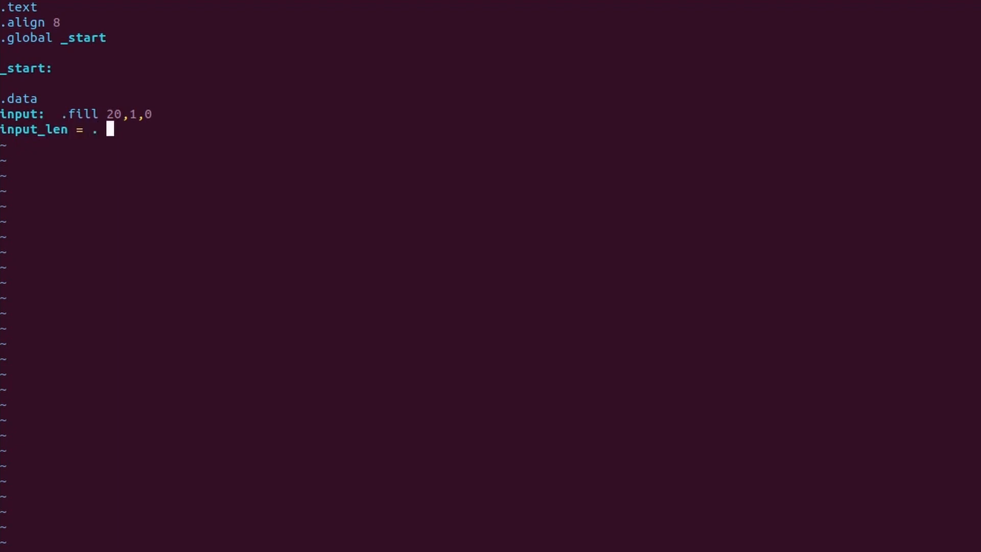
type("- input")
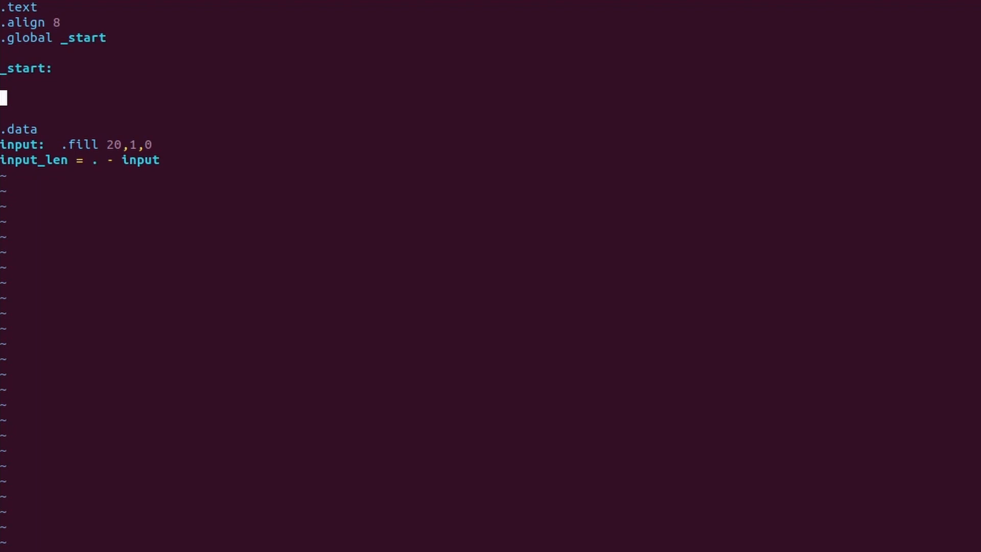
type(".include \"common.s")
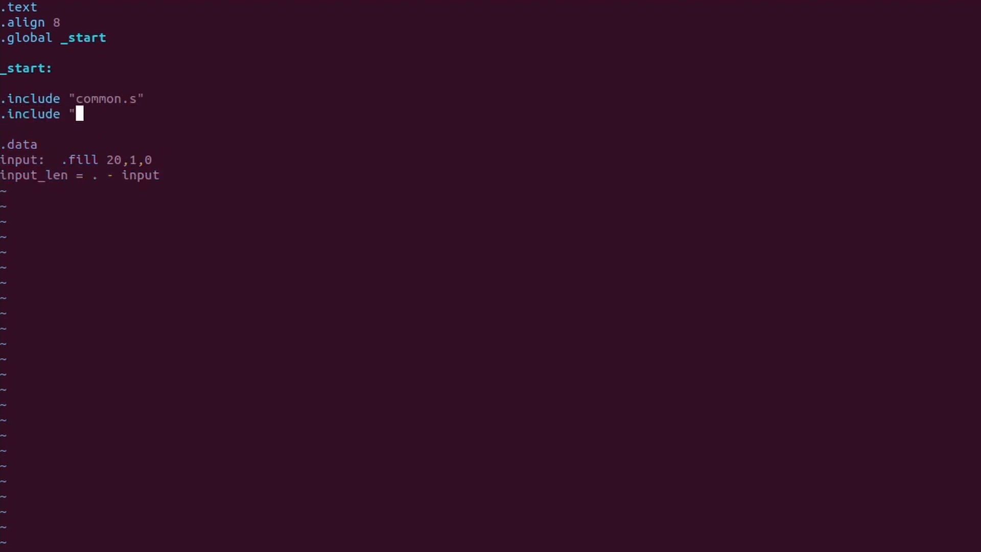
type("input.s")
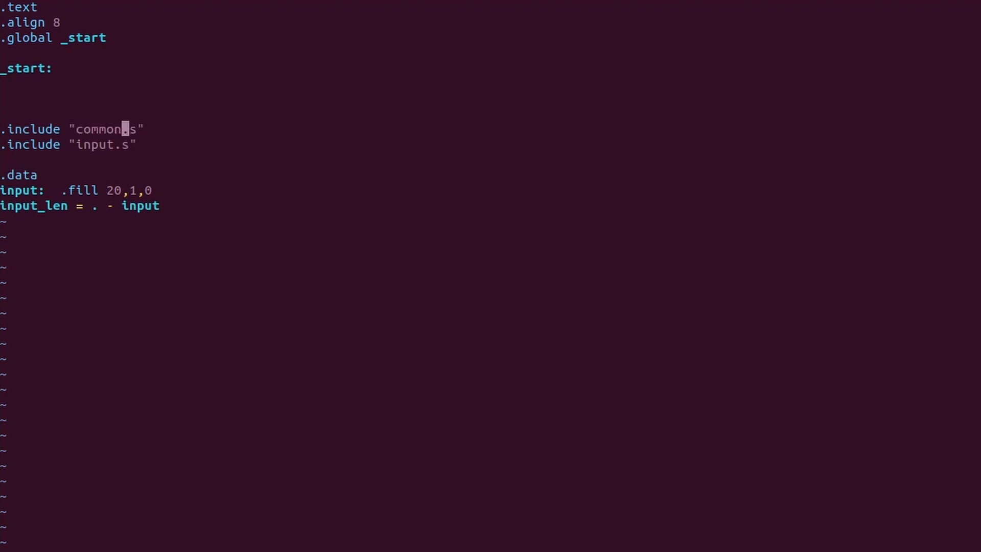
Under _start add 'ldr x1, =input', 'ldr x2, =input_len', 'bl inputSTDIN' and 'mov x0, #0'.
type("ldr x1,")
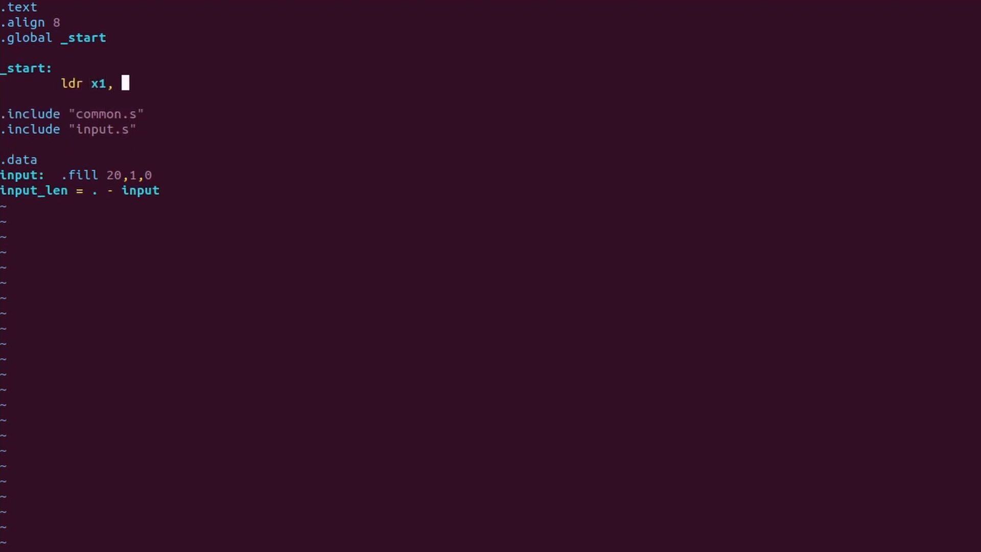
type("=input")
type("ldr")
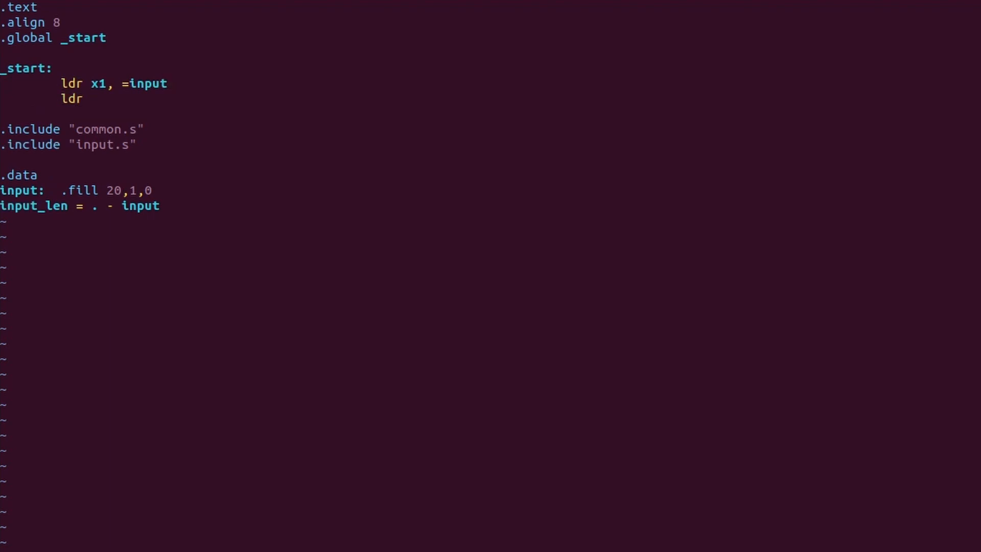
type("x2")
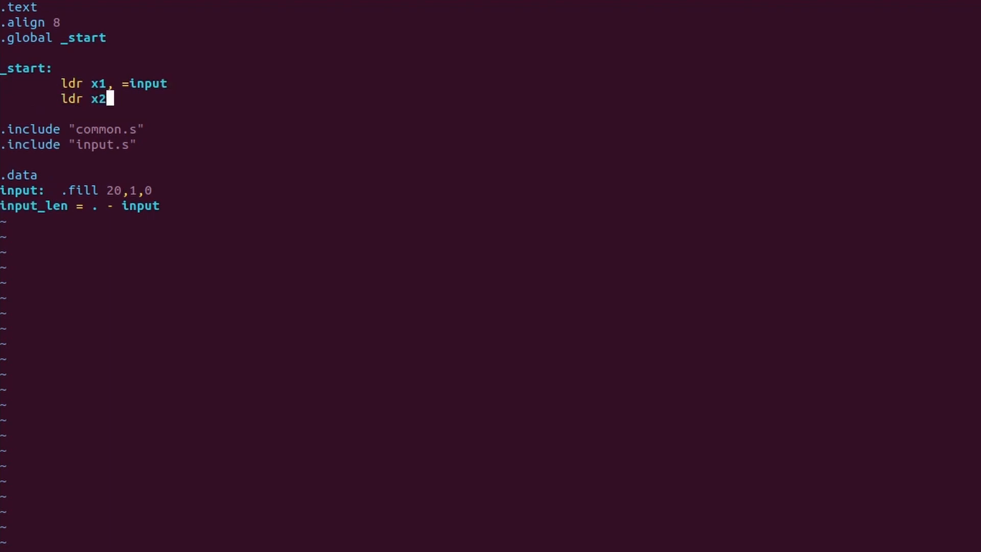
type(", =inpu")
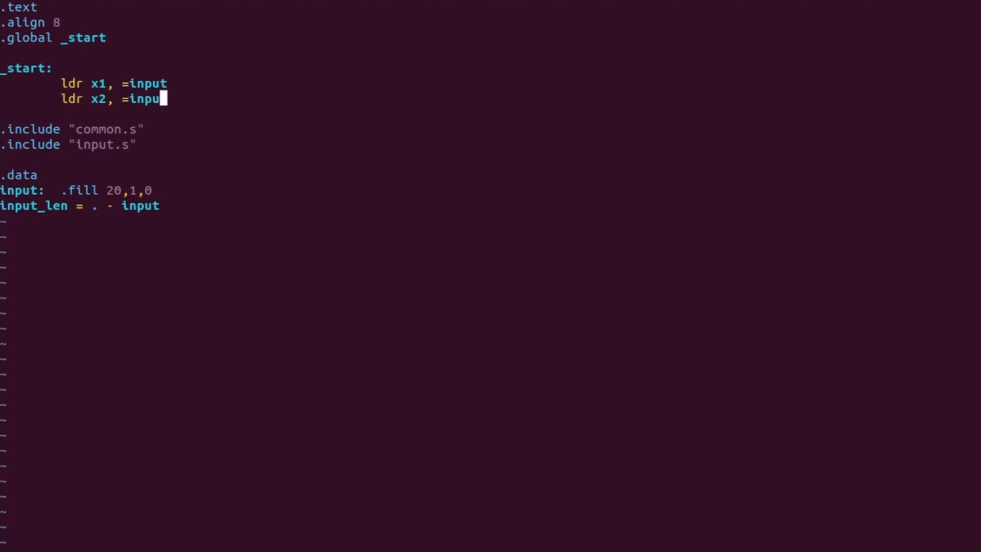
type("_len")
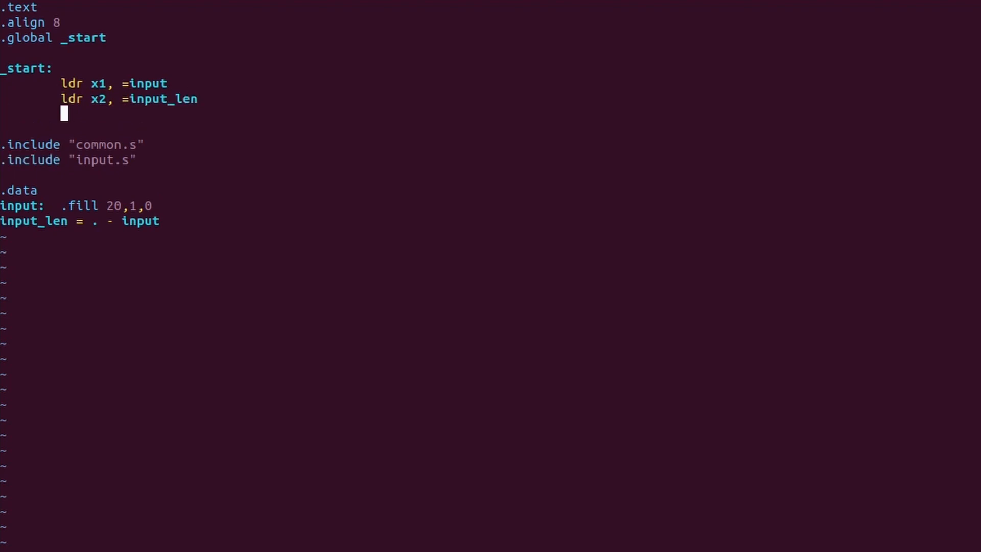
type("bl input")
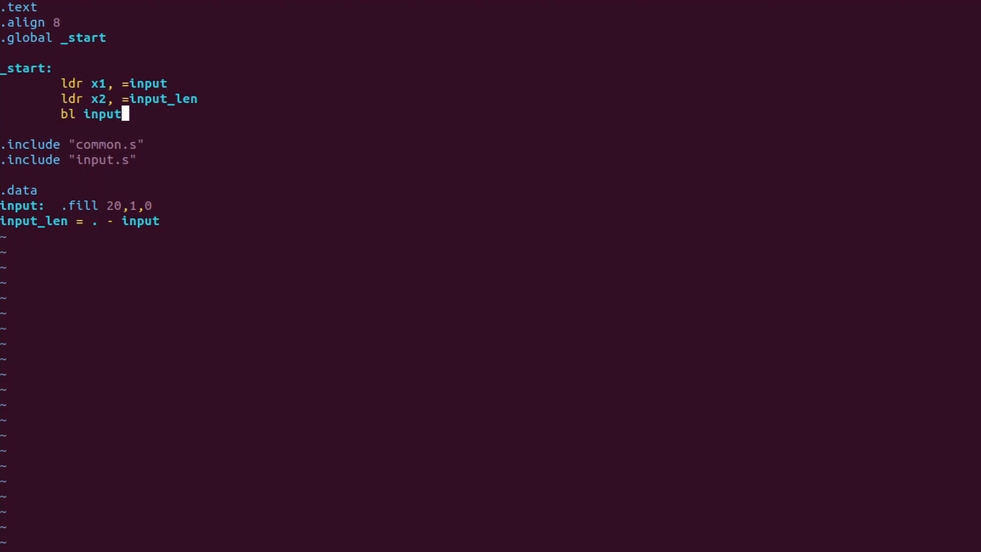
type("STDIN")
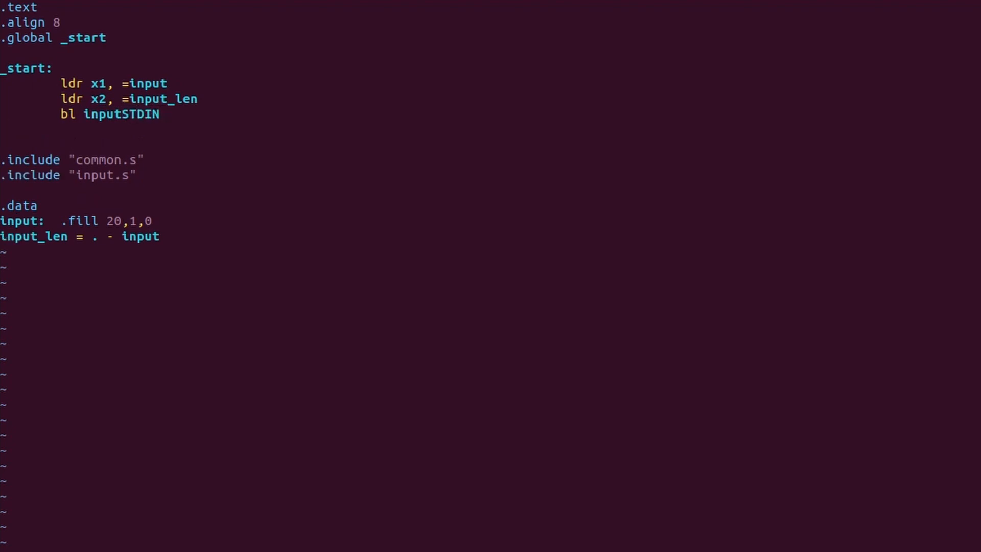
type("movc")
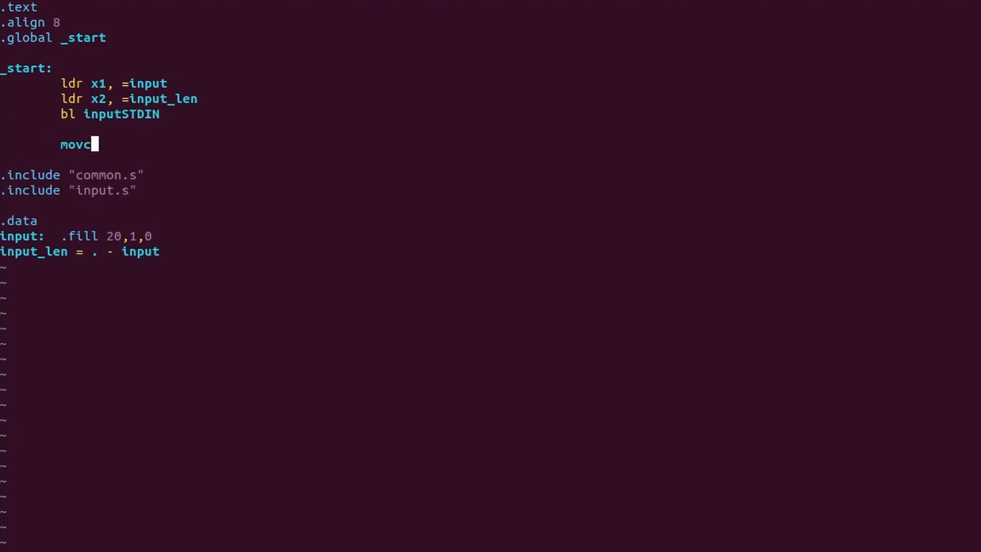
type("x0")
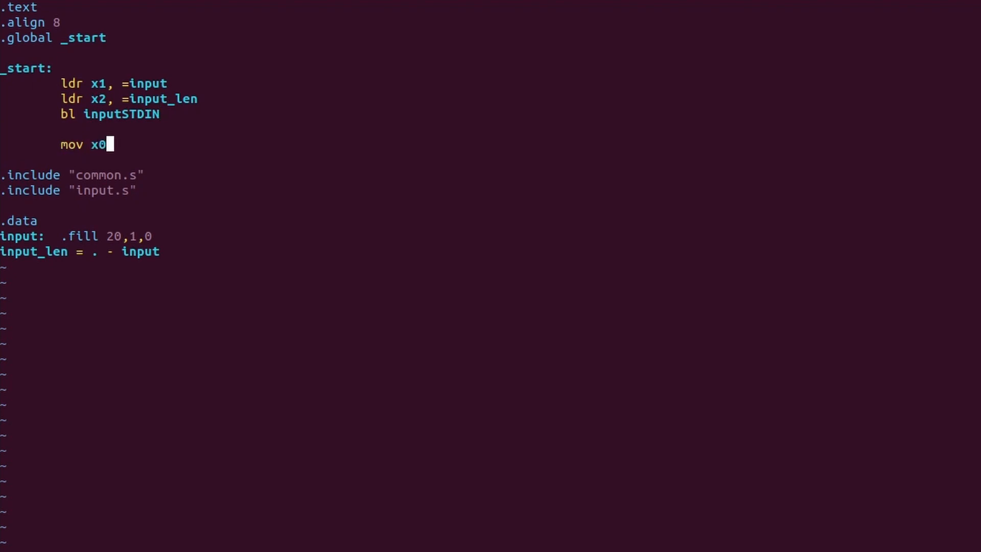
type(", #0")
type("make")
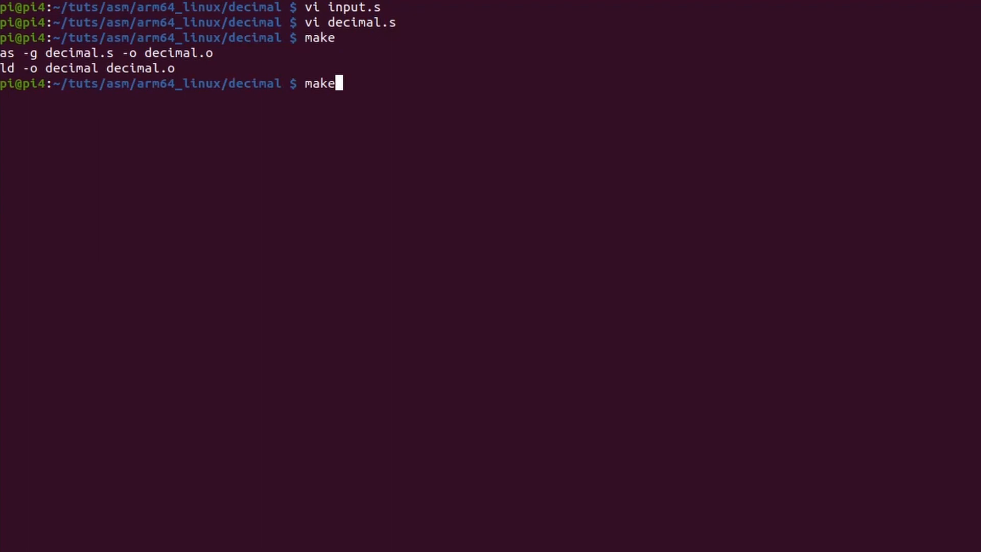
Run ./decimal, review the Makefile in vi, then launch 'gdb ./decimal'.
type("./decimal")
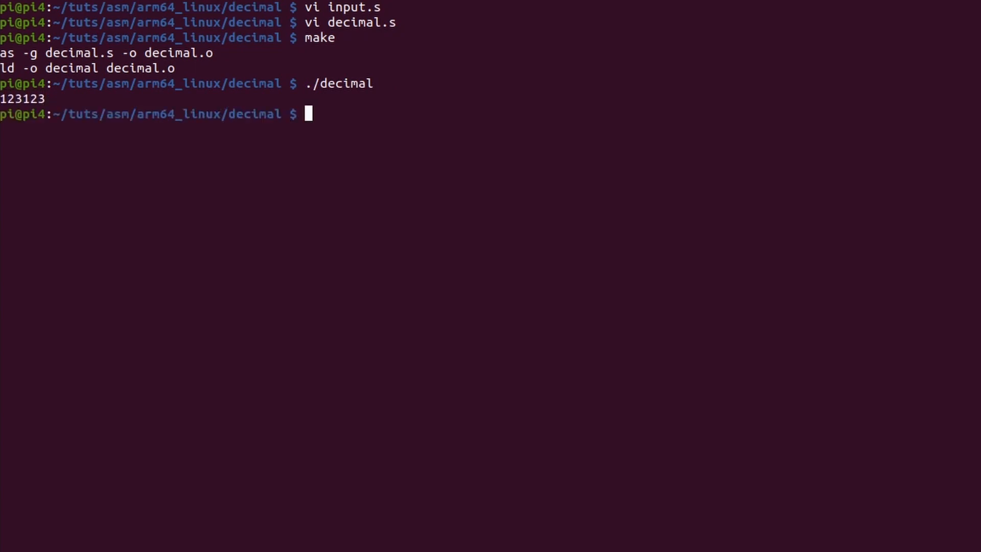
type("i")
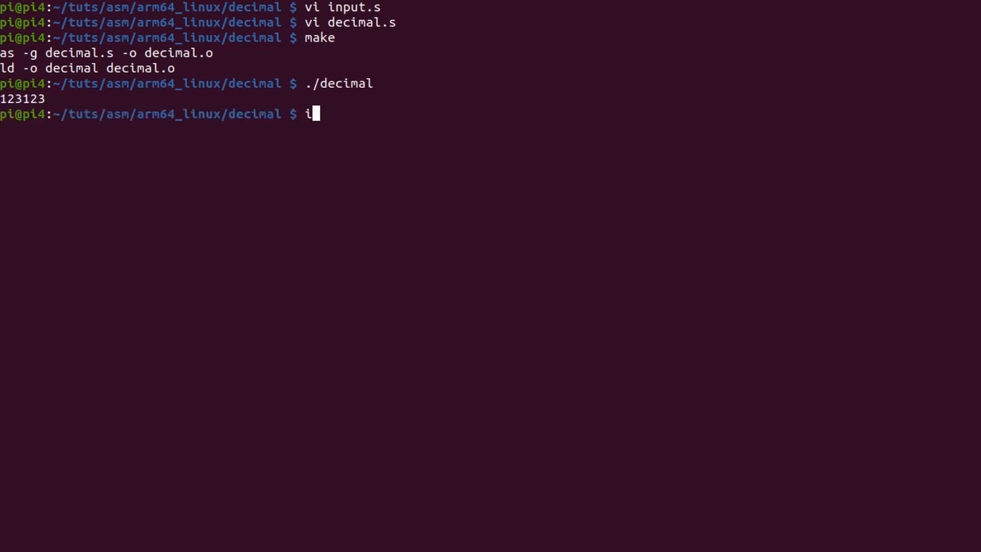
type("vi Makefile")
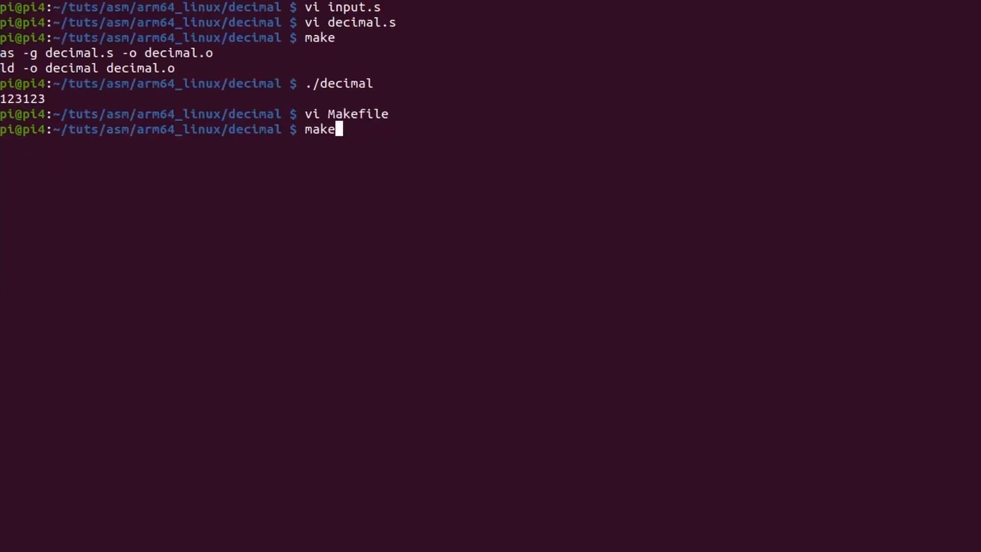
type("gdb ./decimal")
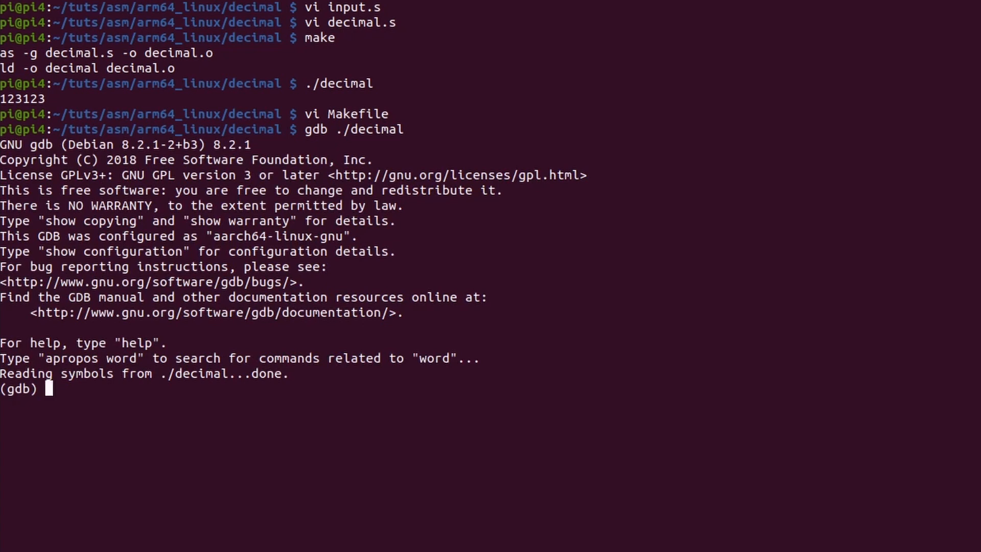
Set a breakpoint at _start and run the program in gdb.
type("b")
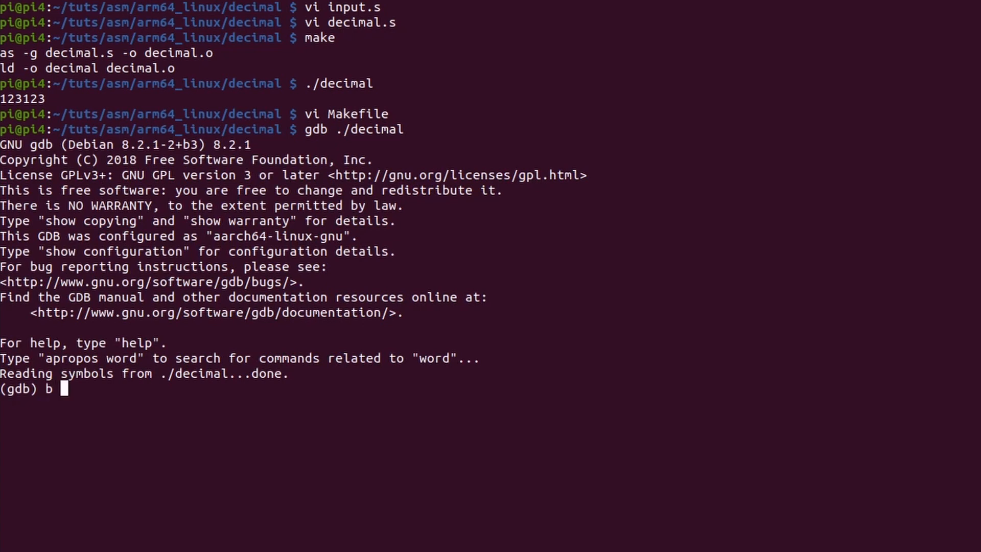
type("_start")
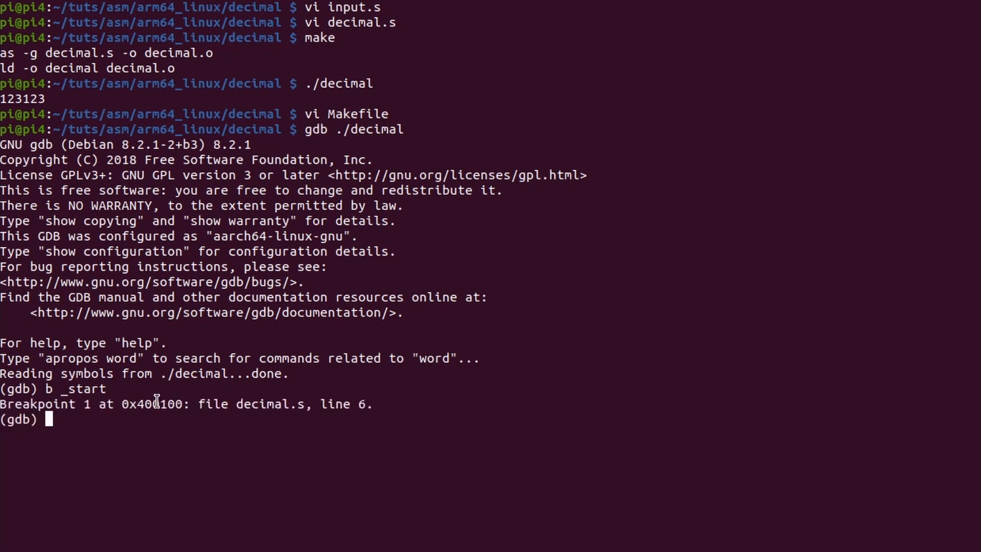
mouse_move(434, 373)
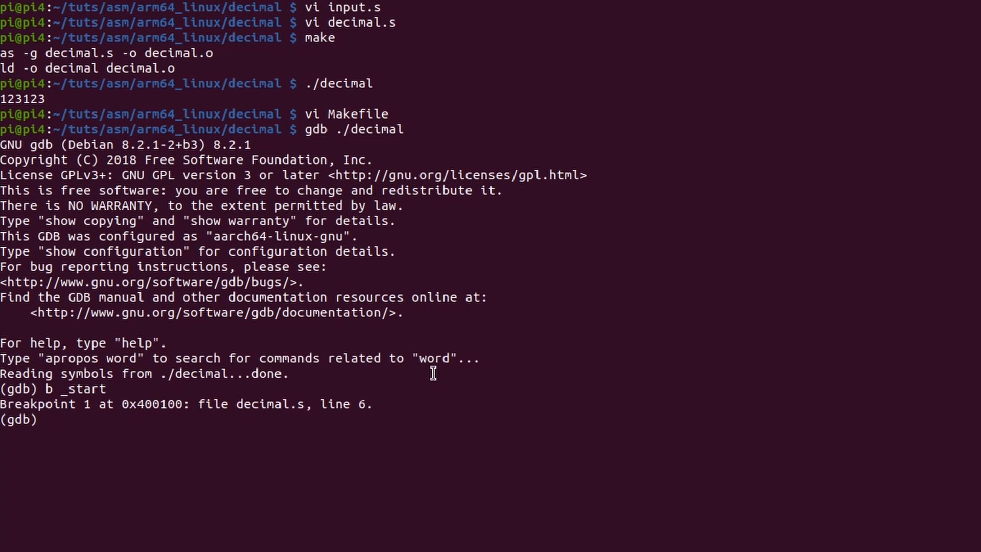
type("r")
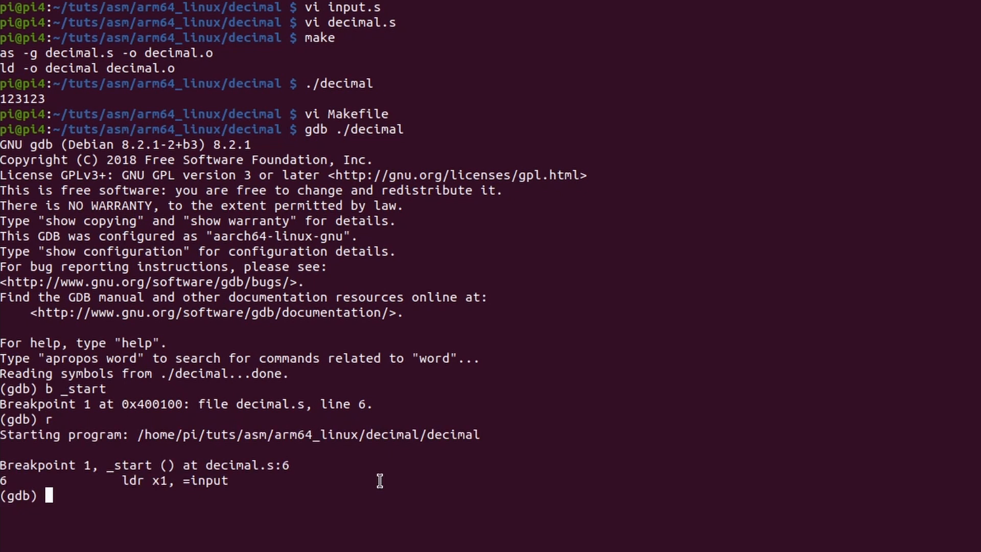
Dump the input buffer with 'x/20c &input', showing 20 zero bytes.
type("x")
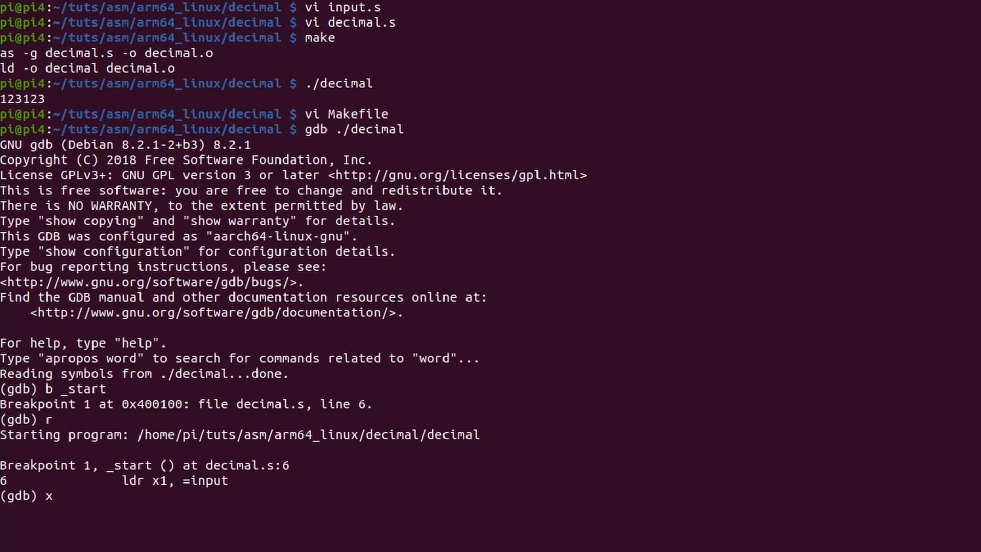
type("/")
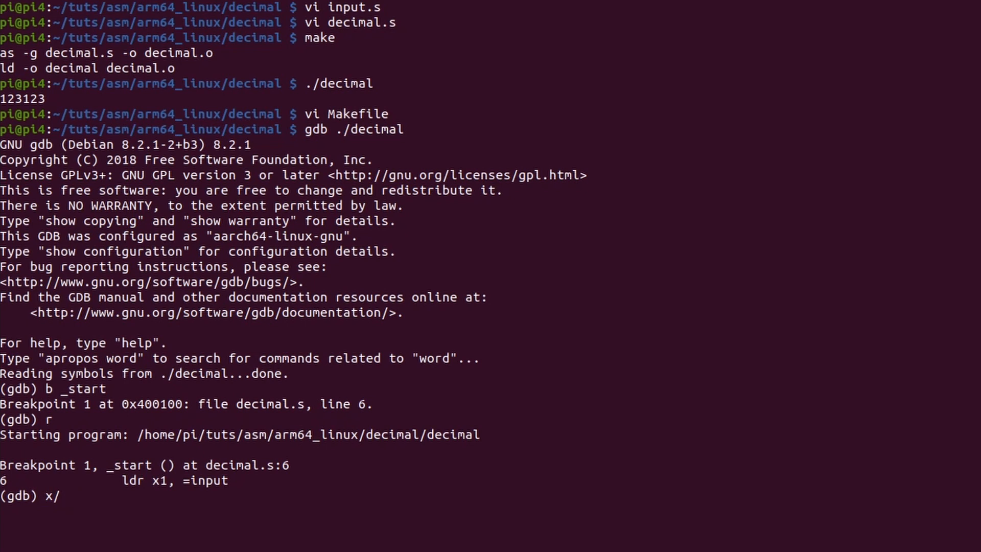
type("20")
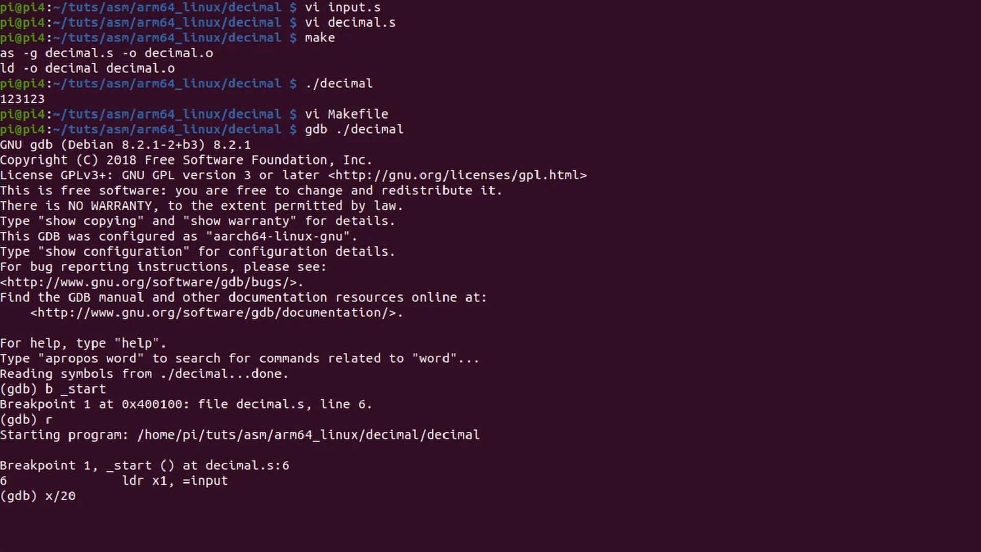
type("c")
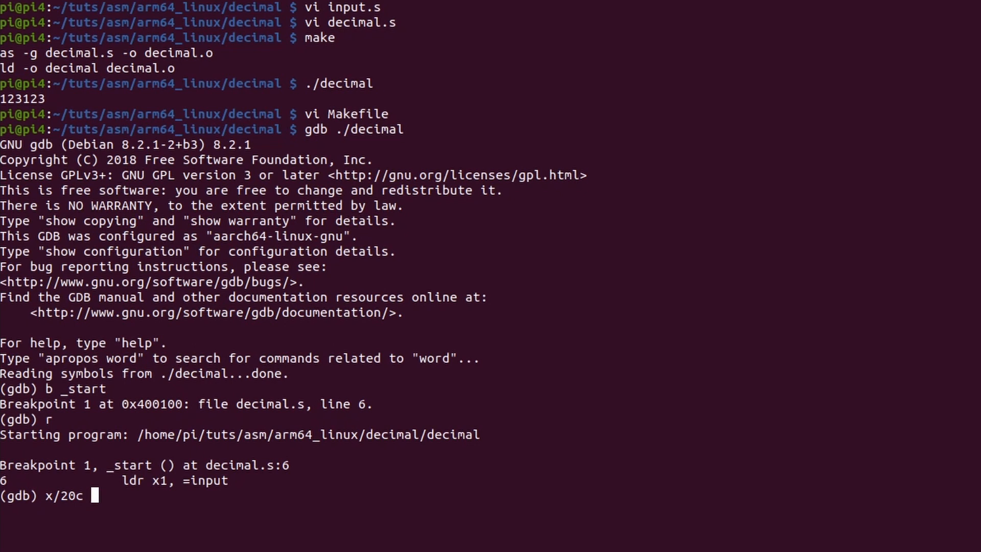
type("&input")
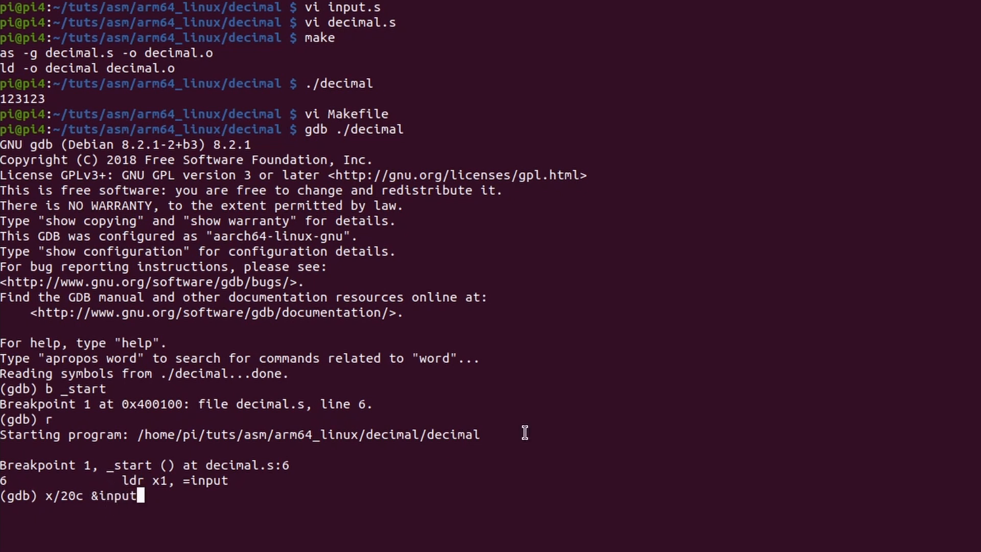
key("Return")
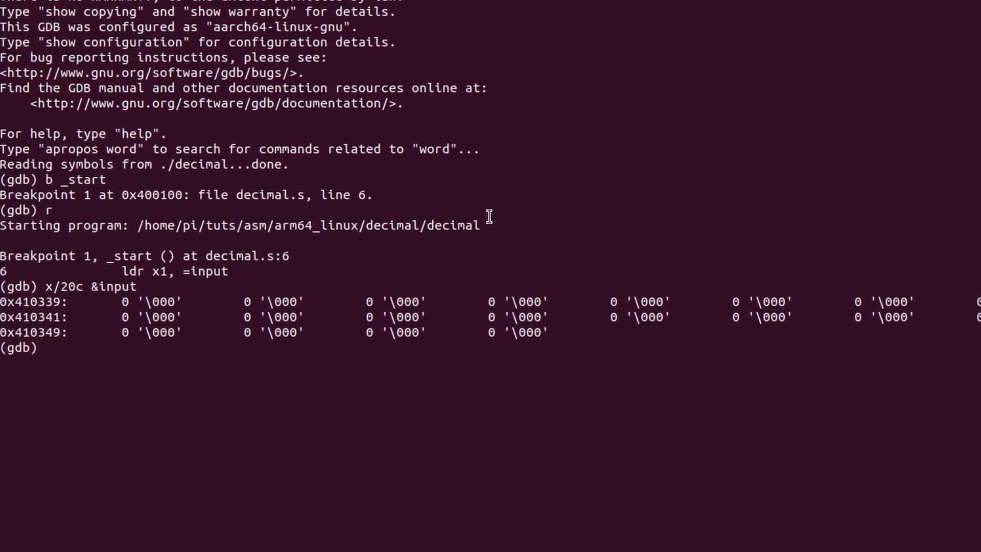
Step into inputSTDIN, type 123456 at the read, and step back to _start.
type("s")
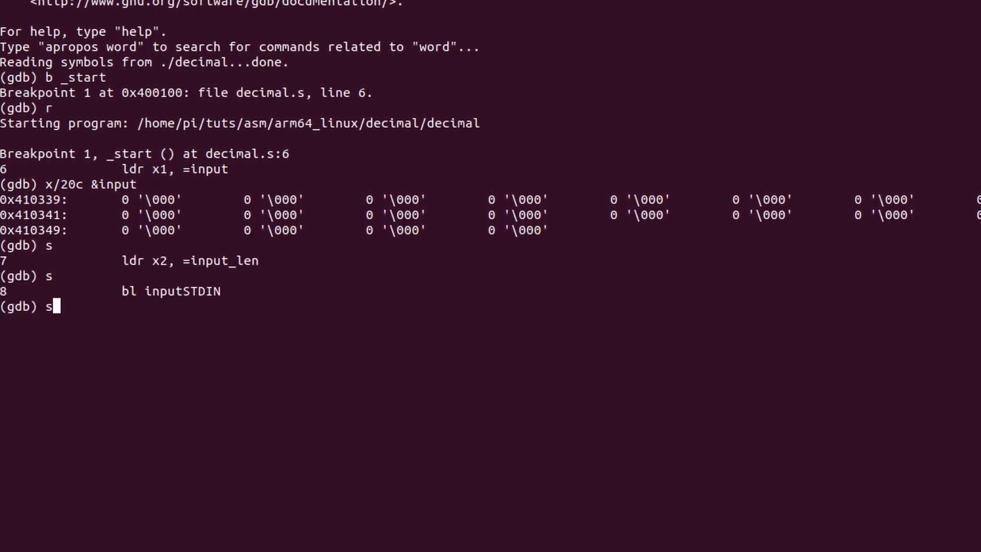
key("Return")
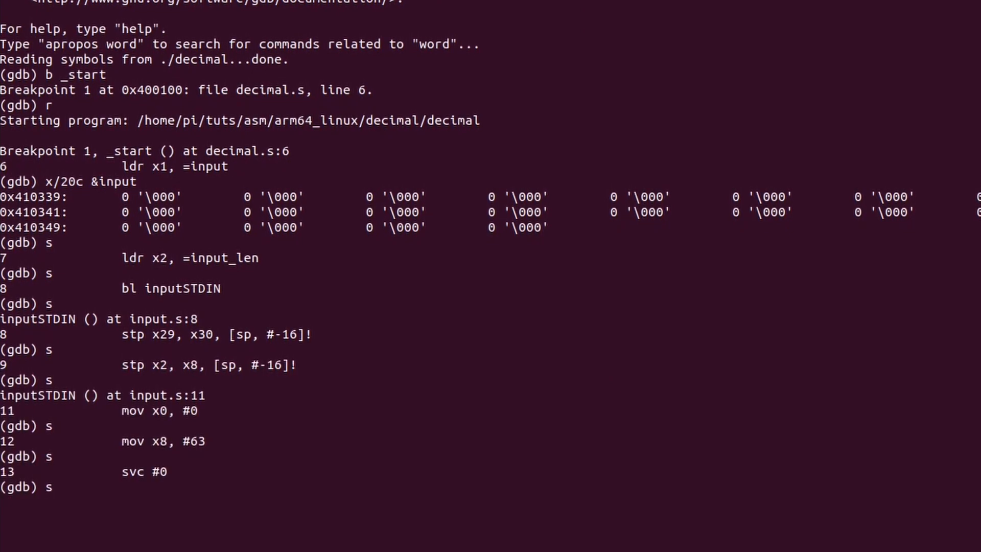
type("123456")
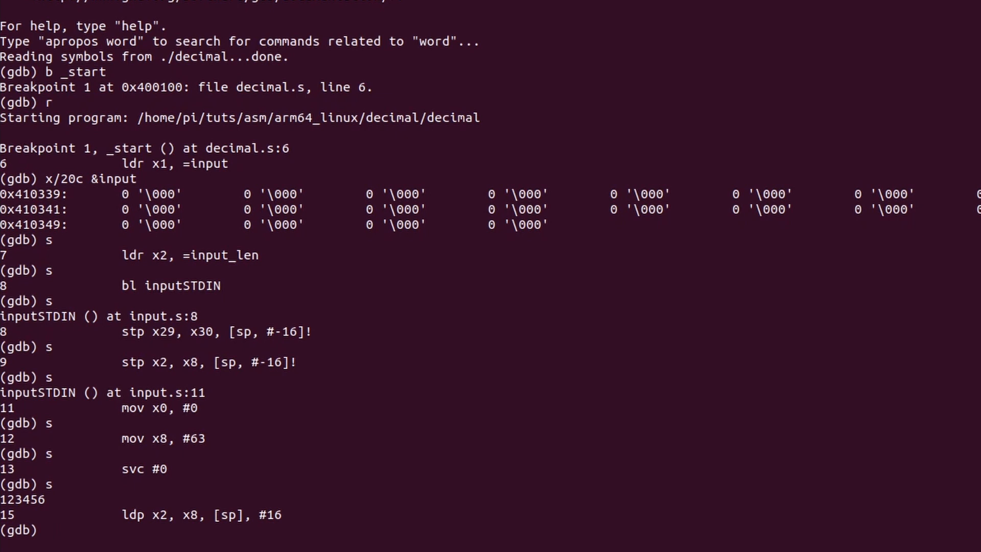
key("Return")
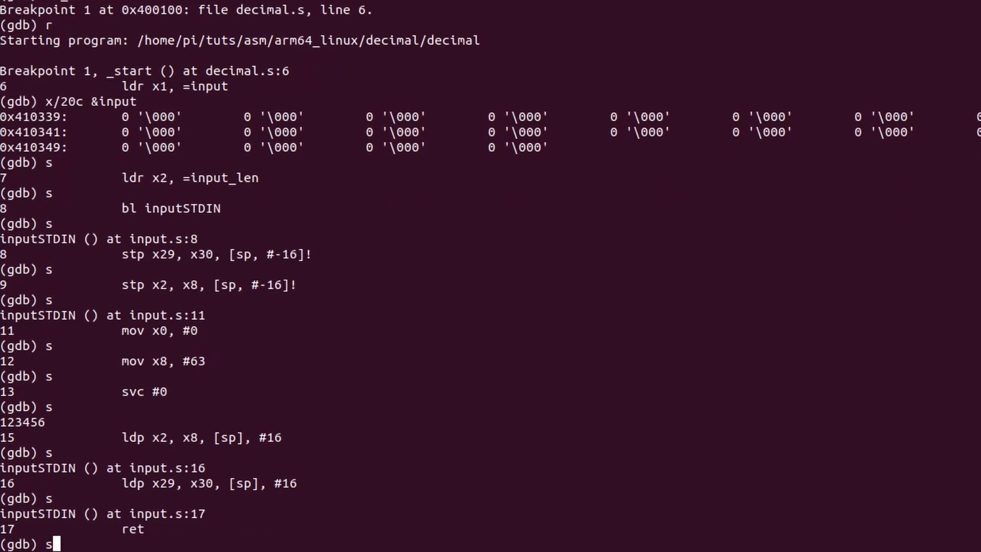
type("s")
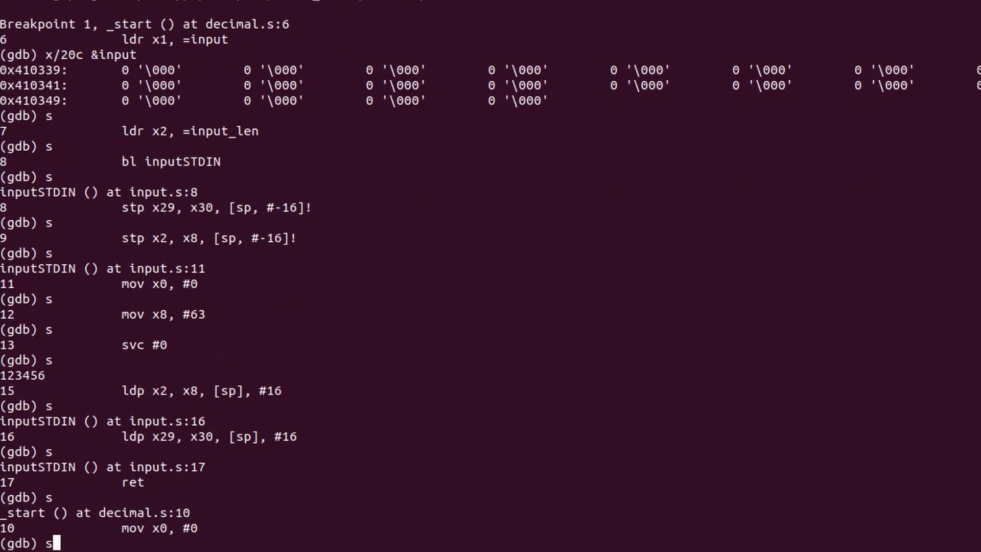
type("b _start")
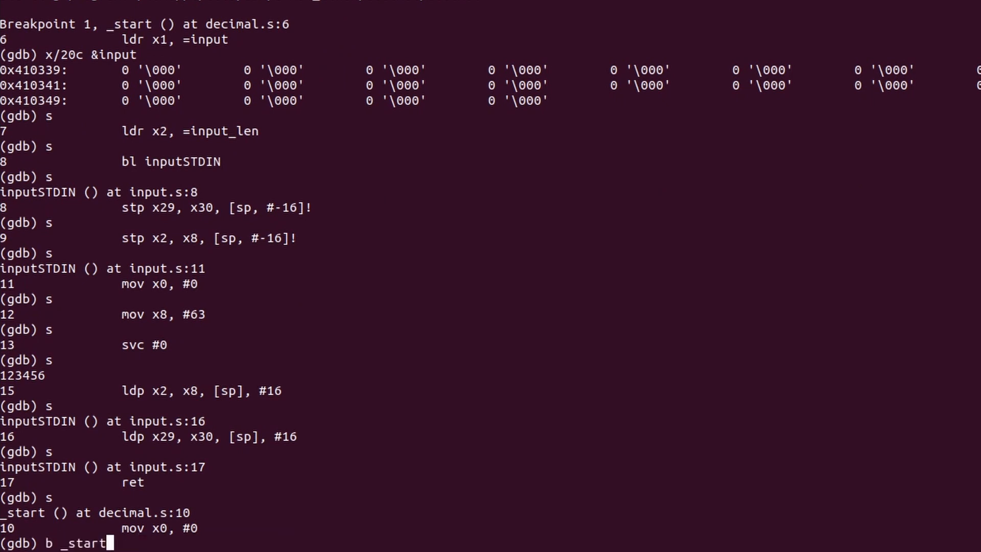
Examine &input with x/20c, x/20b, x/20f and x/20x to see '123456' and a newline.
type("x/20c &input")
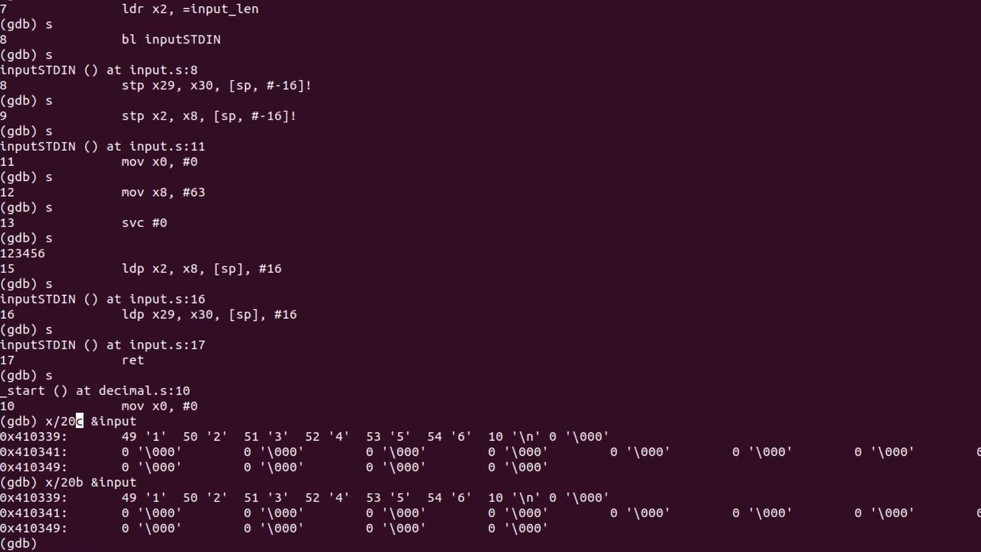
type("x/20b &input")
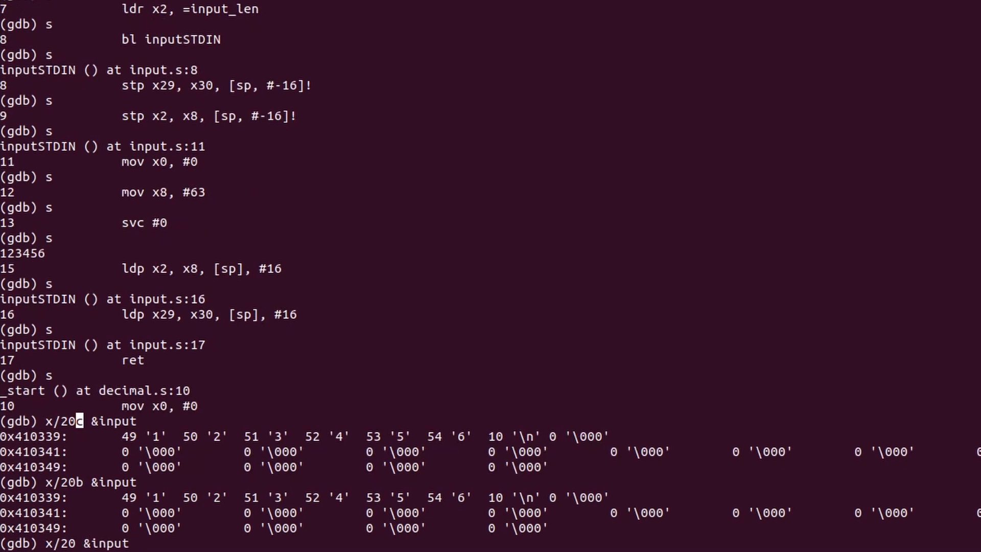
type("x/20f &input")
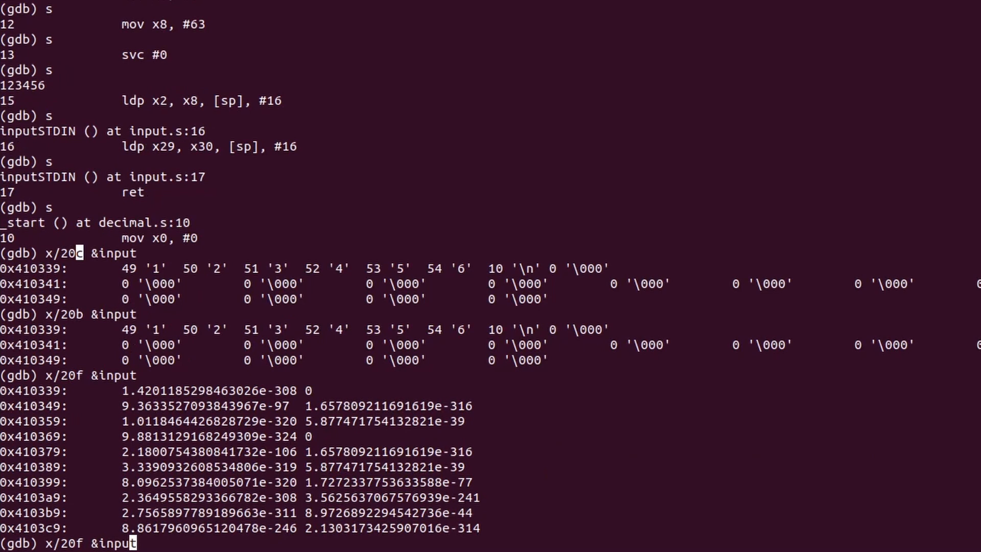
type("x/20x &input")
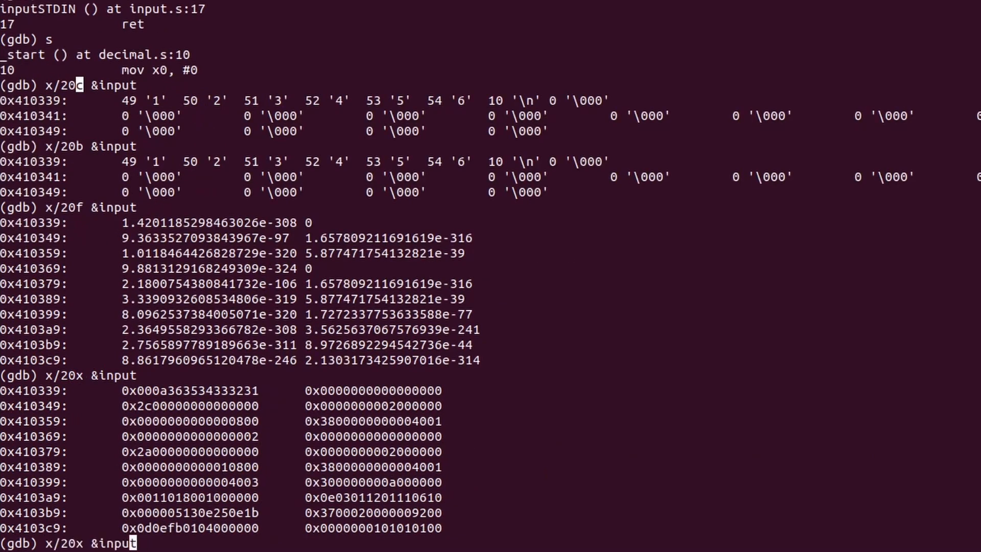
Re-dump the buffer as characters with x/20c, then quit gdb.
key("BackSpace")
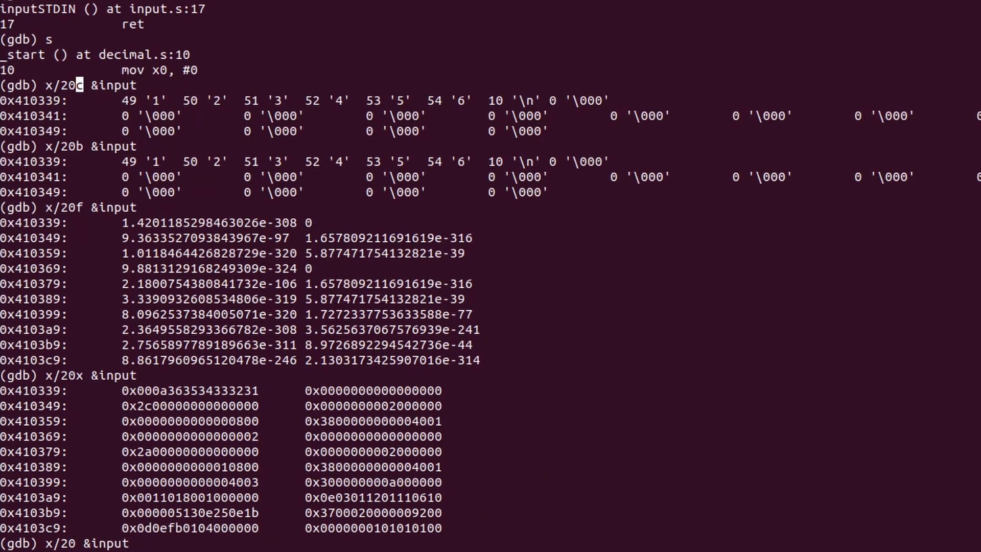
type("c")
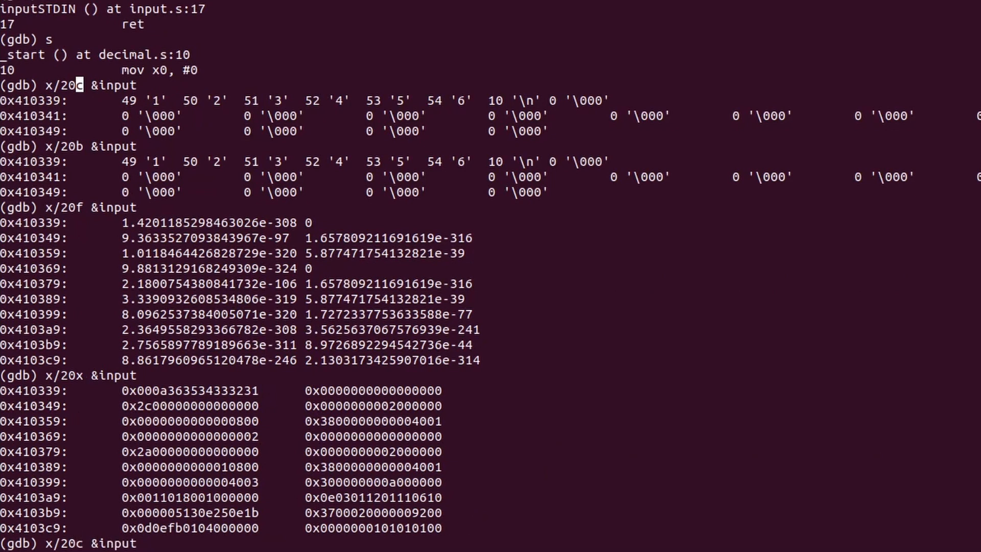
key("Return")
type("x/20b &input")
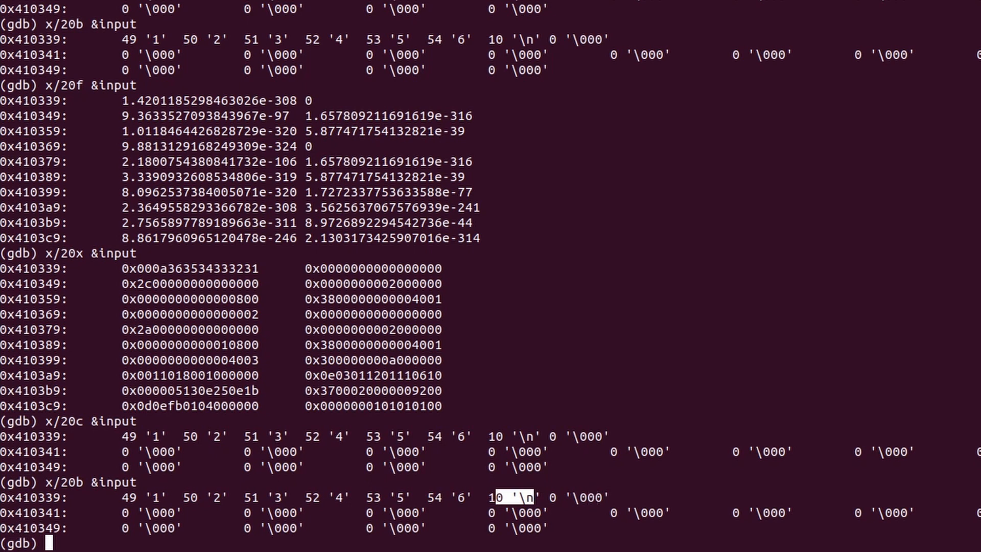
type("q")
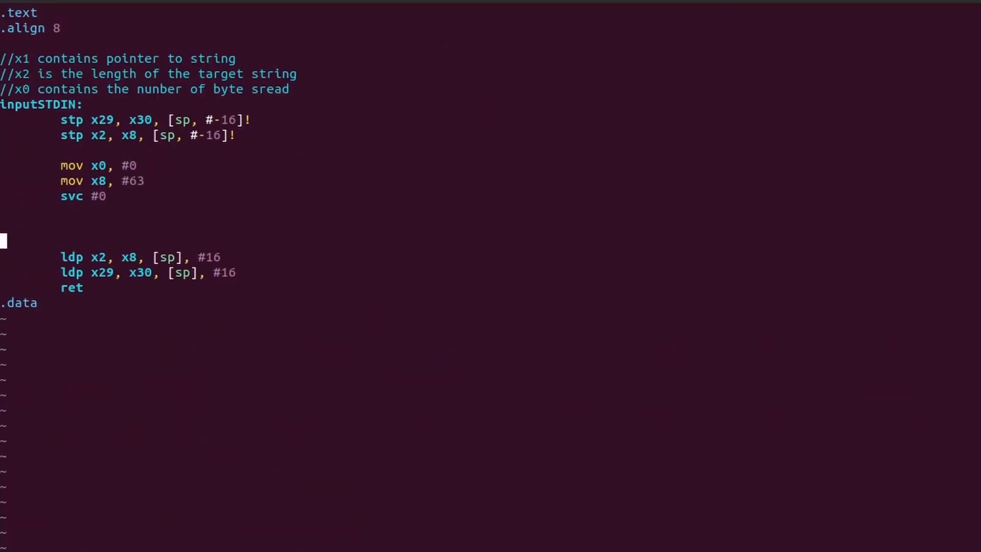
Type an inputSTDIN_exit label and 'subs x0, x0, #1' after the read call.
type("inpu")
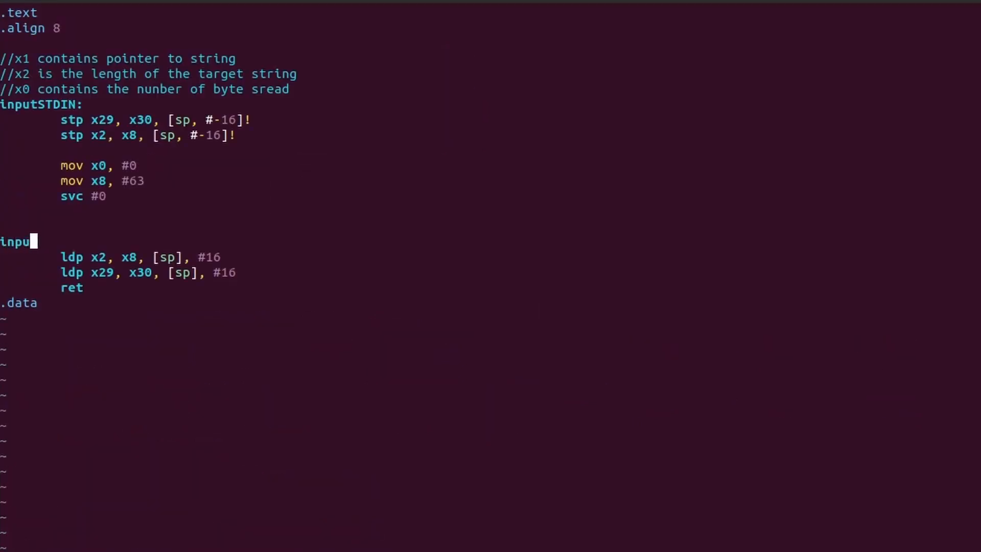
type("STDIN")
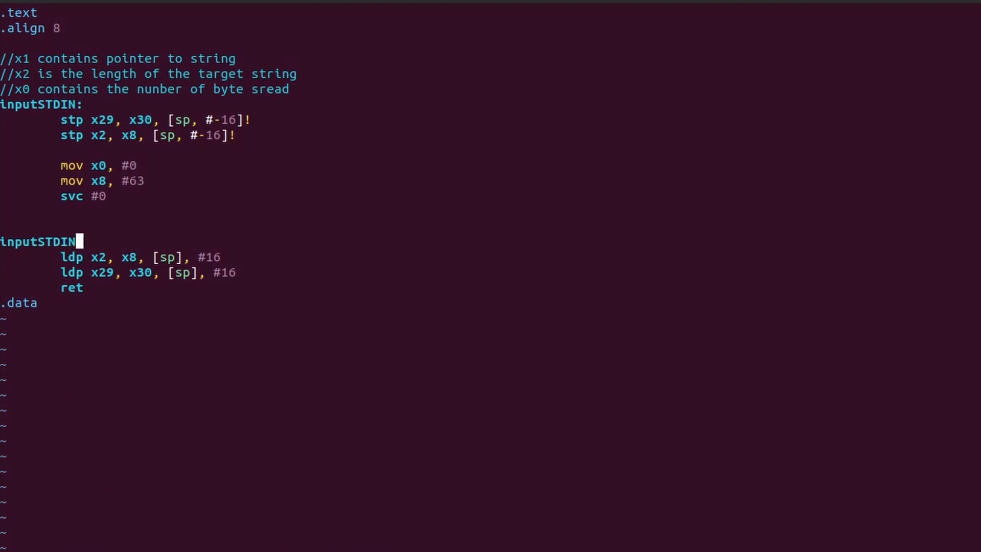
type("_exit:")
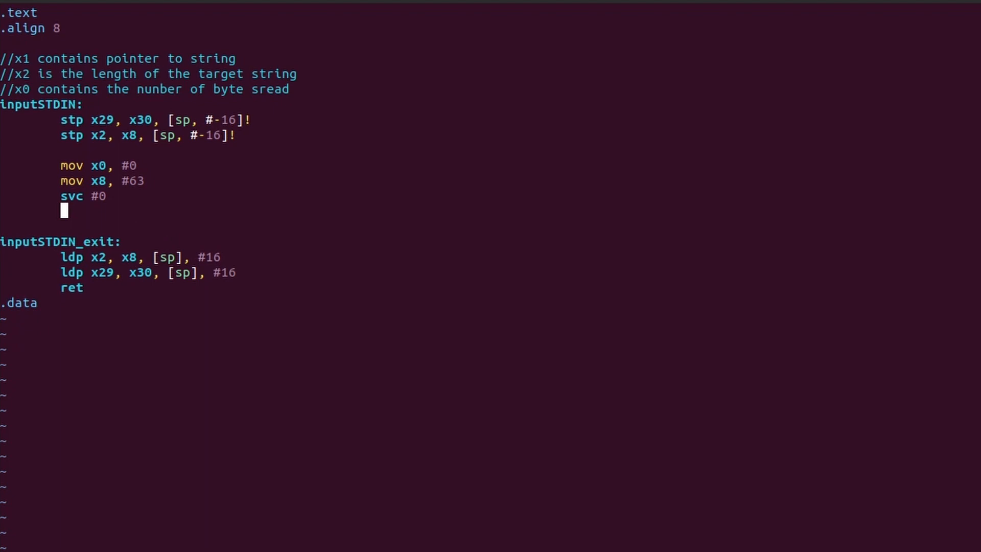
type("su")
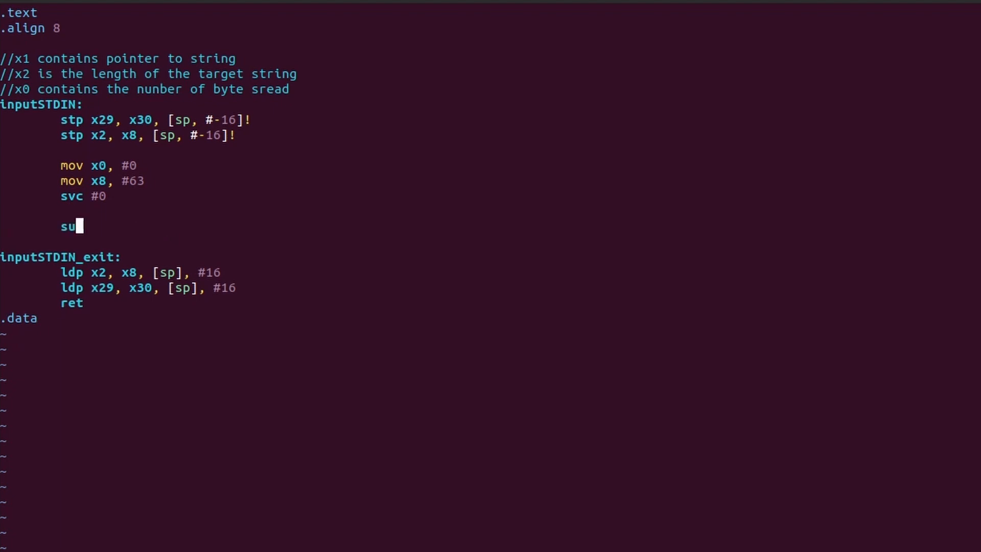
type("bs")
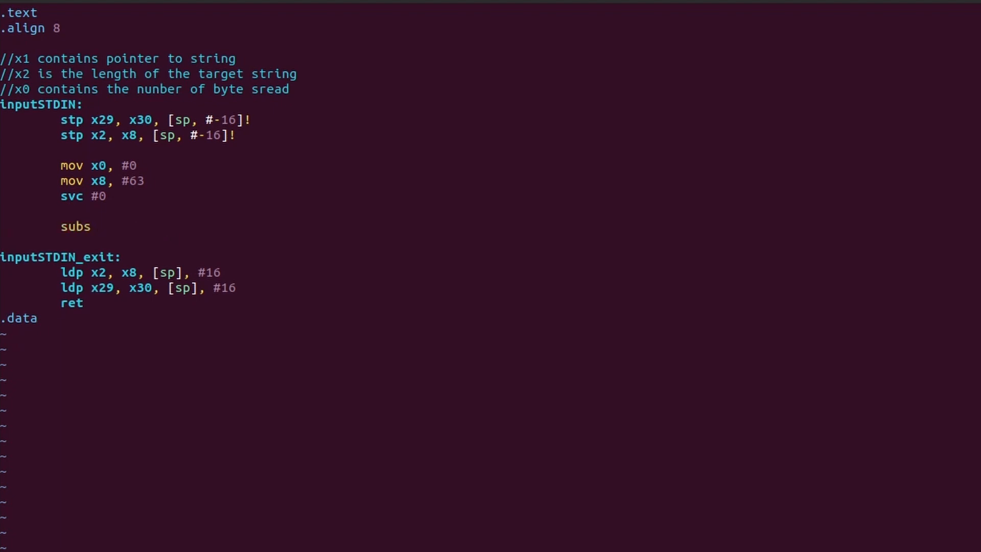
type("x0, x0")
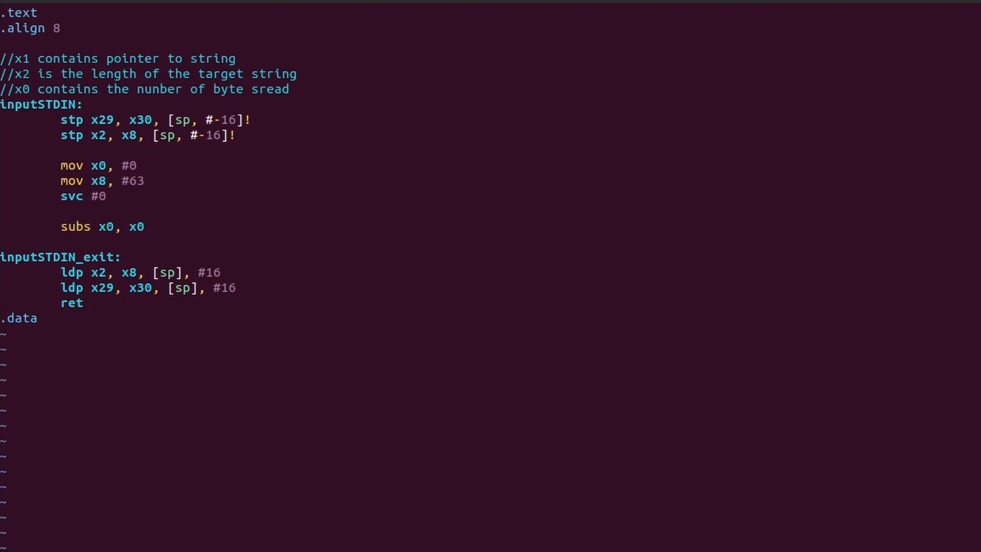
type(",")
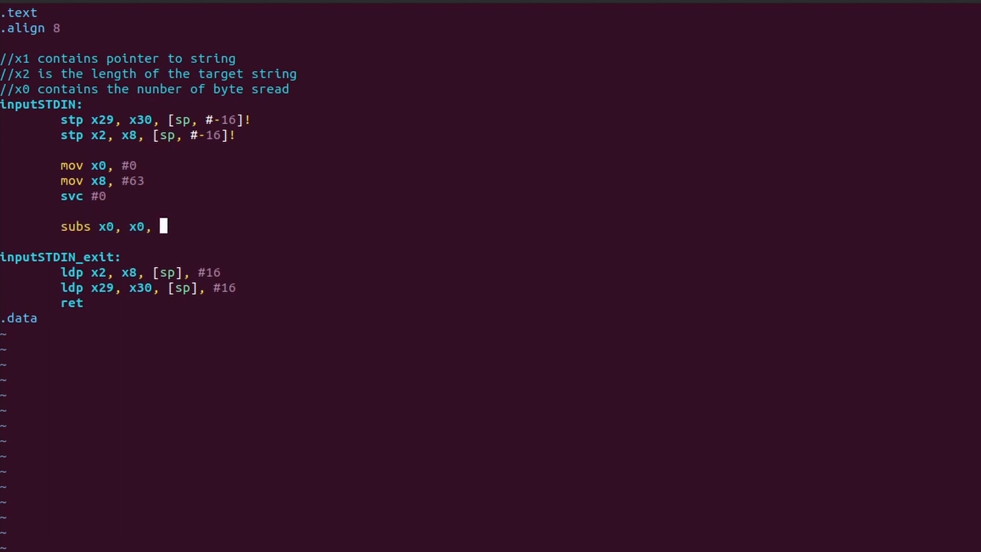
type("#1")
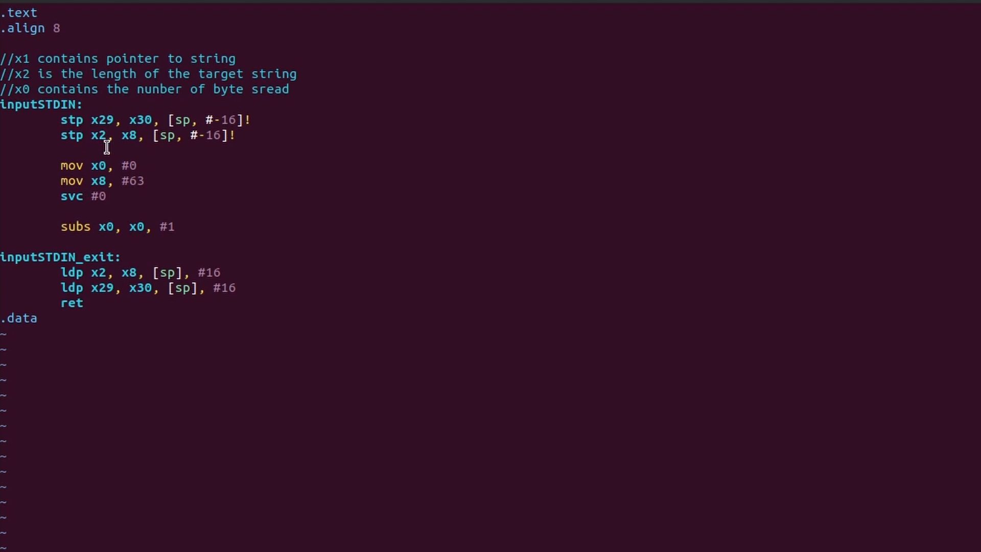
mouse_move(123, 226)
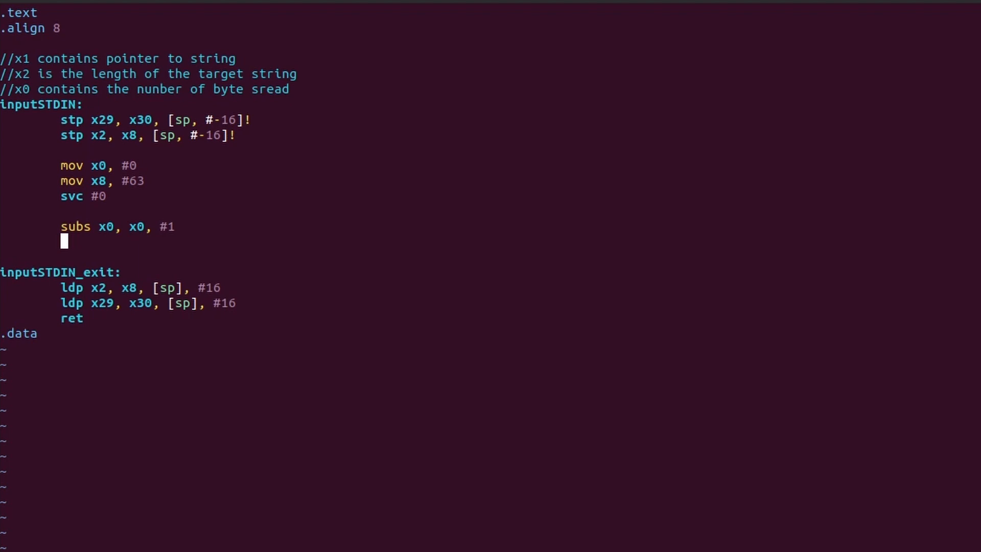
Load the last byte read into w8 with 'ldrb w8, [x1, x0]'.
type("ldr")
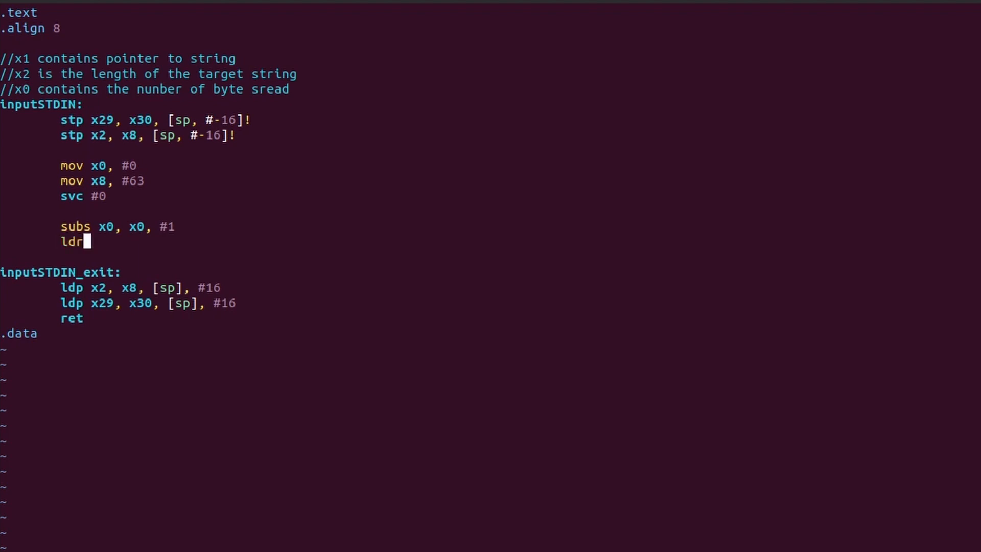
type("b")
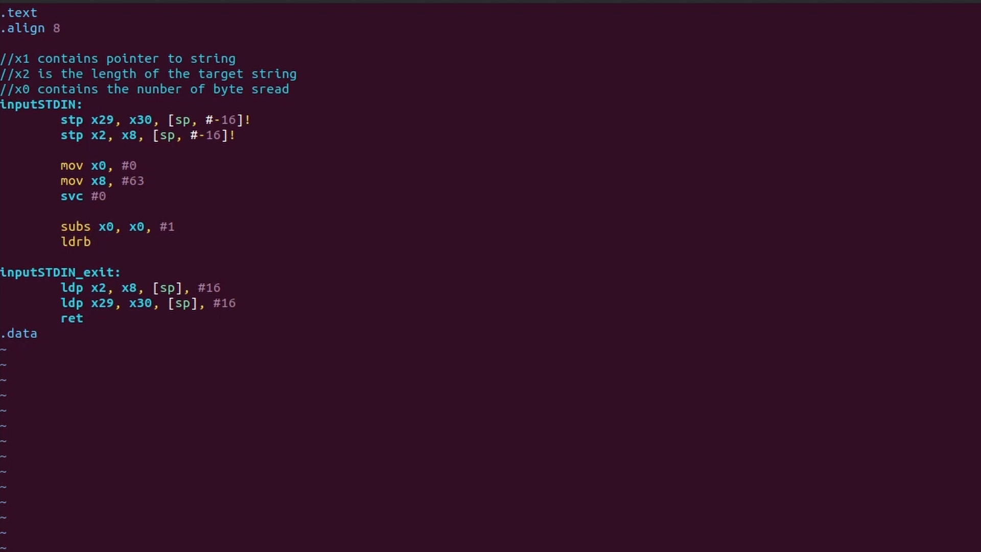
type("w8")
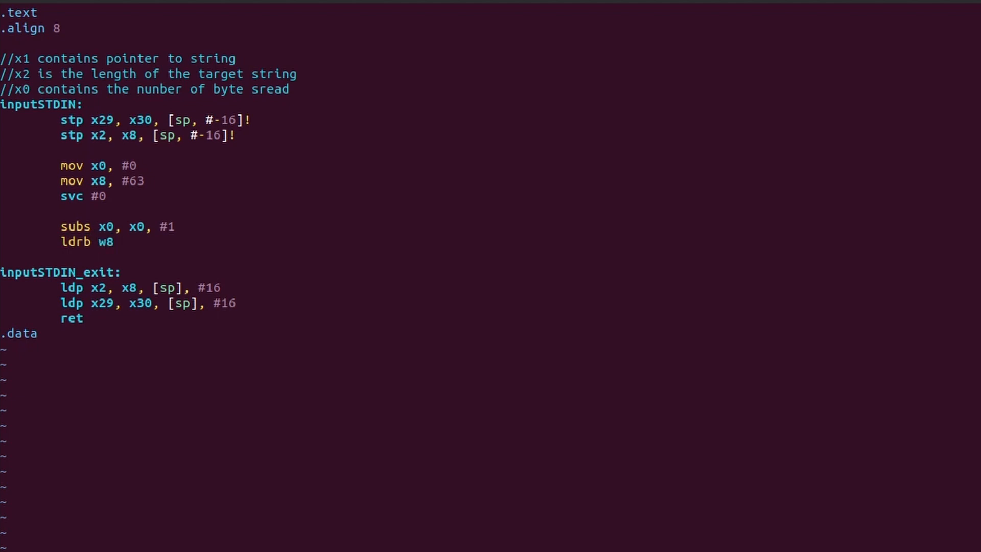
type(",")
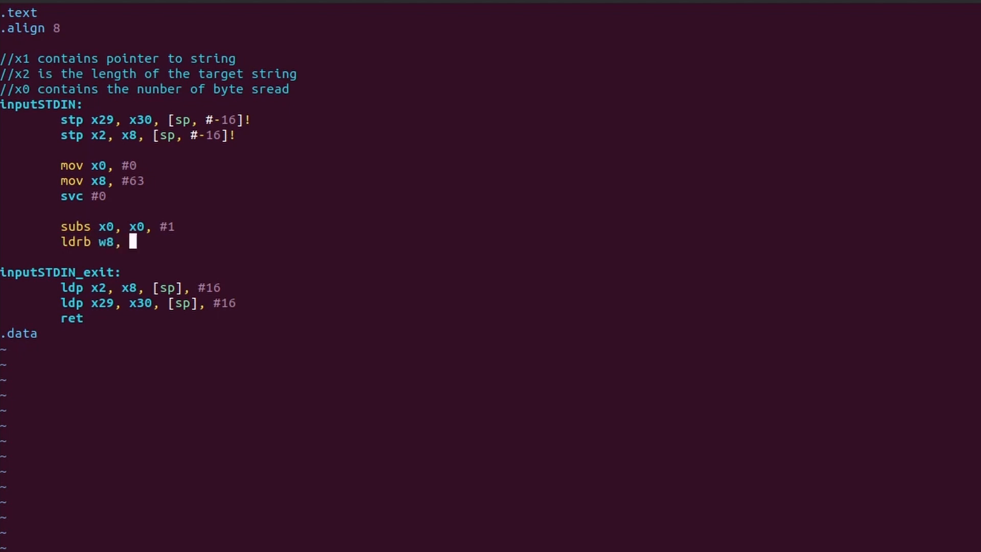
type("[x1")
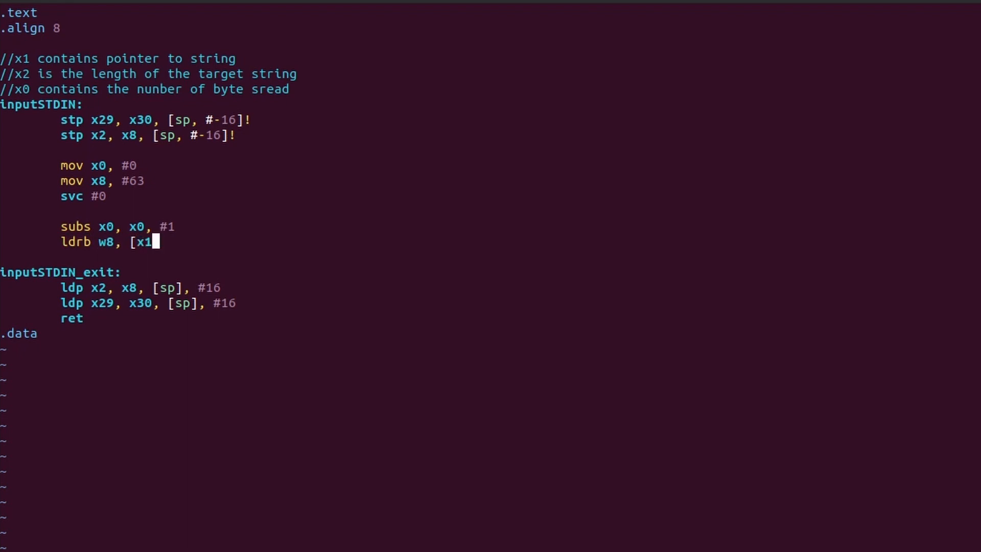
mouse_move(242, 233)
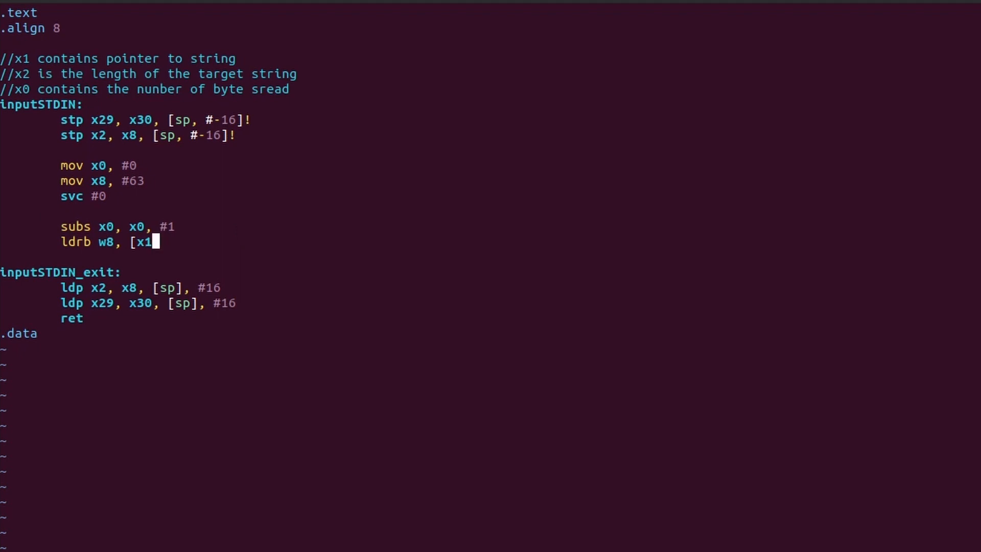
type(", x0]")
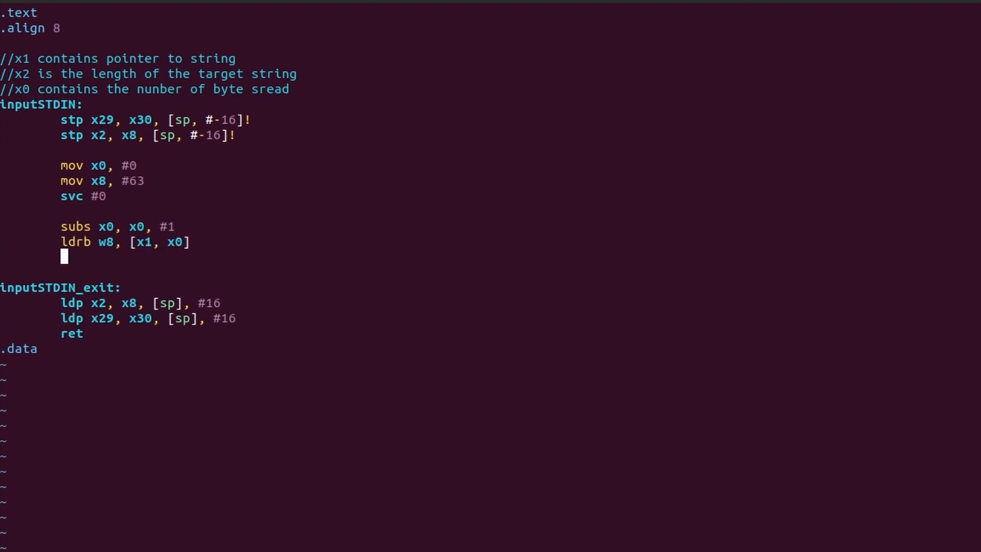
Add 'cmp w8, #'\n'', 'beq inputSTDIN_exit' and 'add x0, x0, #1' lines.
type("cmp w8")
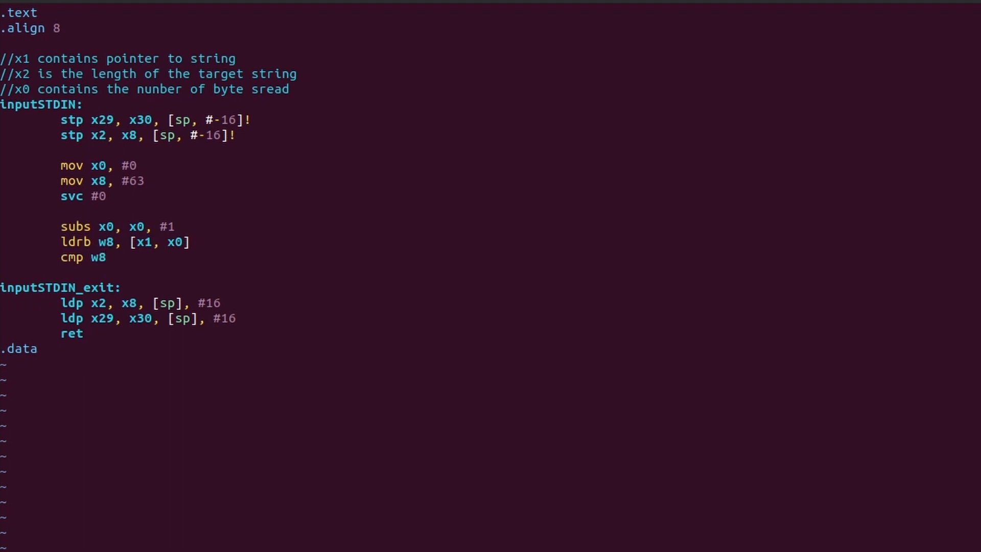
type(",")
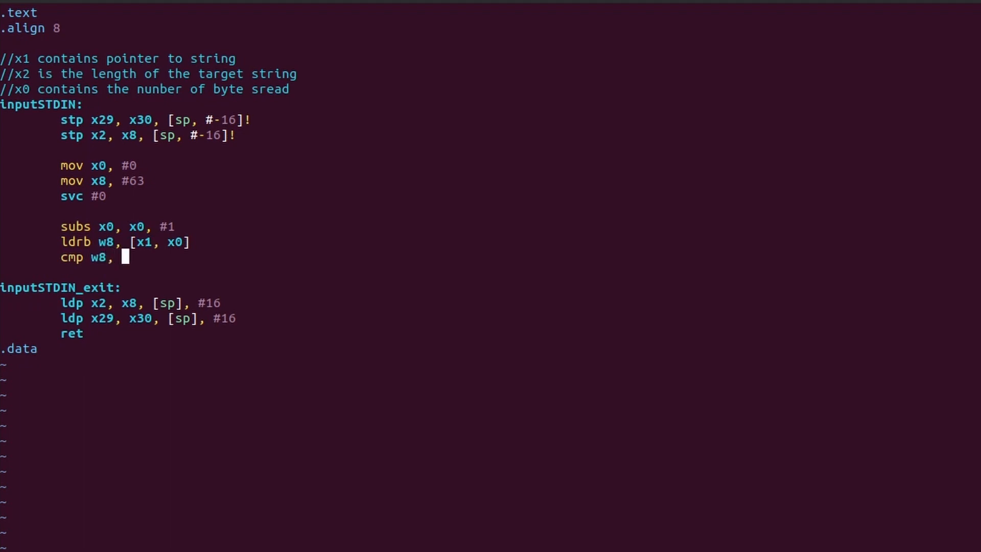
type("#'\\n")
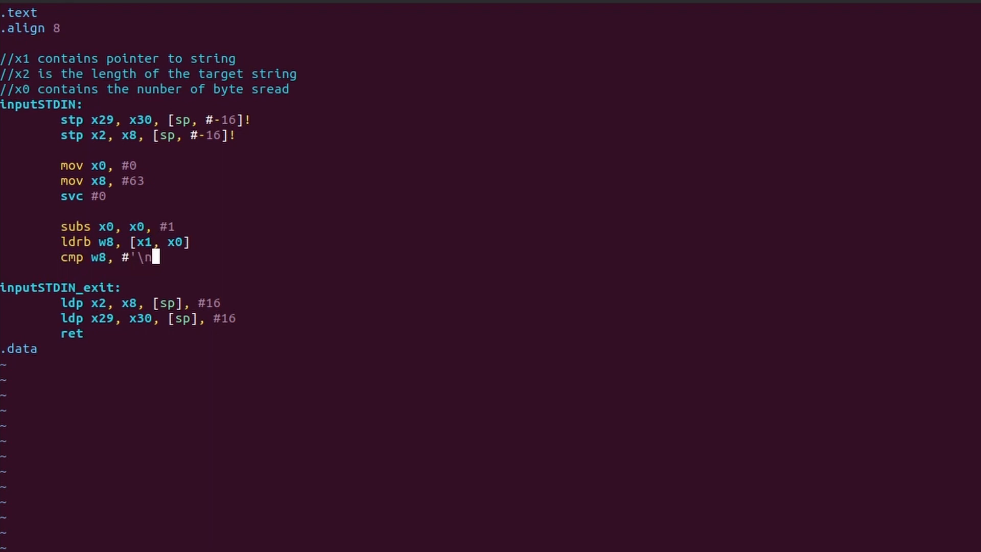
type("'")
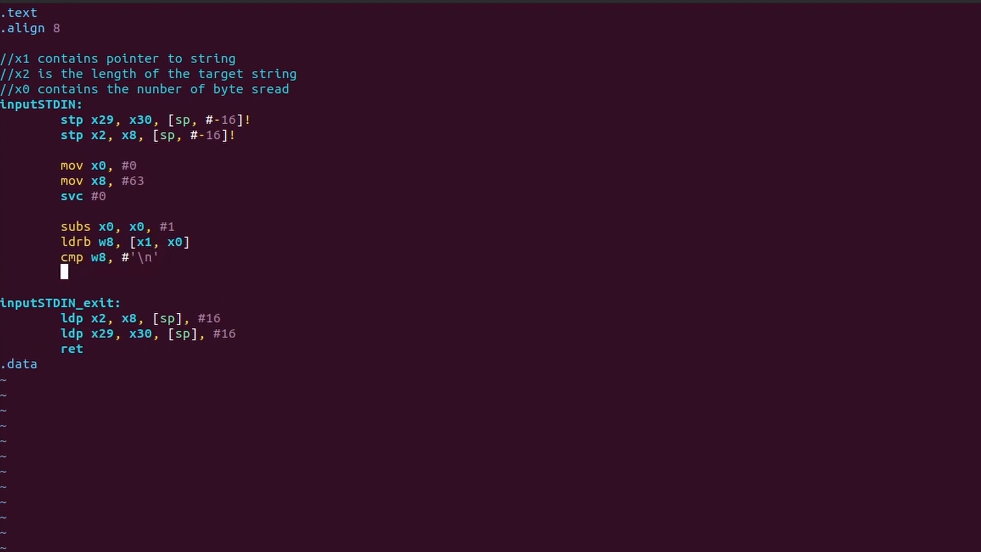
type("beq")
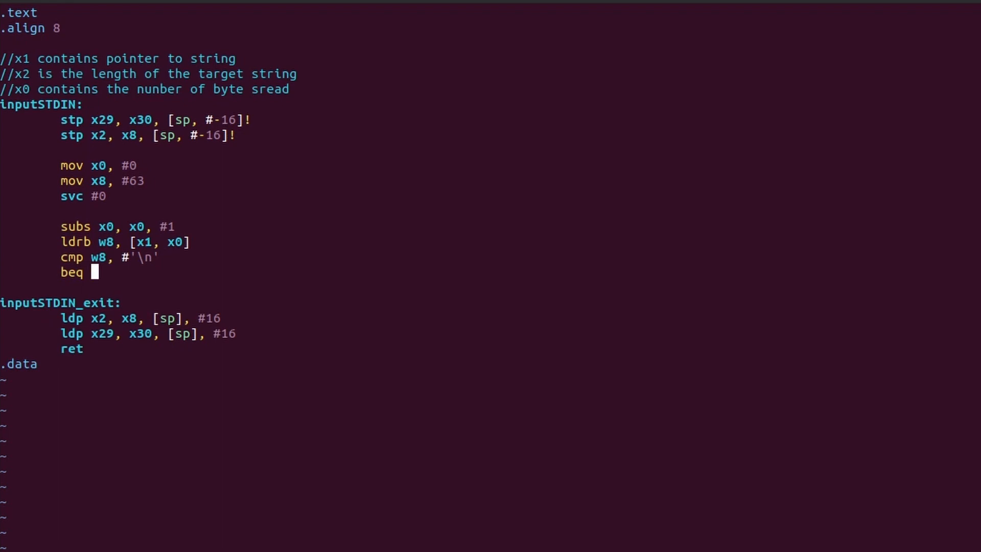
type("input")
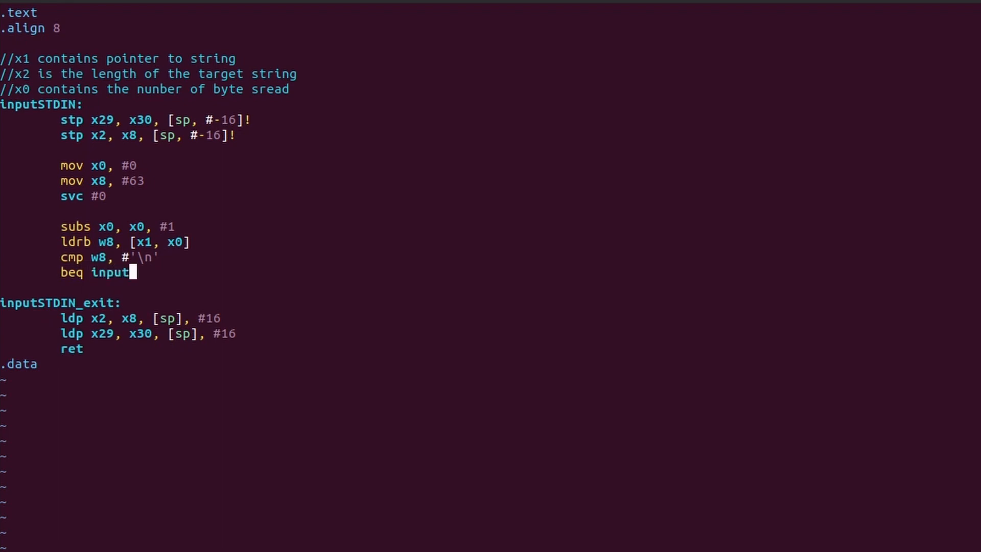
type("STDIN_exit")
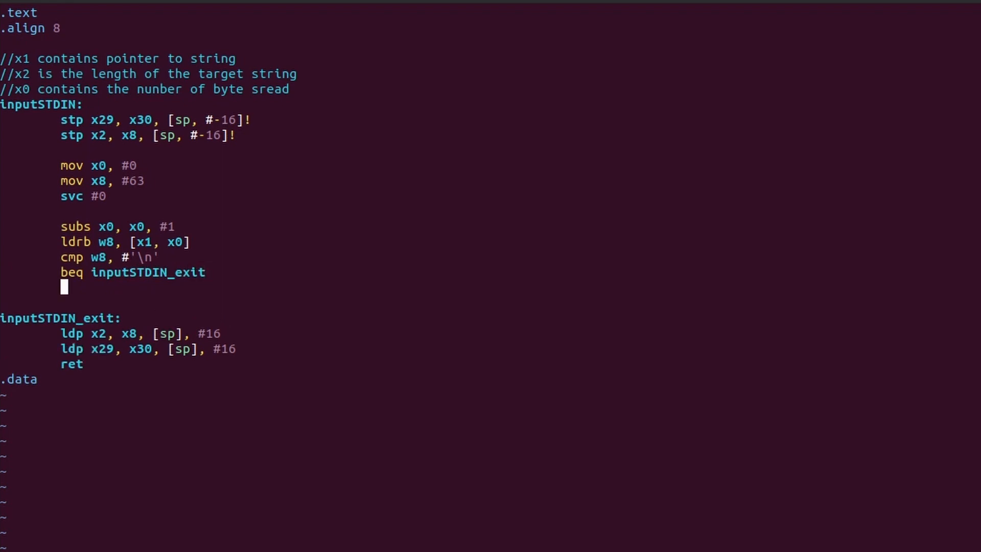
type("add")
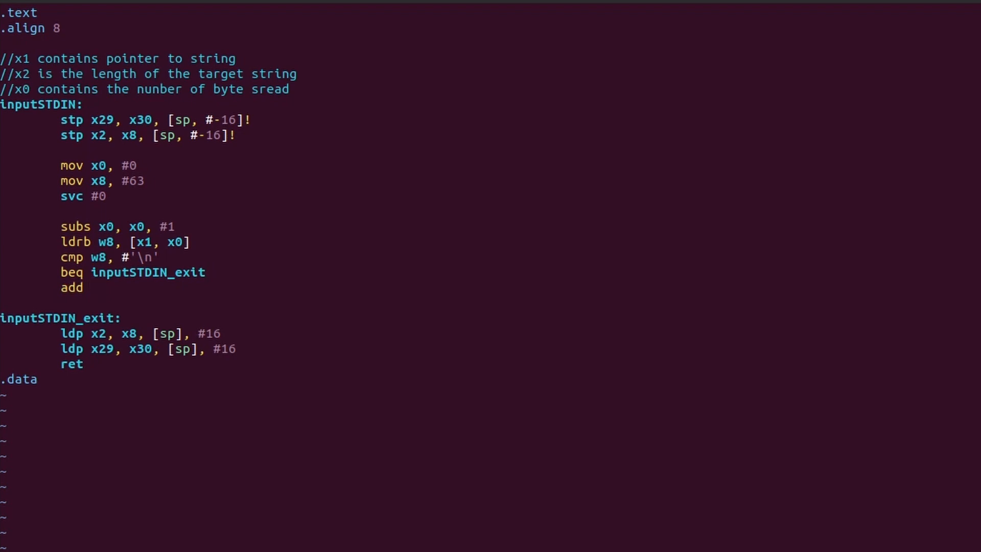
type("x0, x0,")
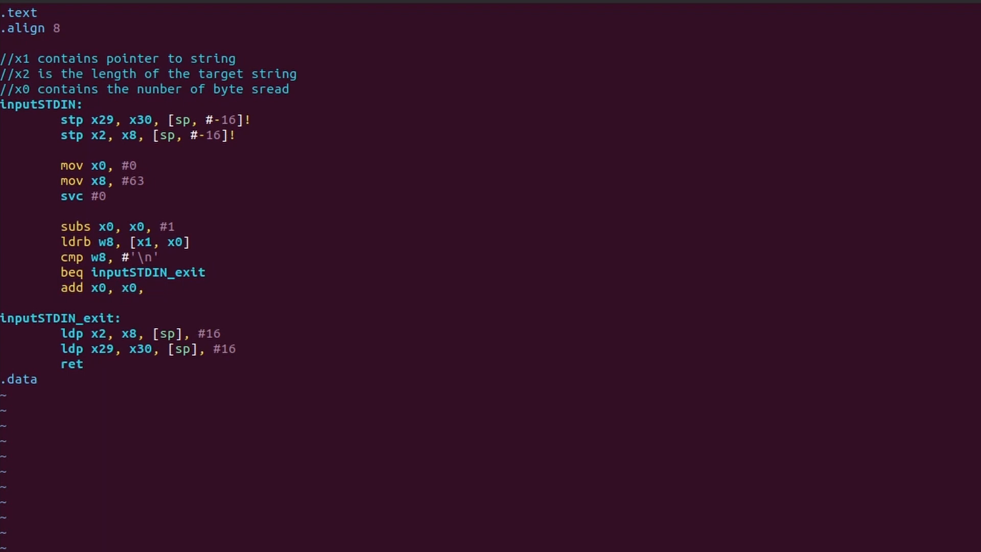
type("#1")
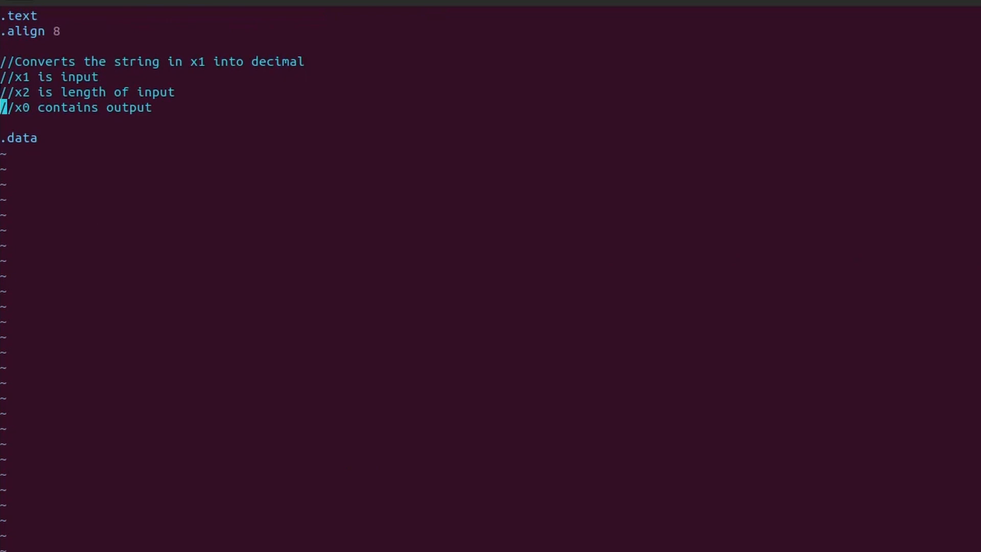
Add the 'atoi:' label with stack save/restore lines and 'mov x5, #1'.
type("a")
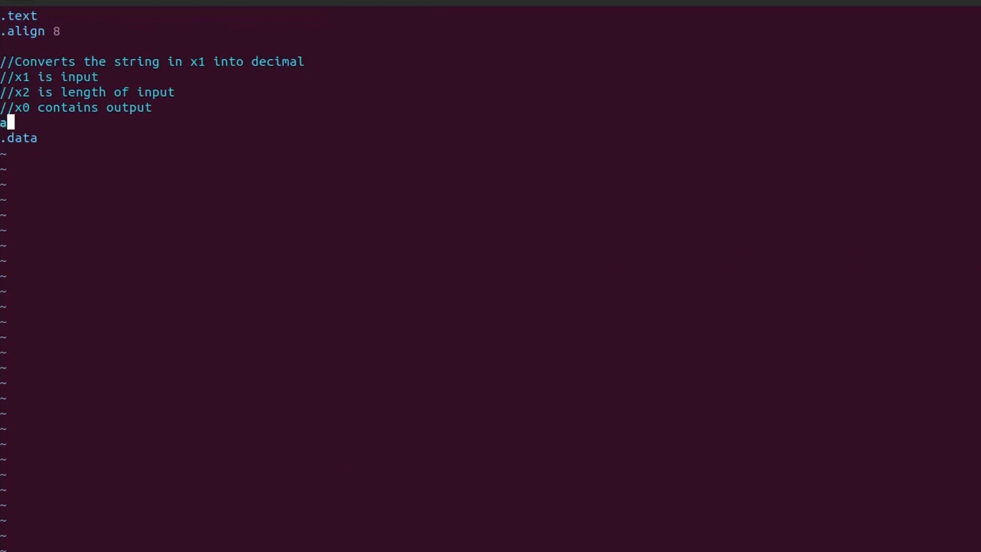
type("toi:")
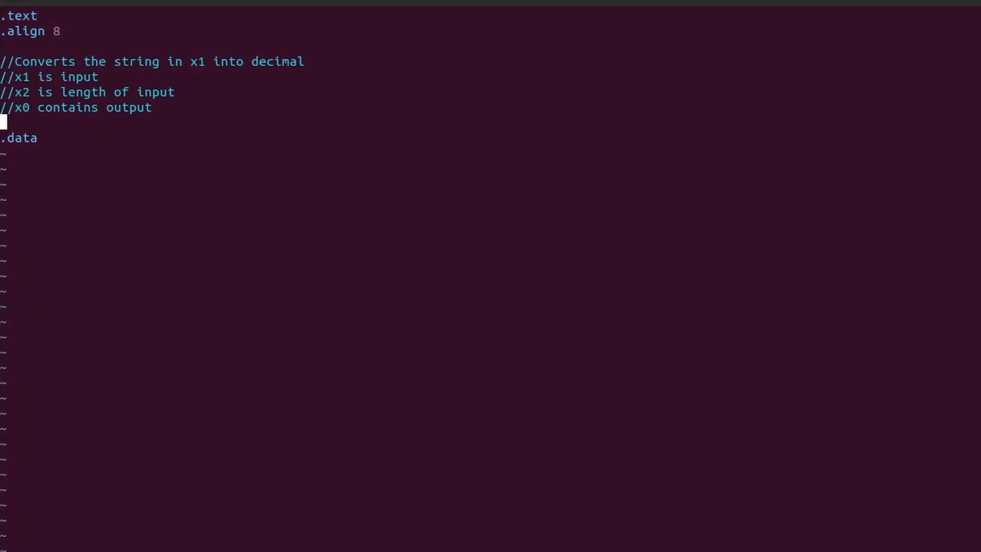
type("atoi:")
type("mov x0, #")
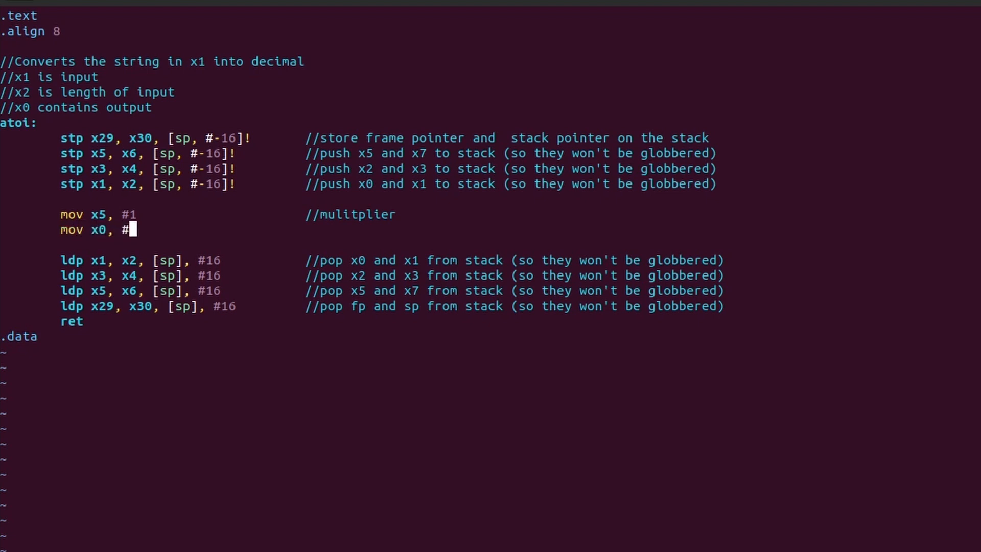
Zero x0 as the result and x3 as a temporary, with comments.
type("0                      //")
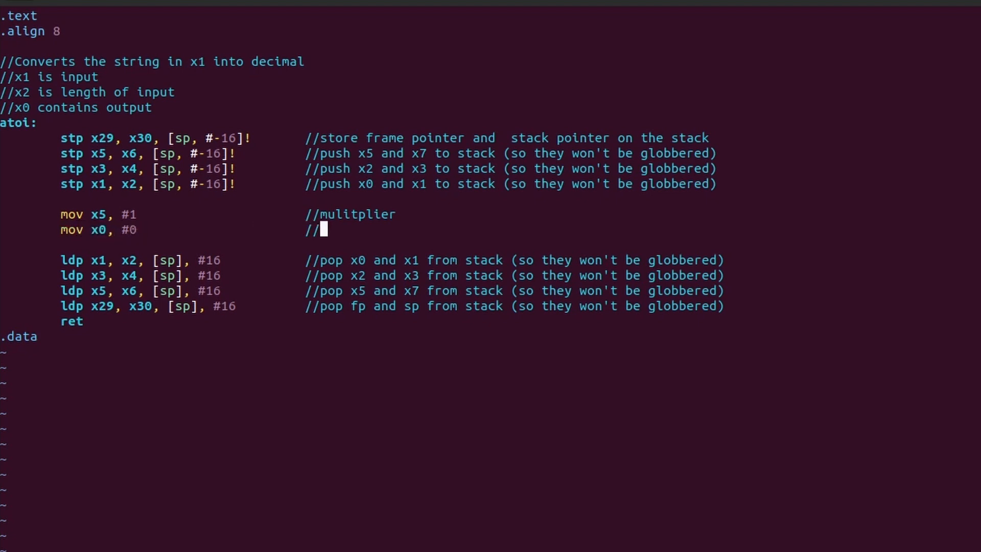
type("result")
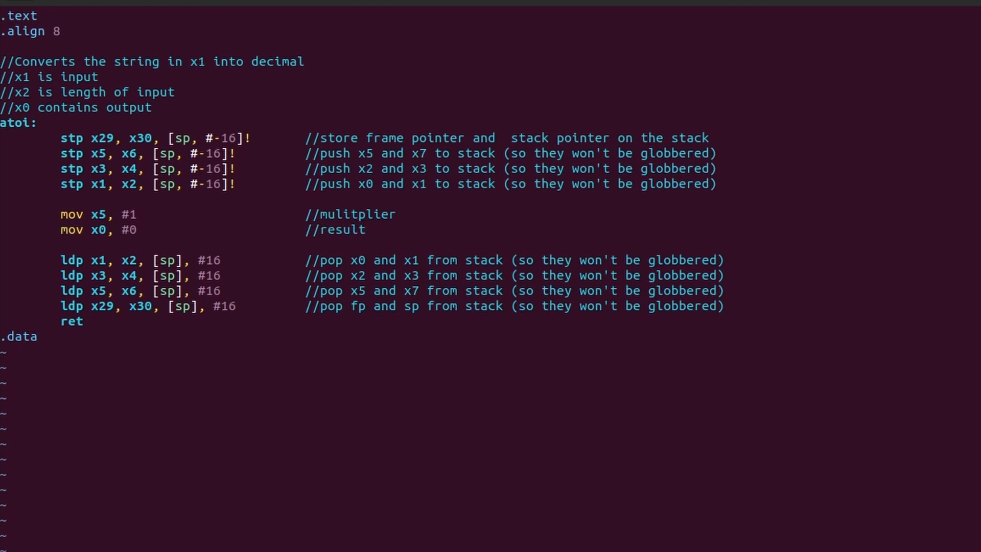
type("mov x3, #0")
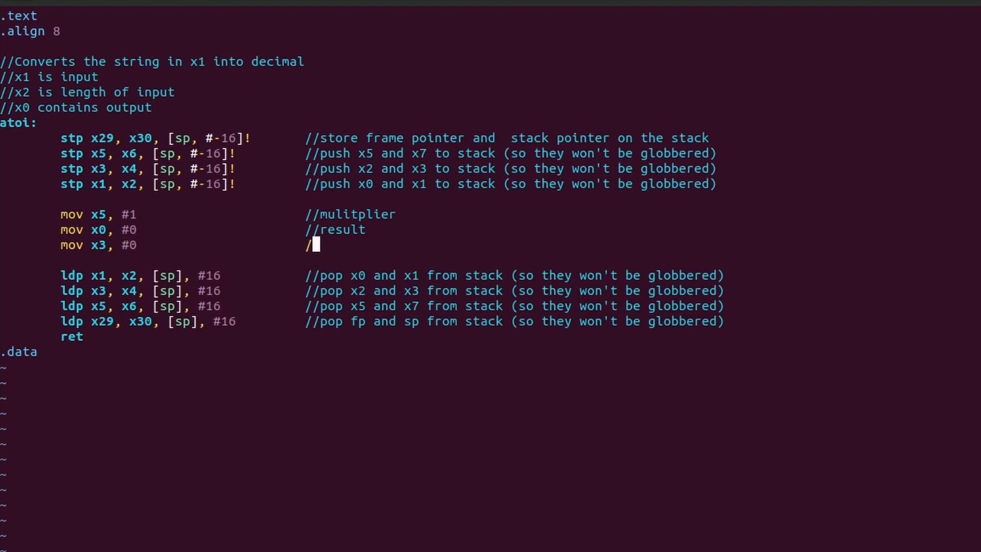
type("/temporary storage")
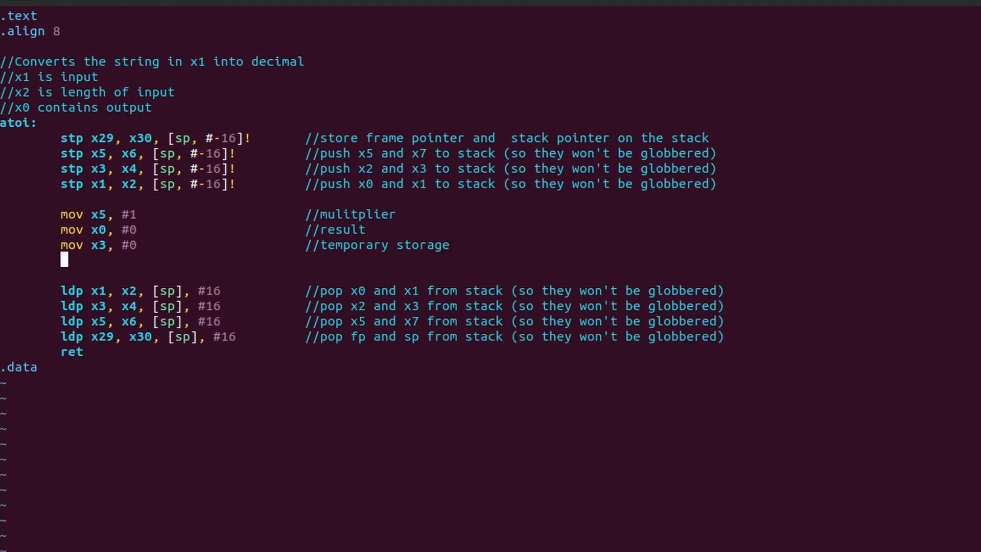
Load 10 into x6, commented as the decimal multiplier (10 base).
type("mov x6")
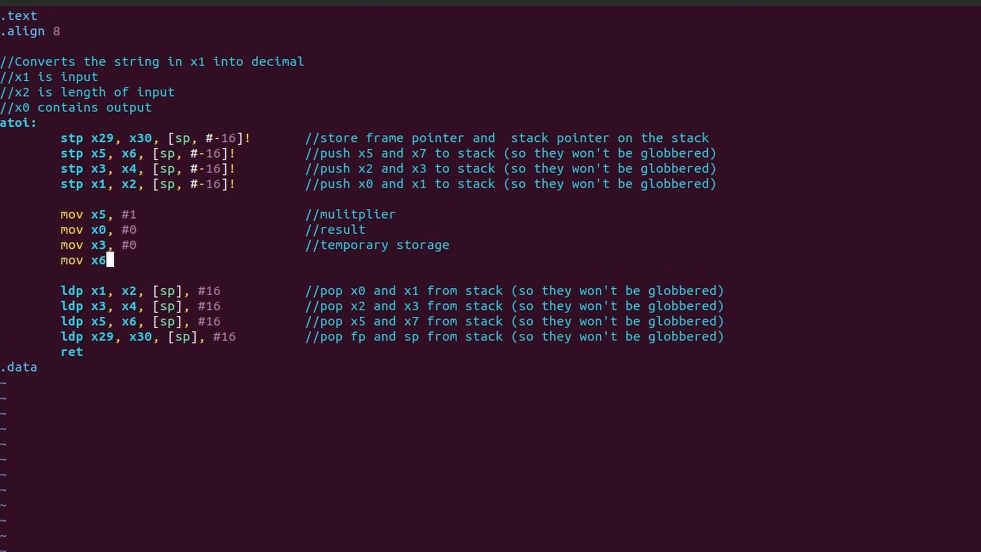
type(", #10")
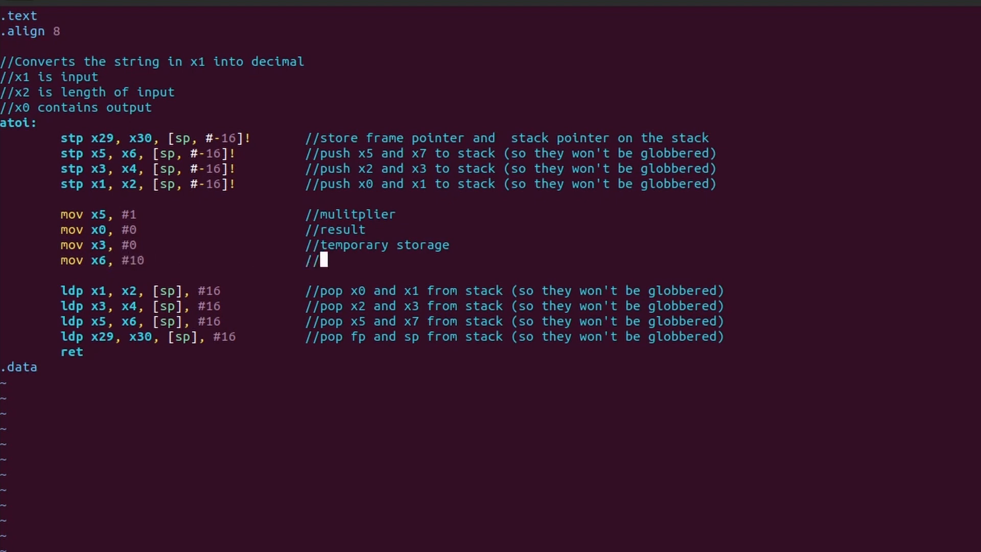
type("decimal")
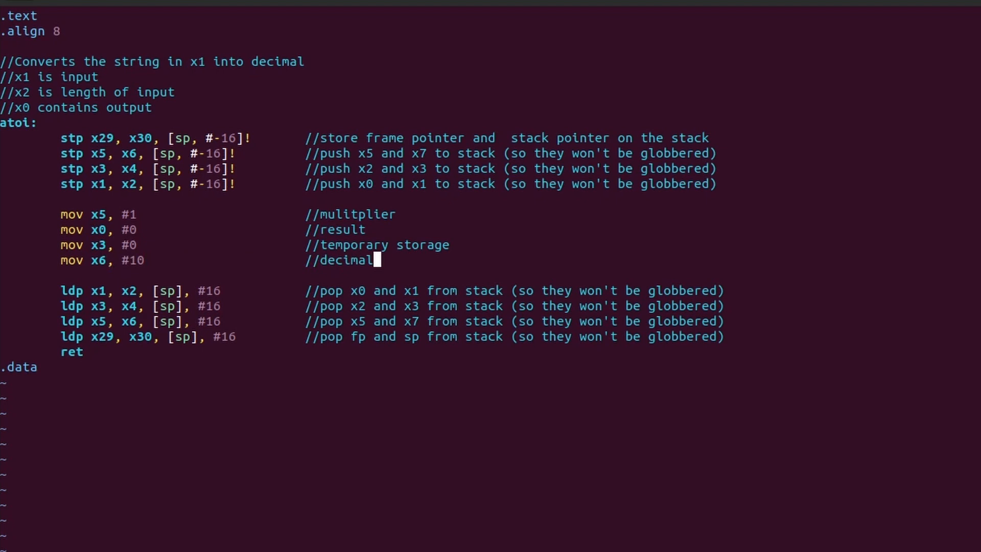
type("multiplier (10 base")
type("atoi:")
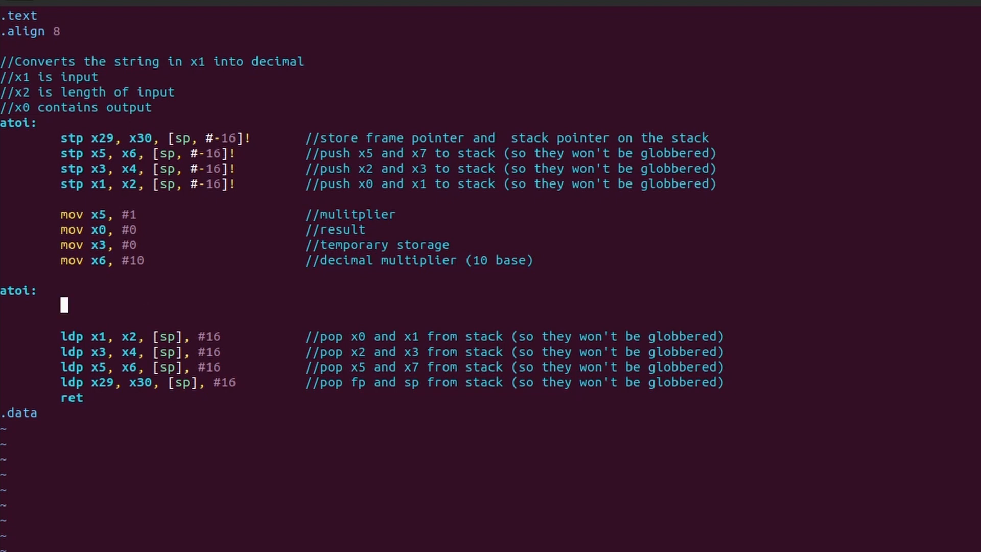
Decrement x2 with 'subs x2, x2, #1' and load [x1, x2] into w3.
type("subs")
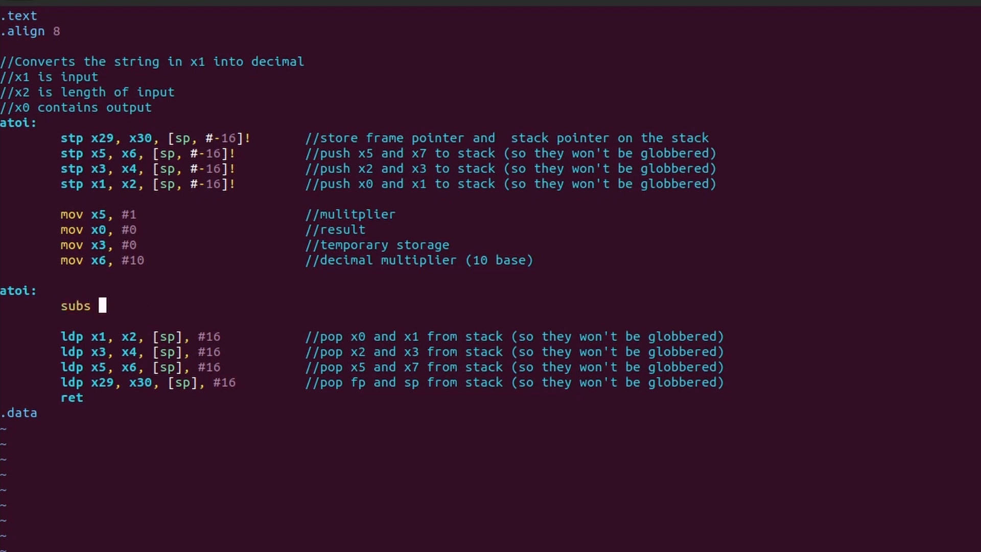
type("x2, x2,")
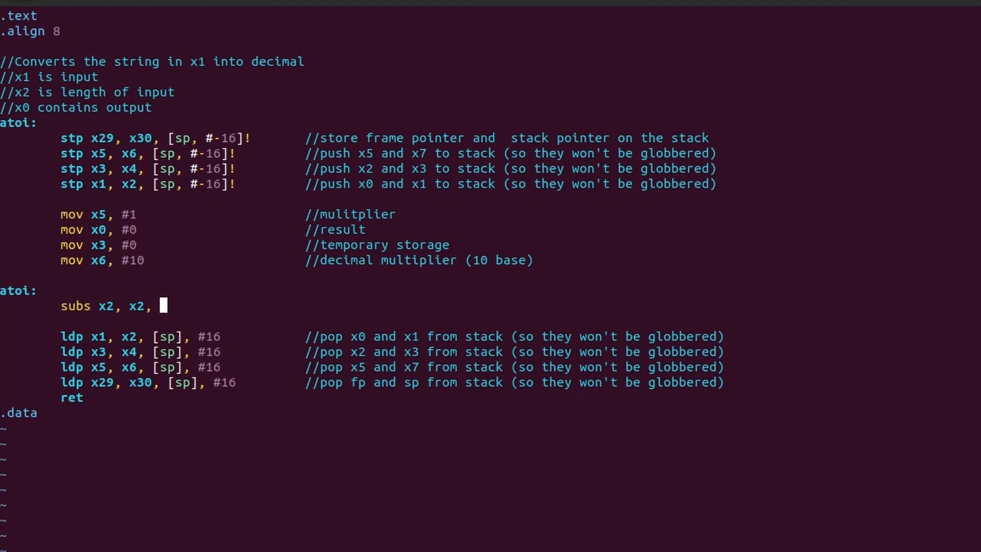
type("#1")
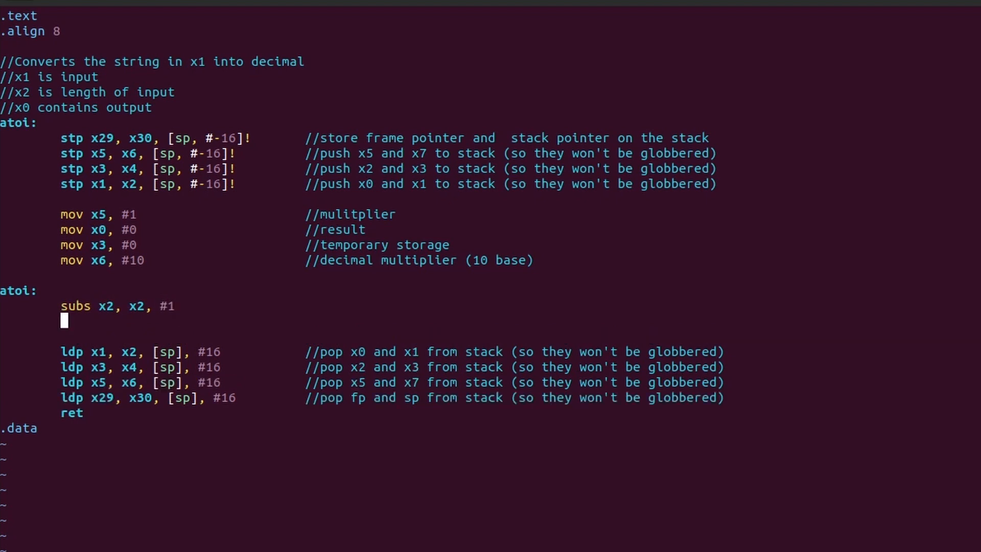
type("ld")
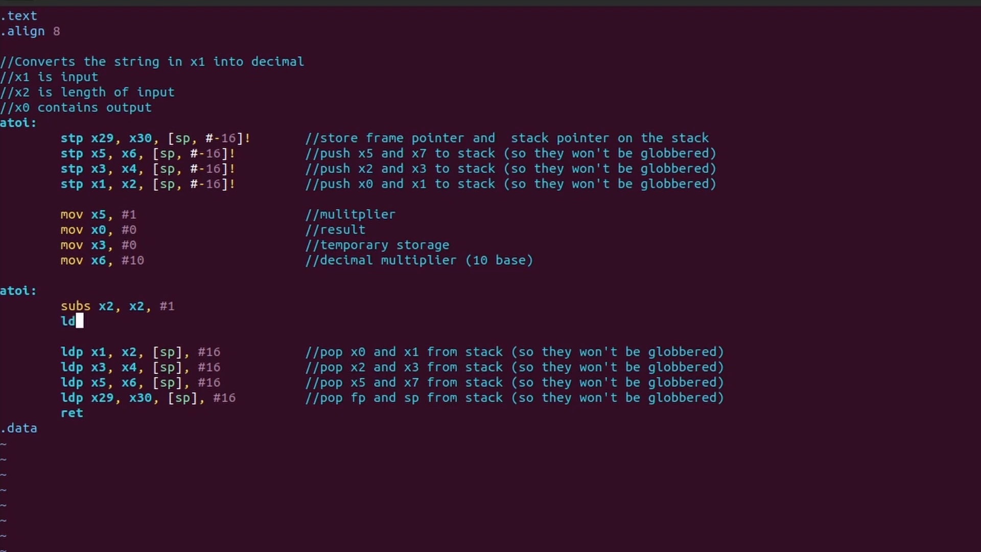
type("rb")
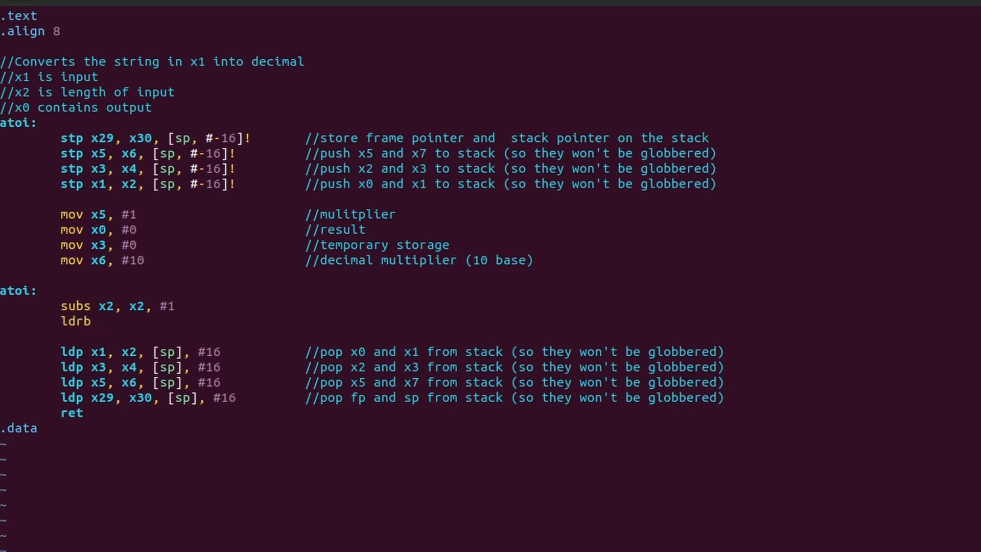
left_click(102, 321)
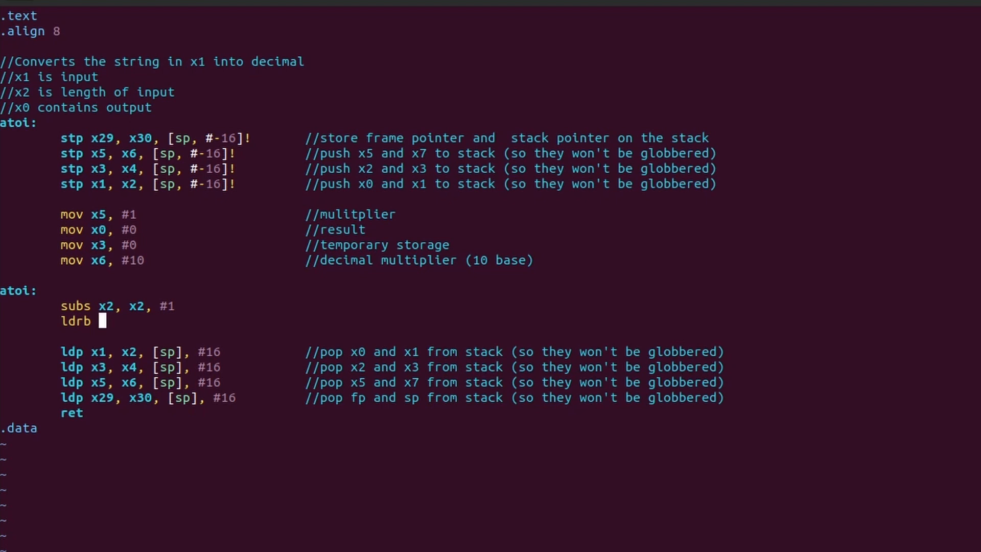
mouse_move(117, 276)
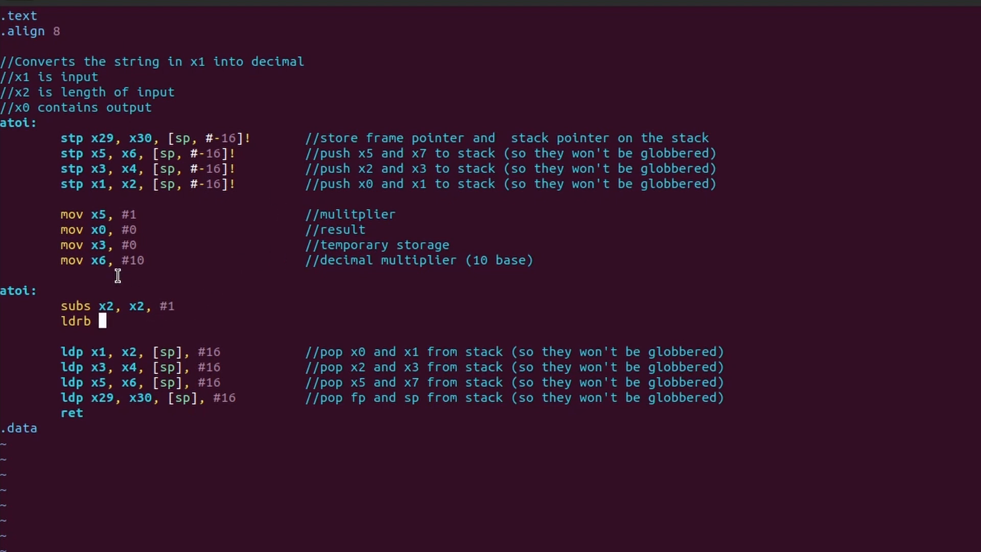
mouse_move(136, 306)
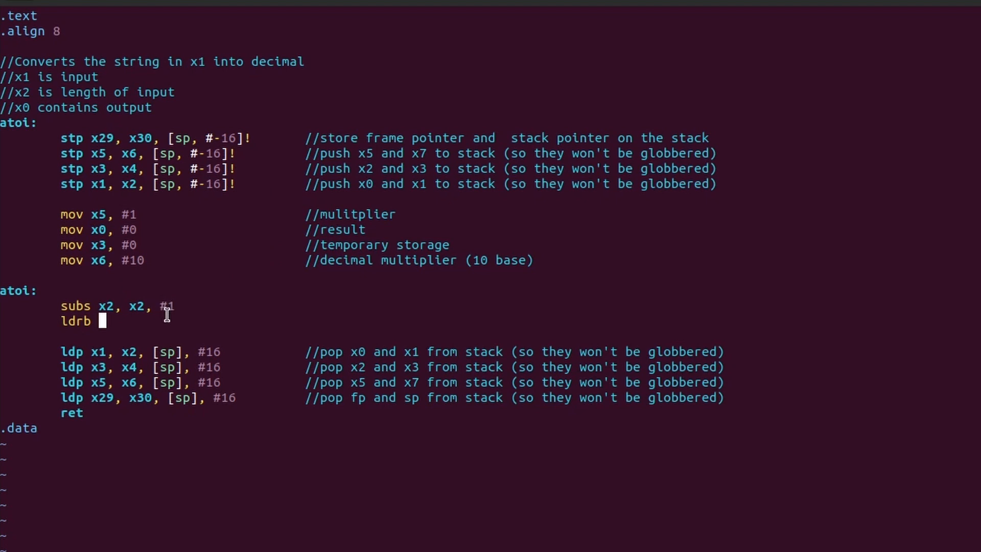
type("w3,")
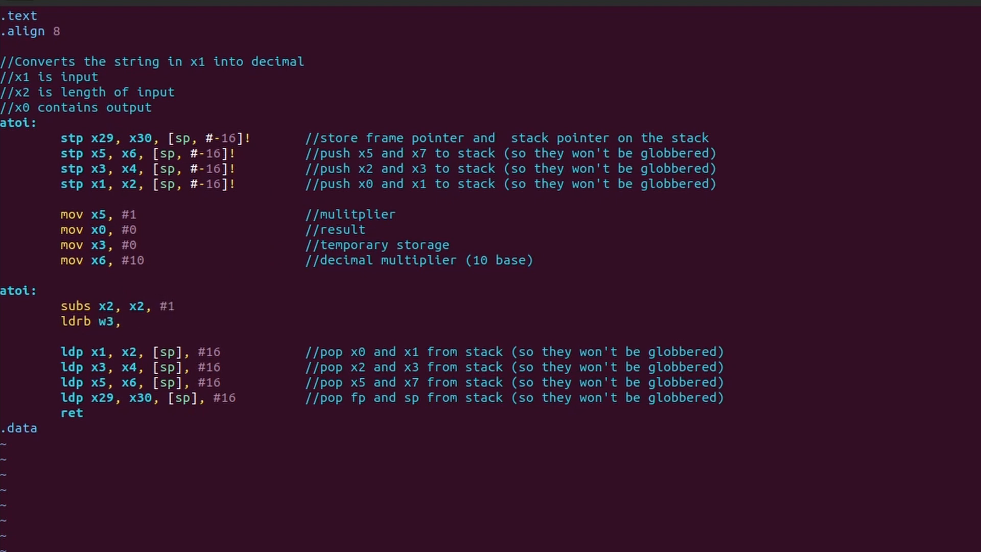
type("[")
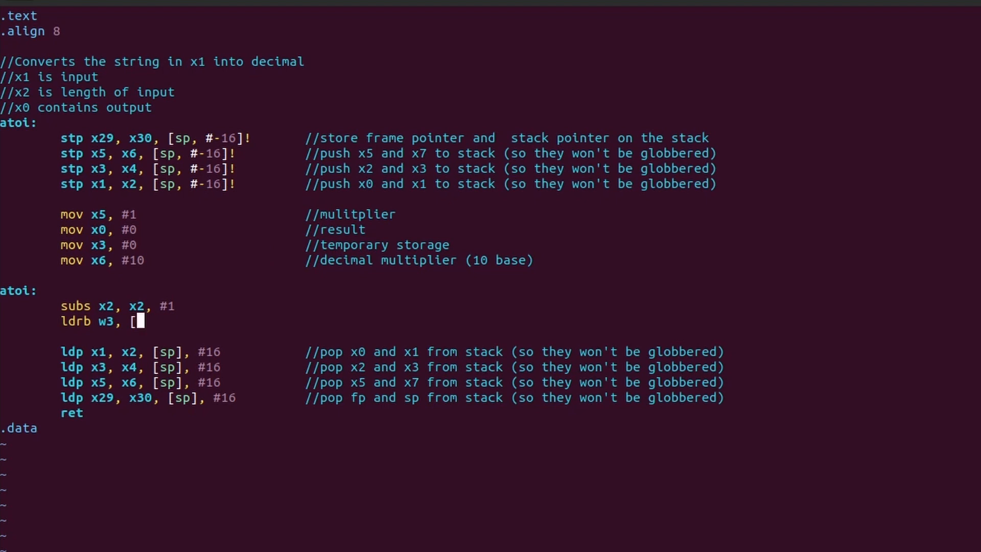
type("x1,")
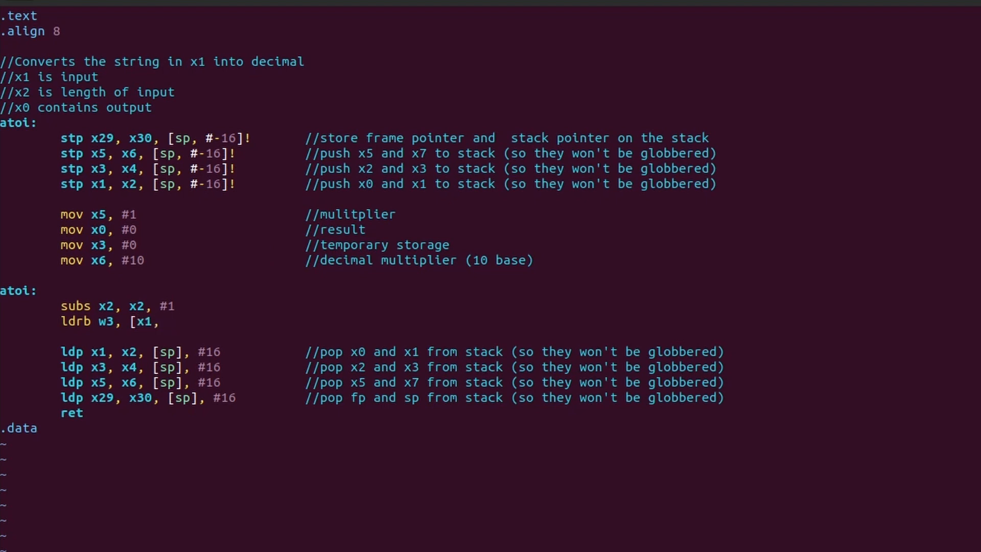
type("x2]")
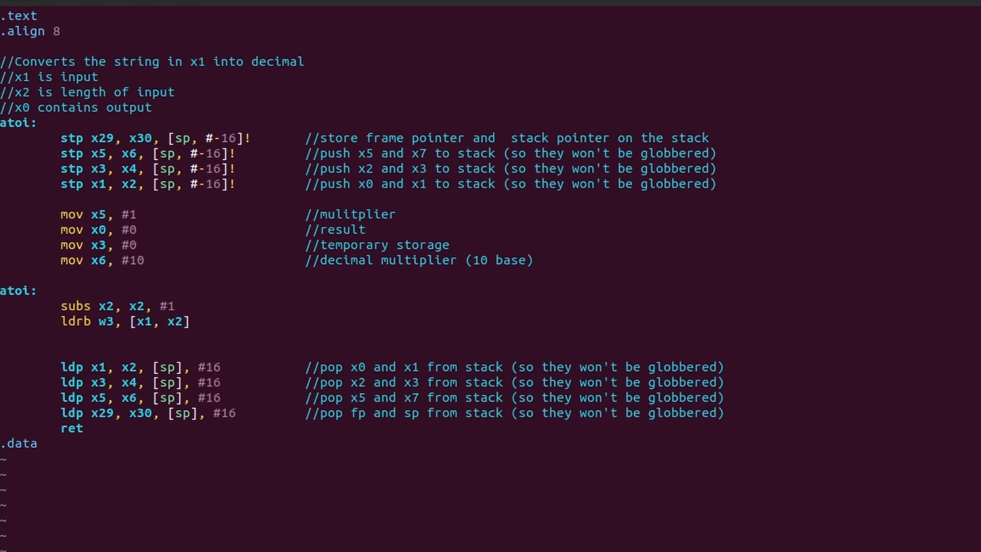
Subtract 48 from x3 with 'sub x3, x3, #48'.
type("sub x")
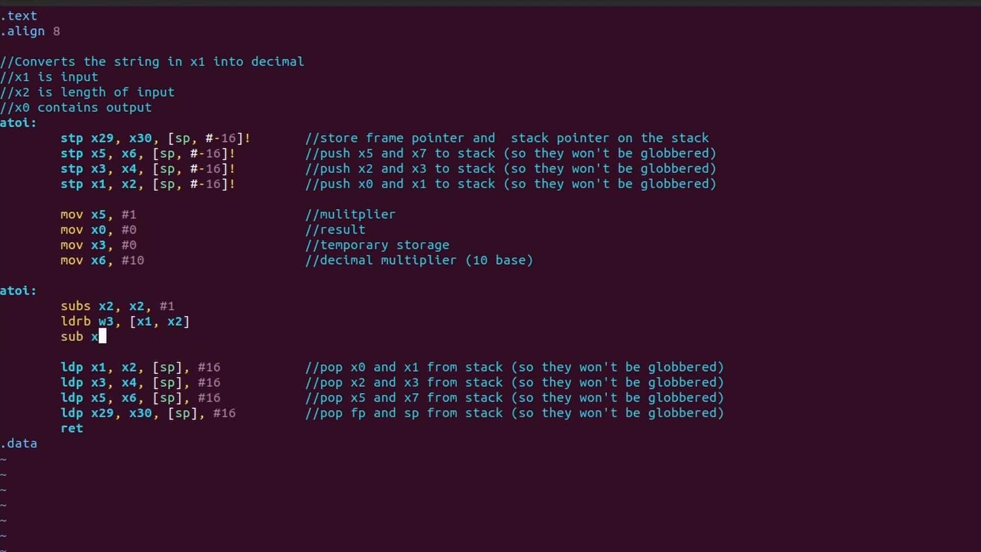
type("3, x3, #")
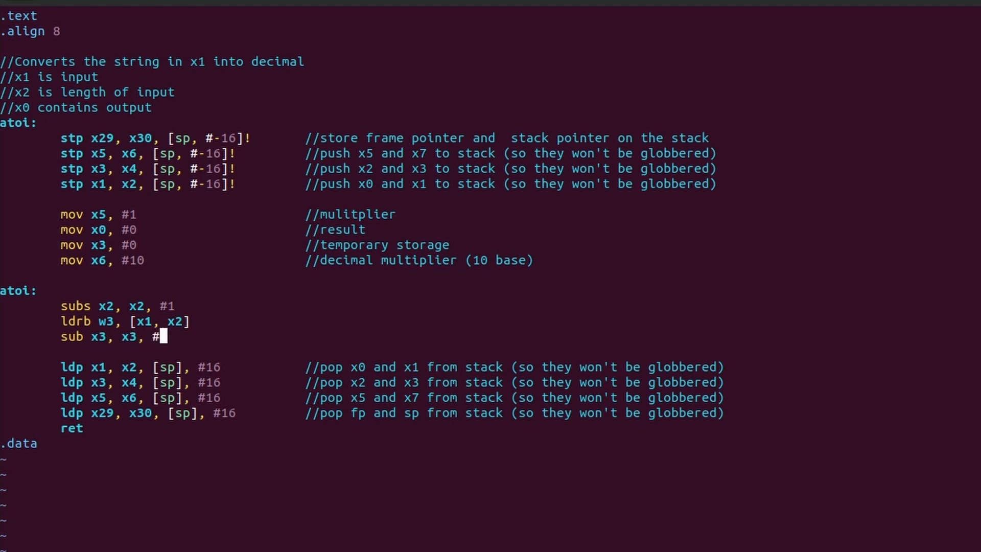
type("48")
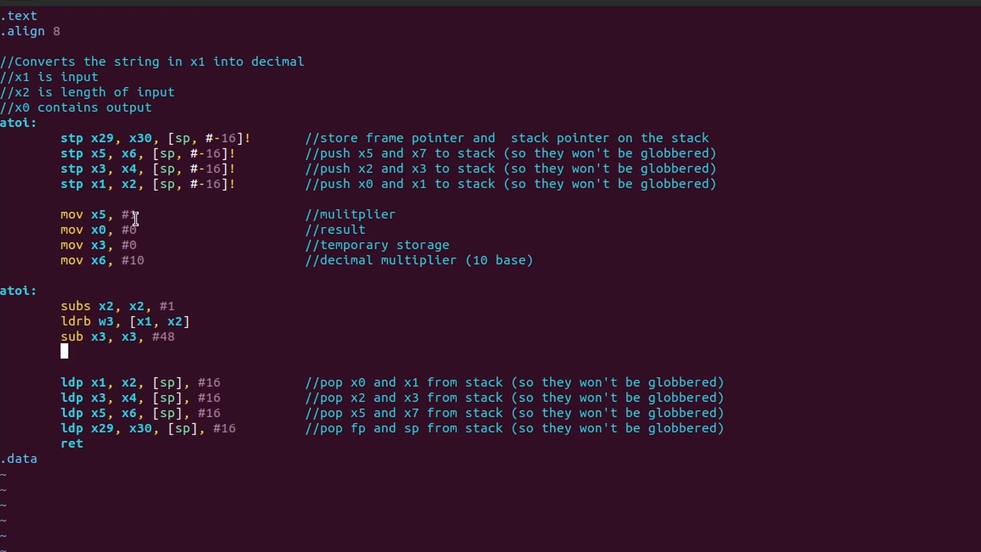
Add 'mul x3, x3, x5', 'add x0, x0, x3' and 'mul x5, x5, x6' lines.
type("mul")
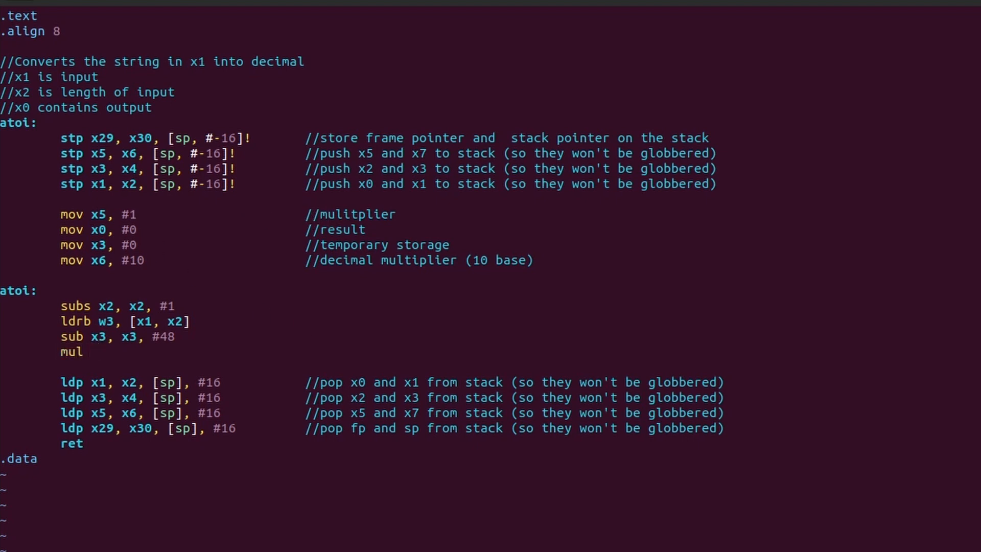
type("x3")
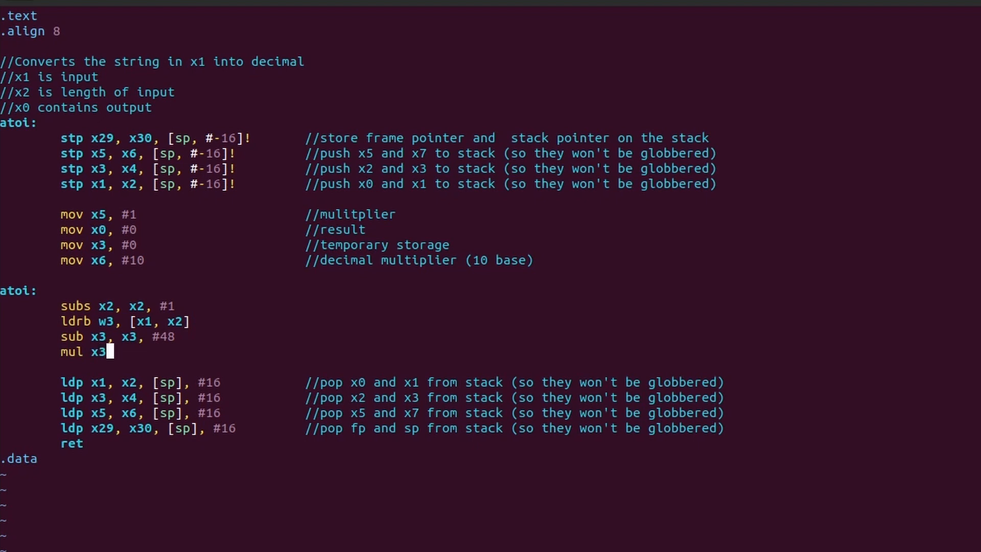
type("x3,")
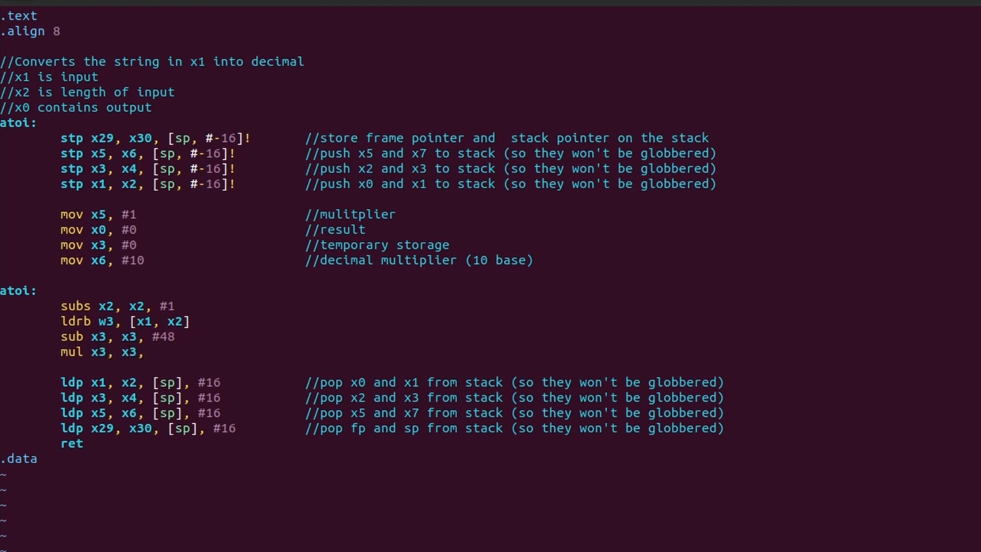
type("x5")
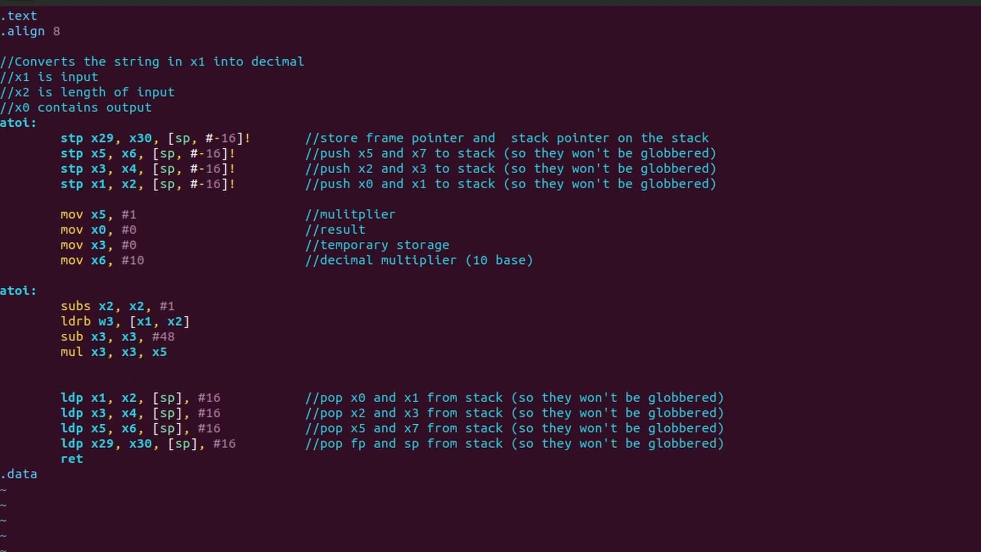
type("add x")
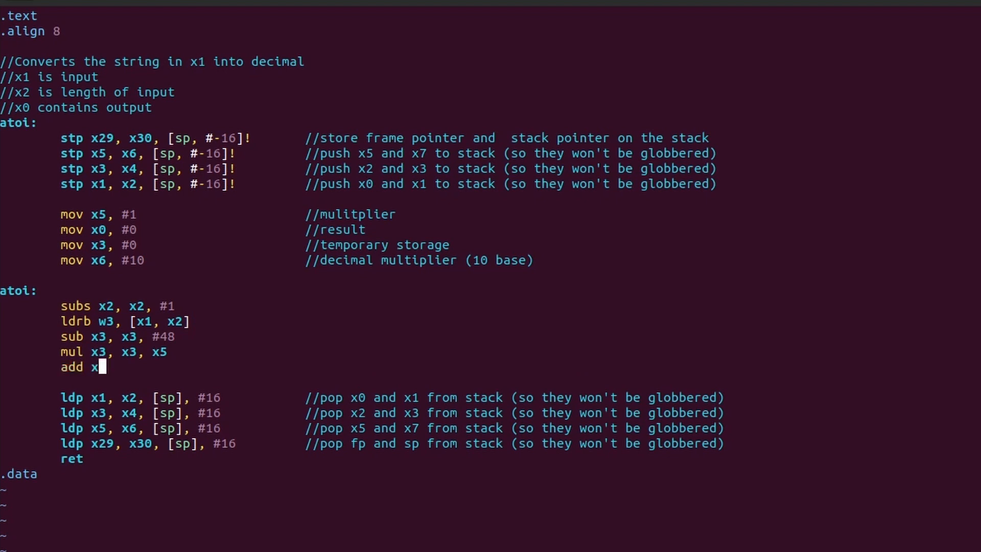
type("0, x0,")
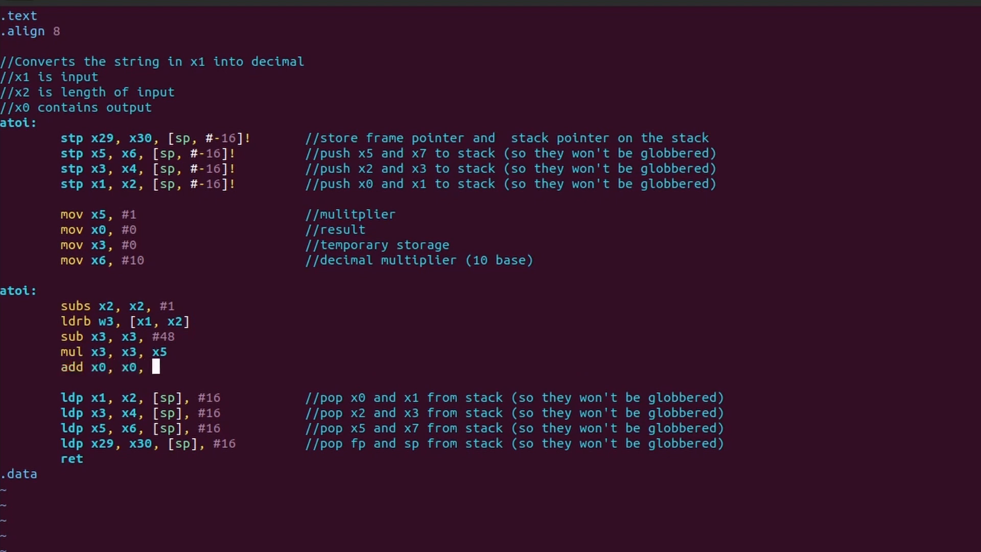
type("x3")
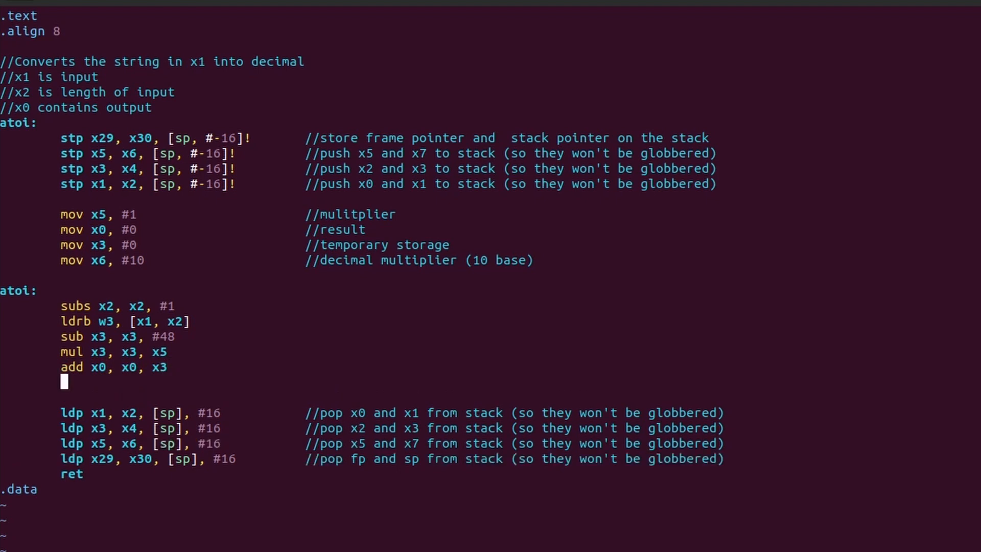
type("mul x5,")
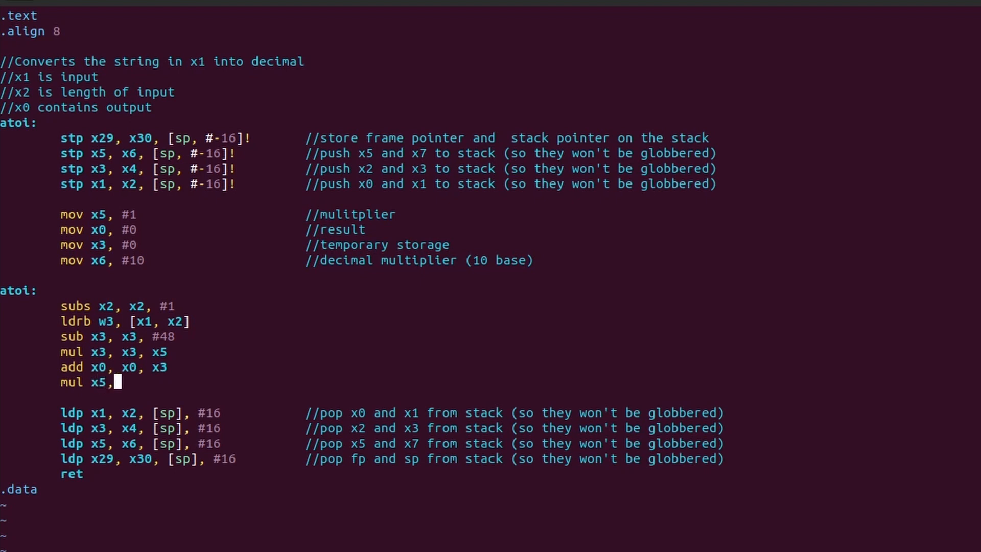
type("x5,")
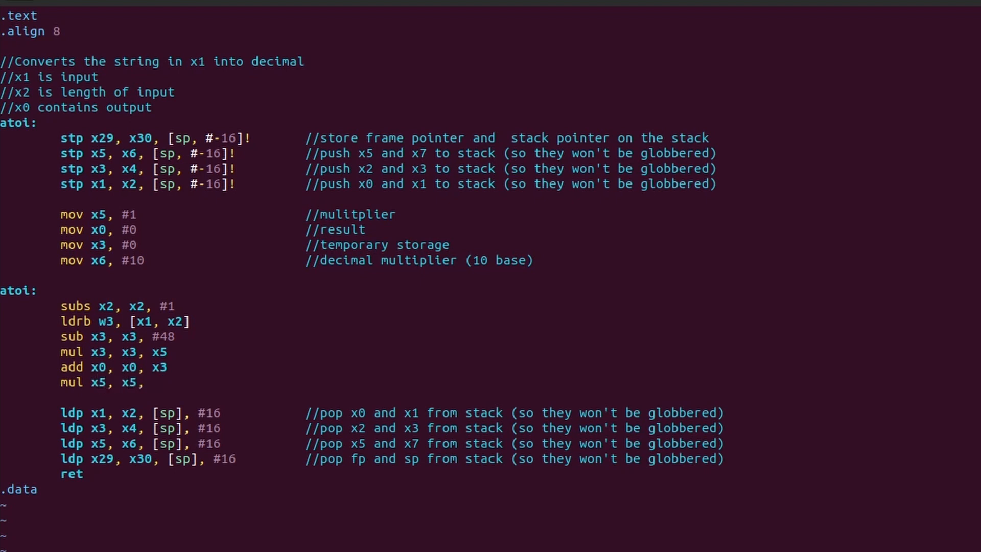
type("x6")
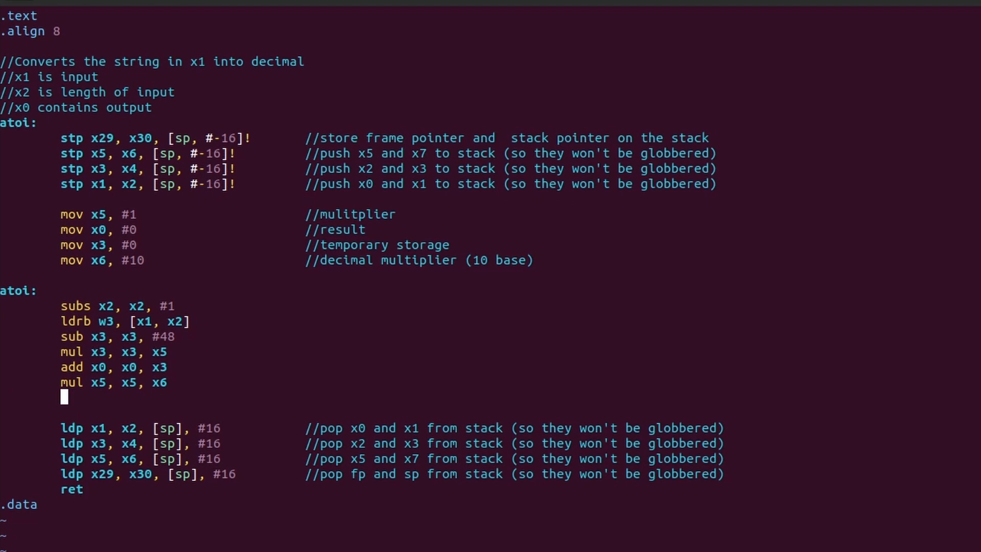
End the loop with 'cmp x2, #0' and 'bne atoi_readchar', renaming the label to match.
type("cmp x")
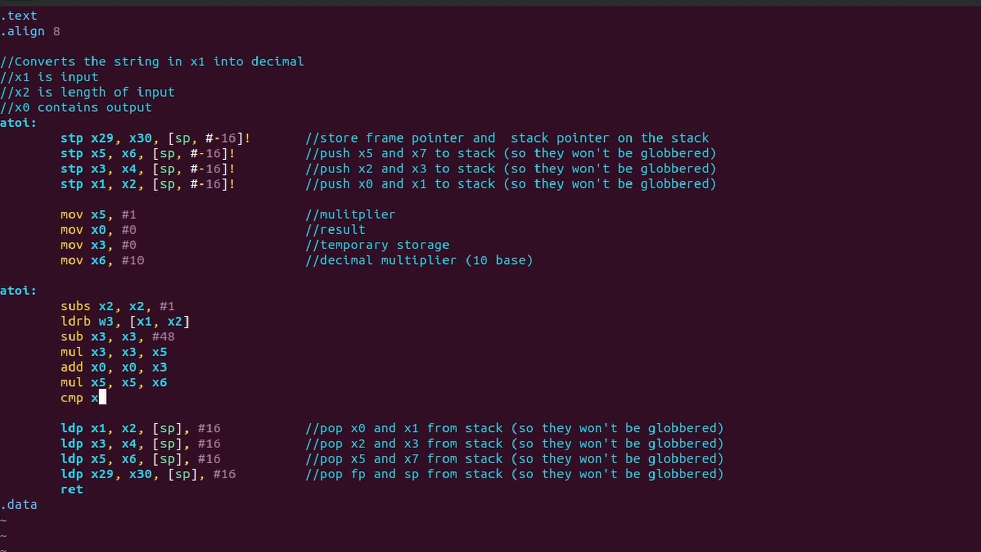
type("2, #0")
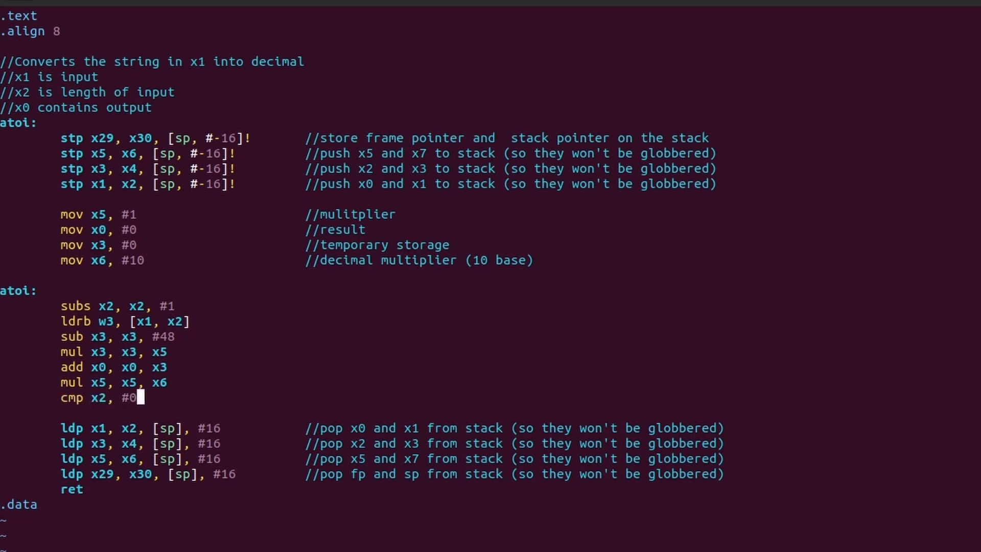
type("bne")
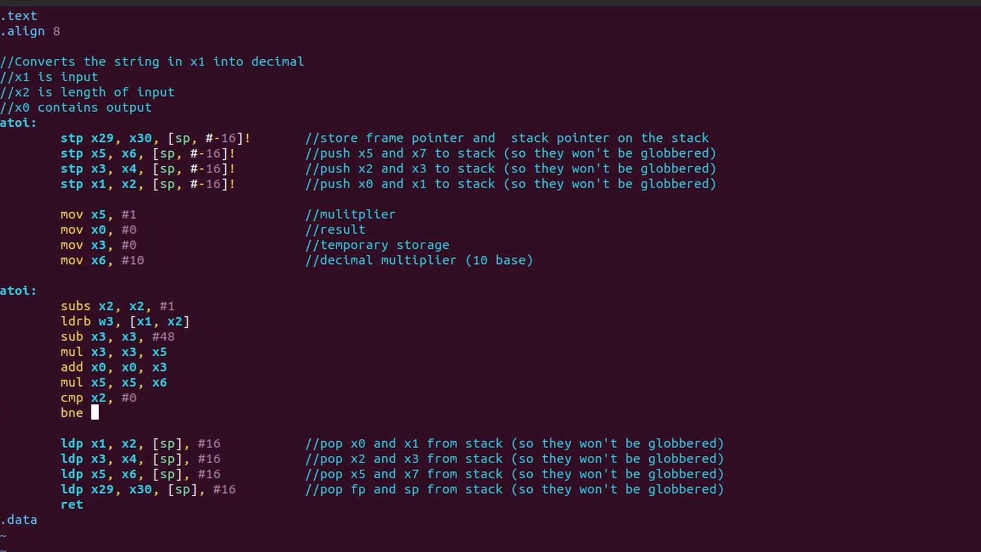
type("atoi_read")
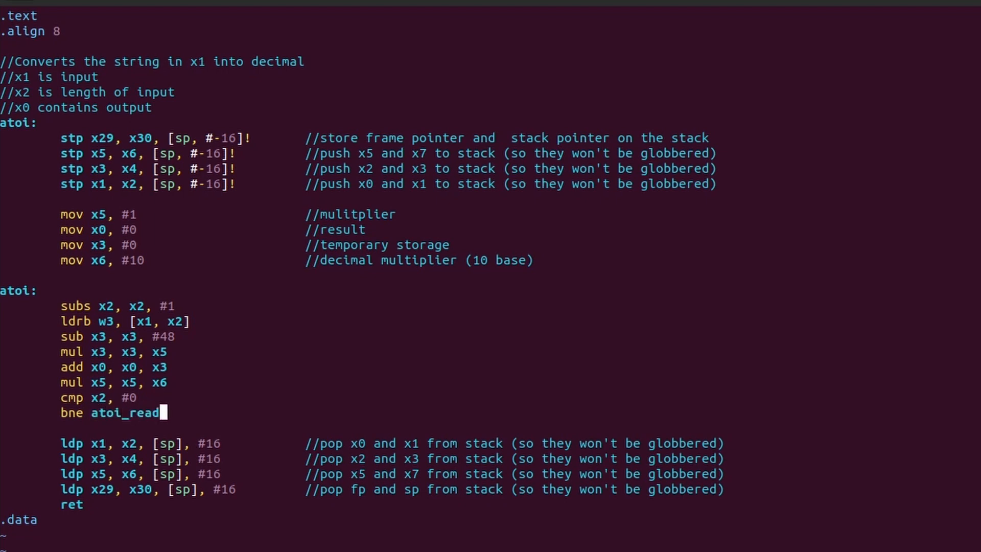
type("char")
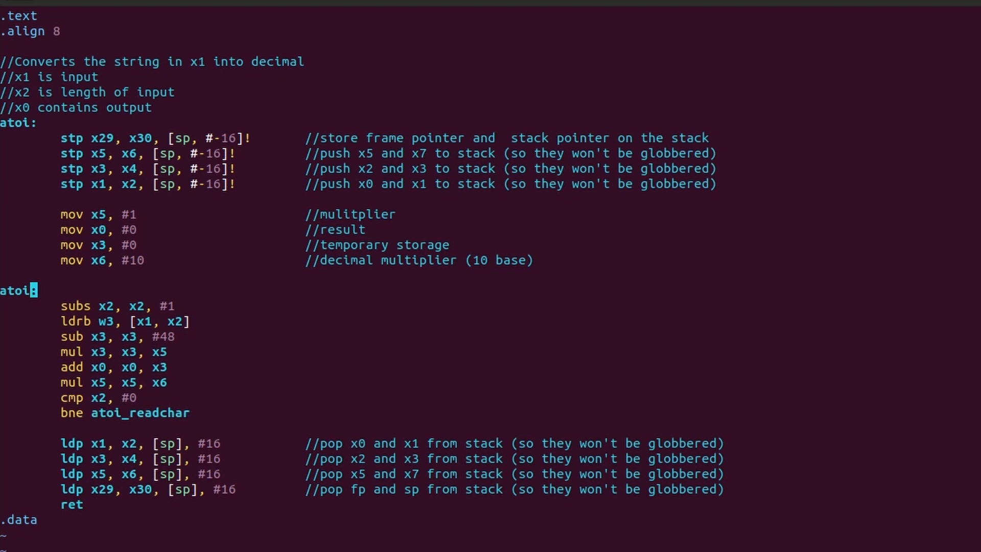
type("_readchar")
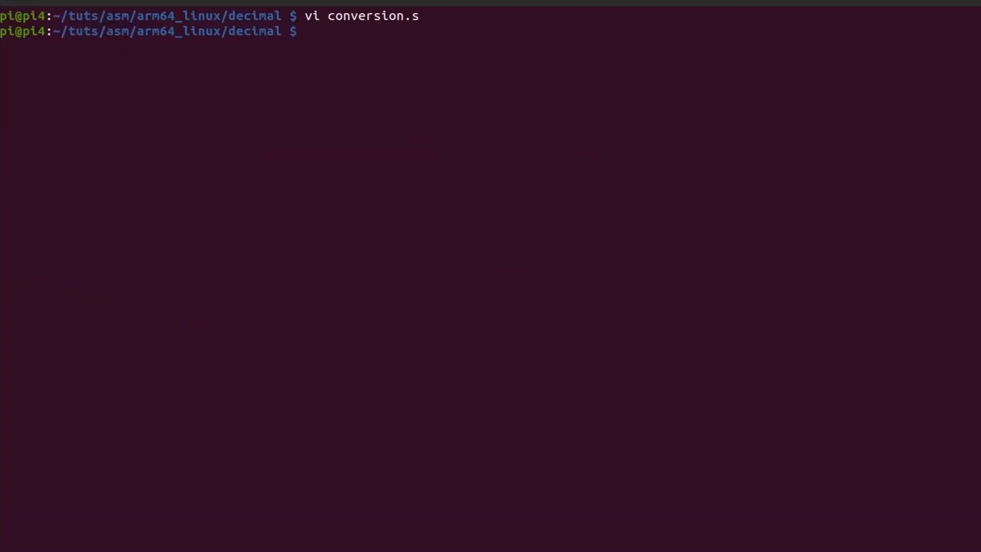
Insert 'mov x2, x0', 'bl atoi' and 'bl printUint' into decimal.s and build.
type("vi decimal")
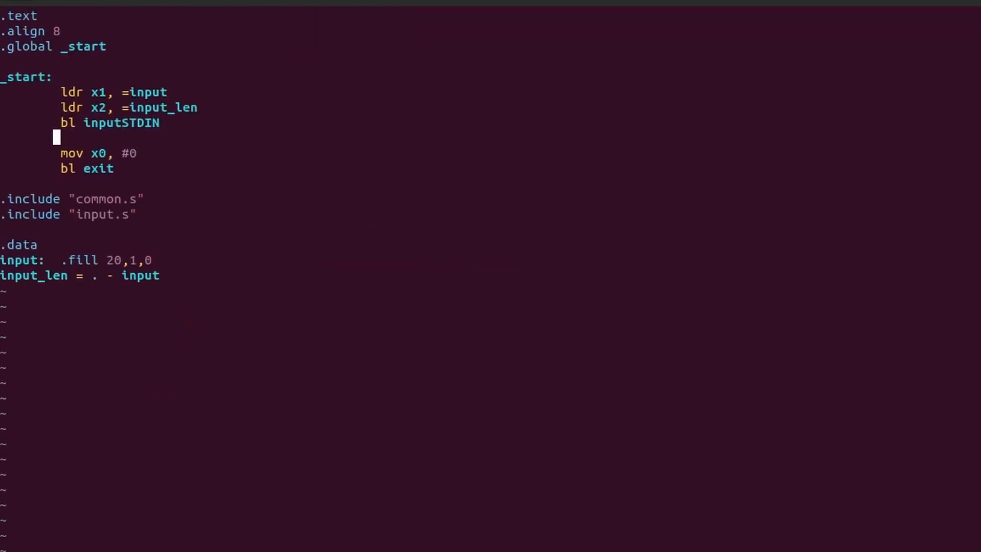
type("bl")
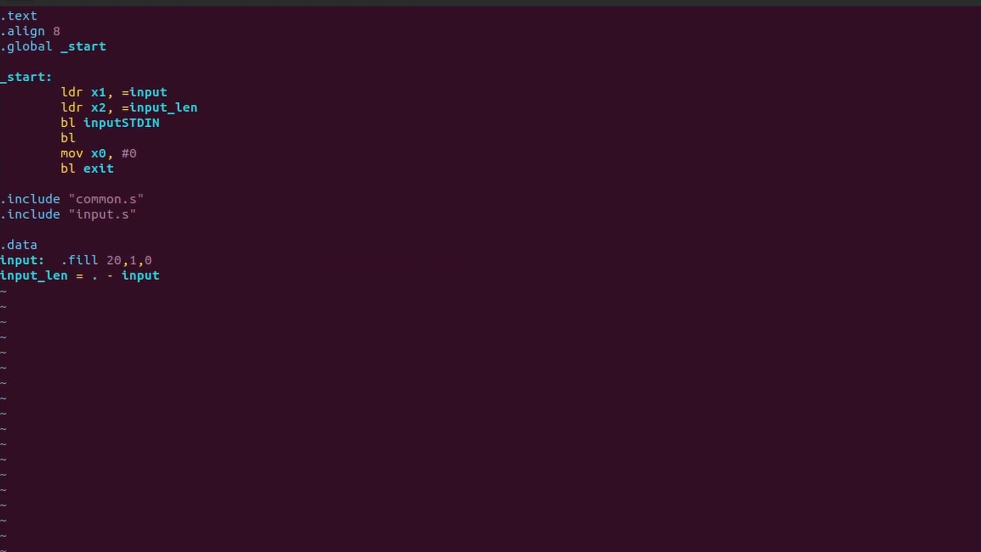
type("atoi")
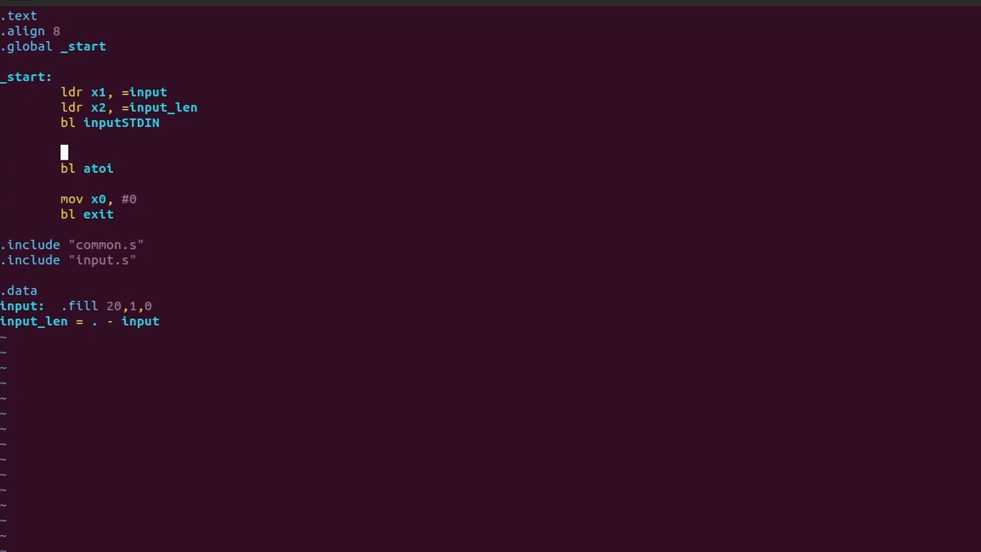
type("mov x")
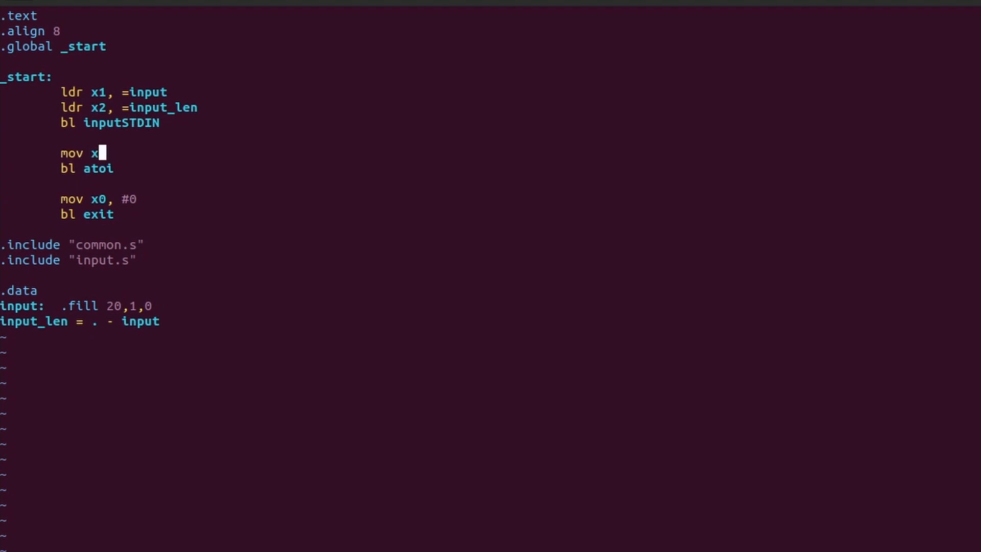
type("2, x0")
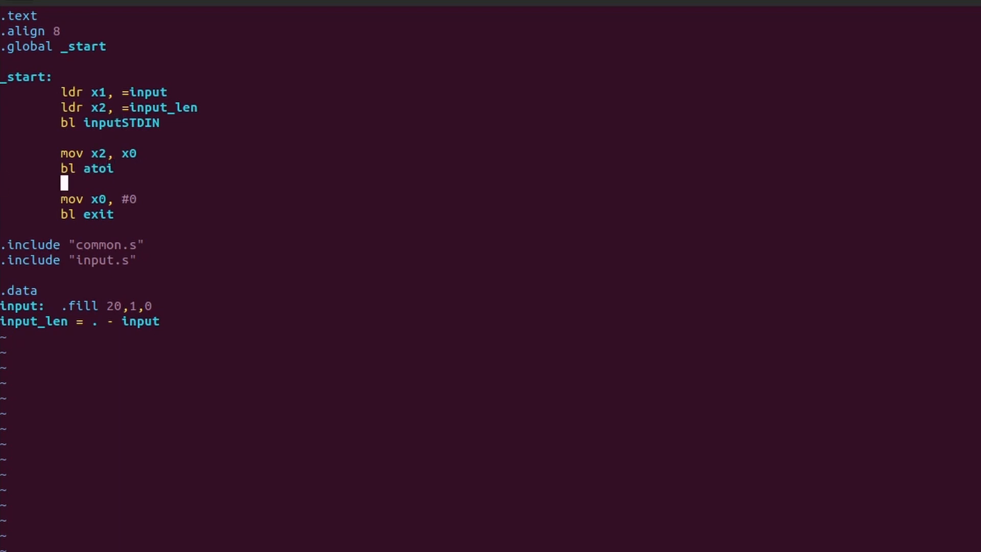
type("bl")
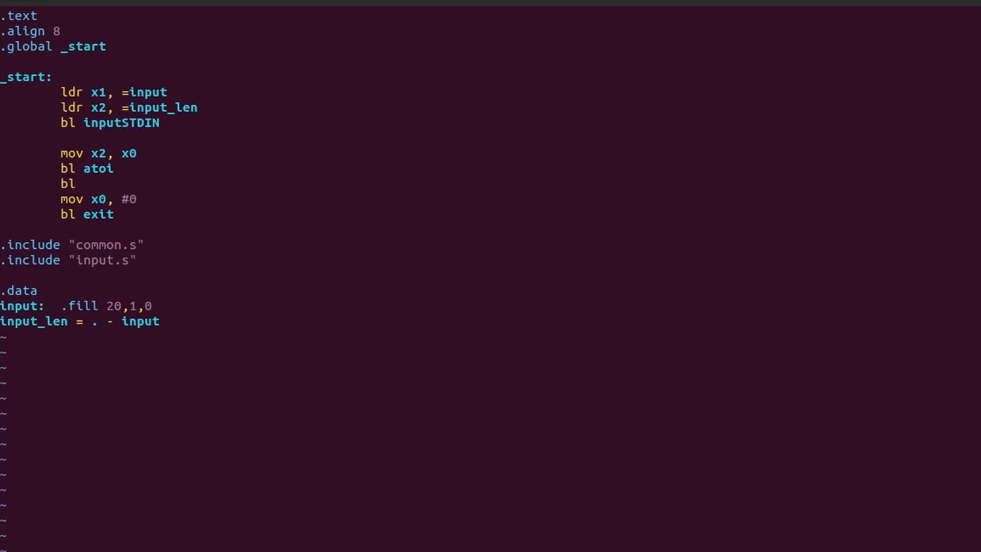
type("printU")
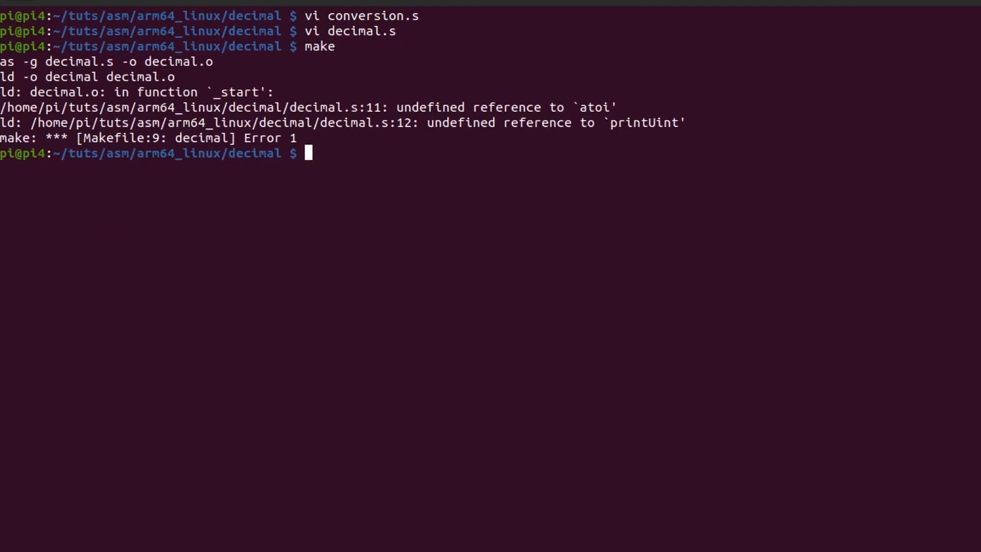
Add '.include "conversion.s"' to decimal.s and fix it until make succeeds.
type("vi decimal.s")
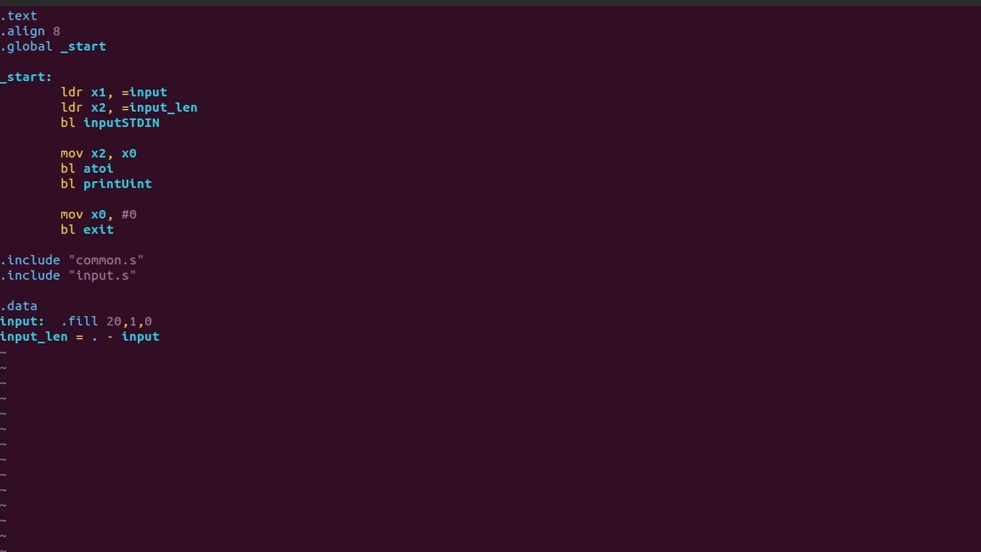
type(".include \"c")
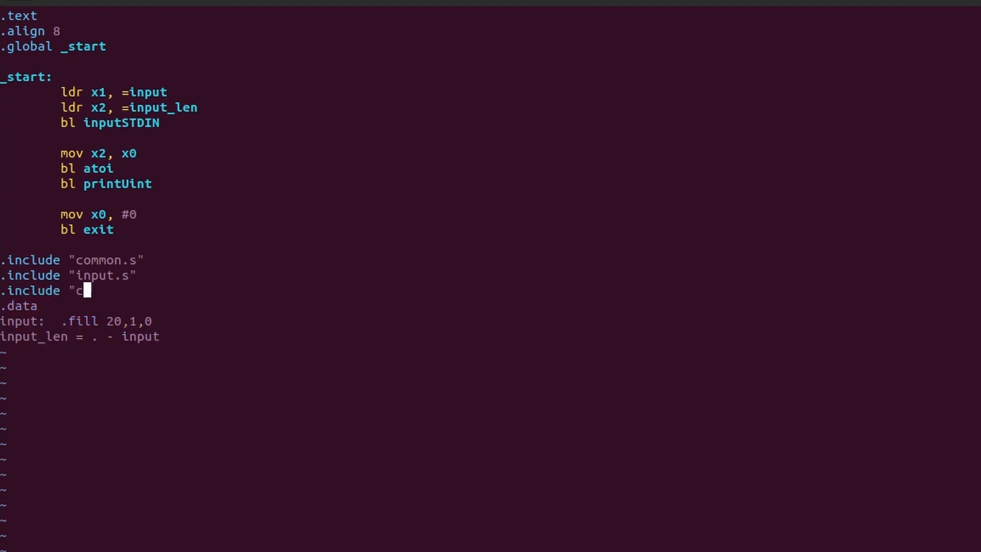
type("onversion.s")
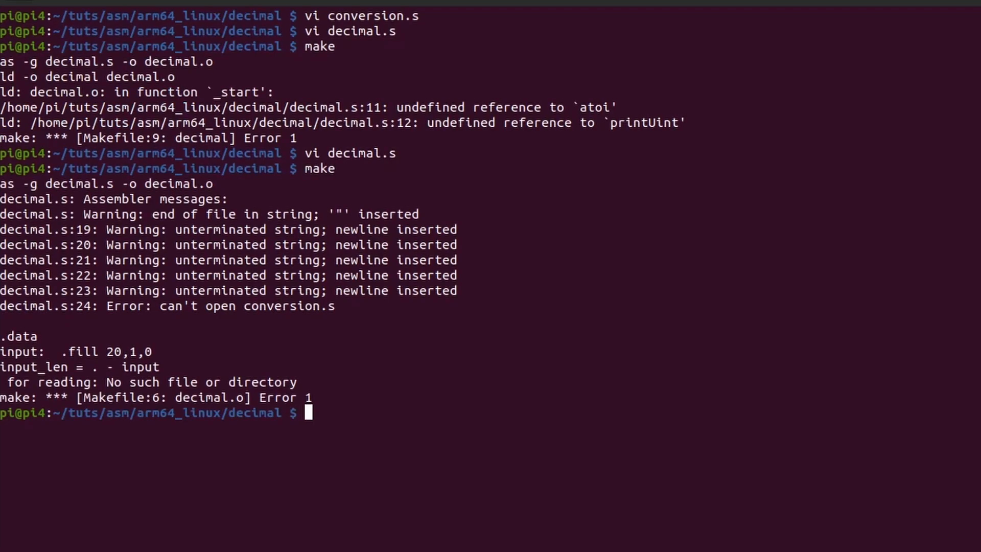
type("vi decimal.s")
type("make")
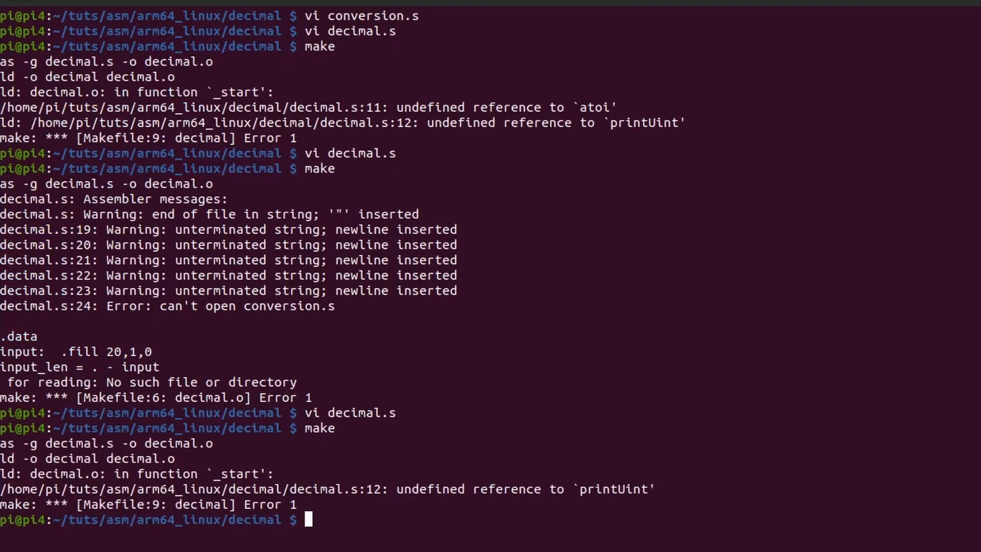
type("vi decimal.s")
type("0001")
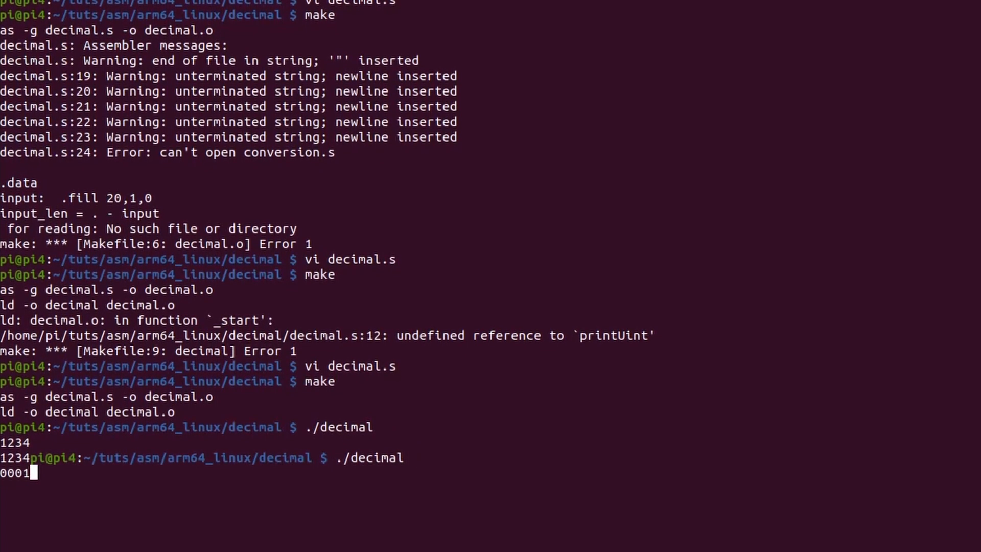
Test ./decimal with 0001, 00000000 and a 15-digit number.
key("Return")
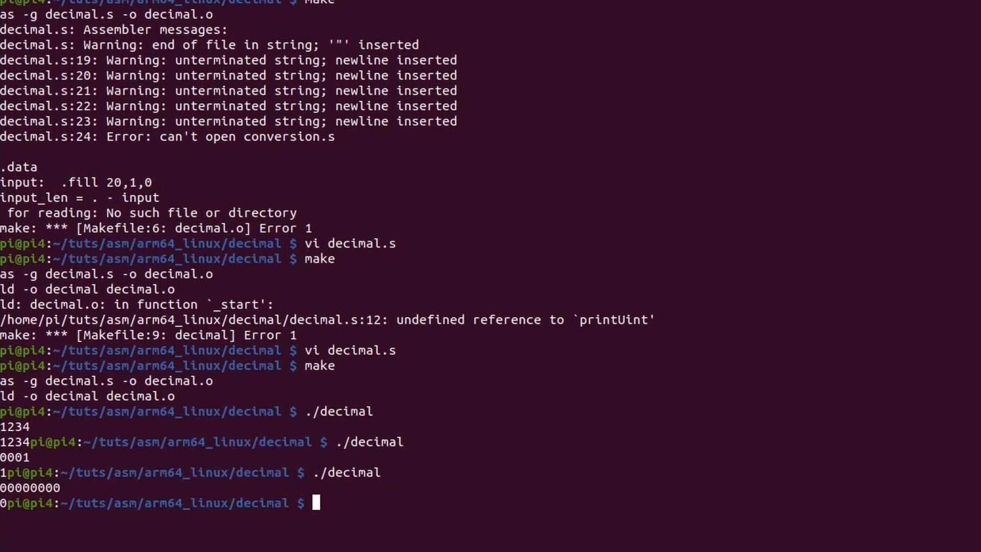
type("./decimal")
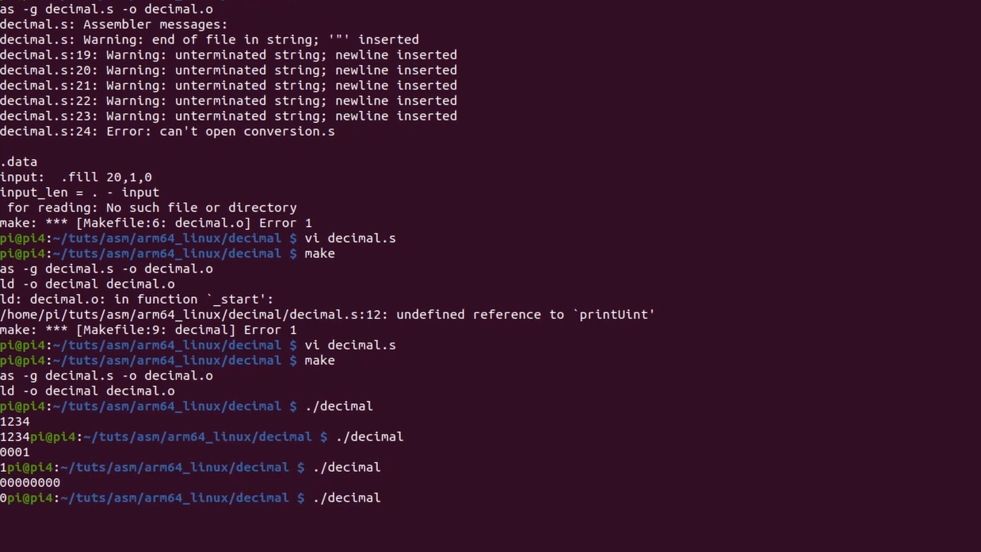
key("Return")
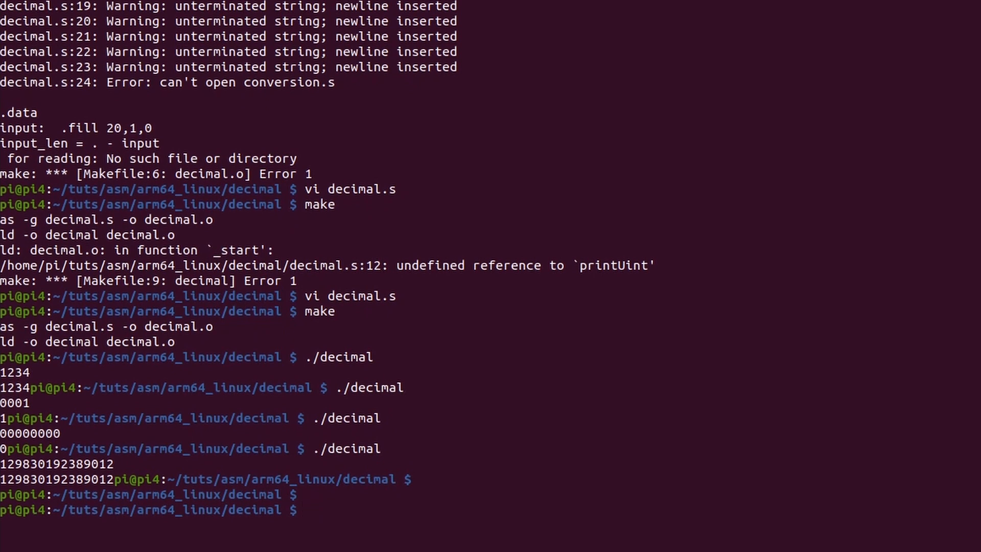
Run ./decimal with input 1t1, which wrongly prints 781, then rebuild with make.
type("./decimal")
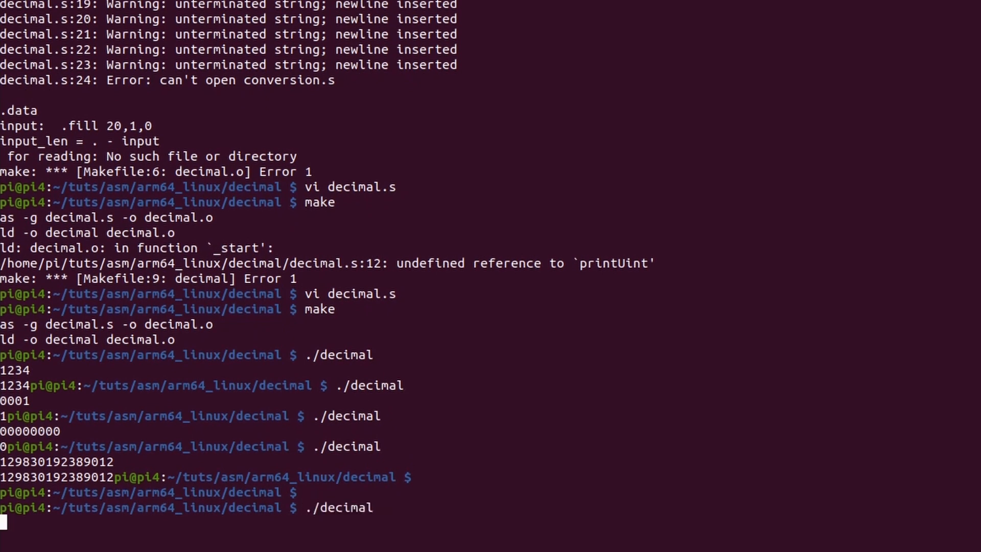
type("1t1")
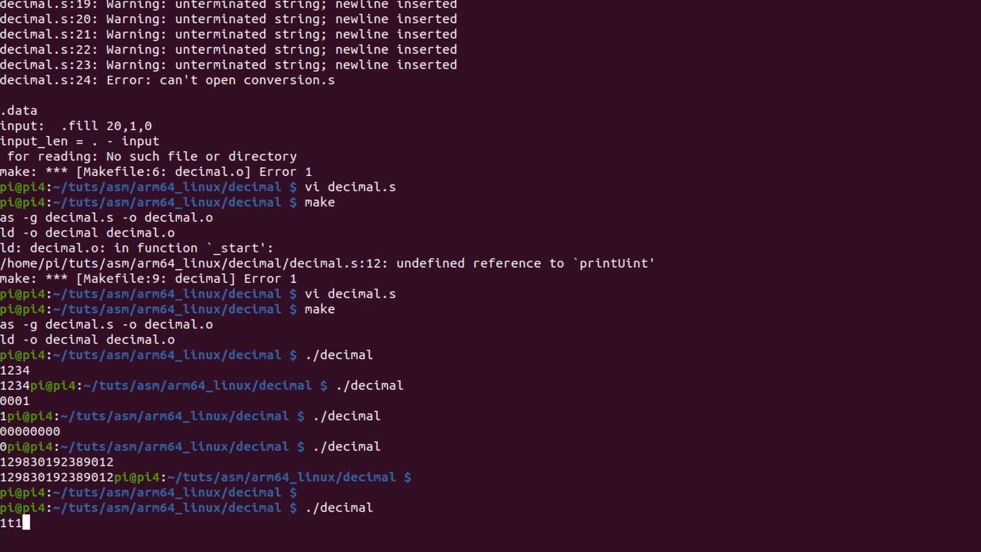
key("Return")
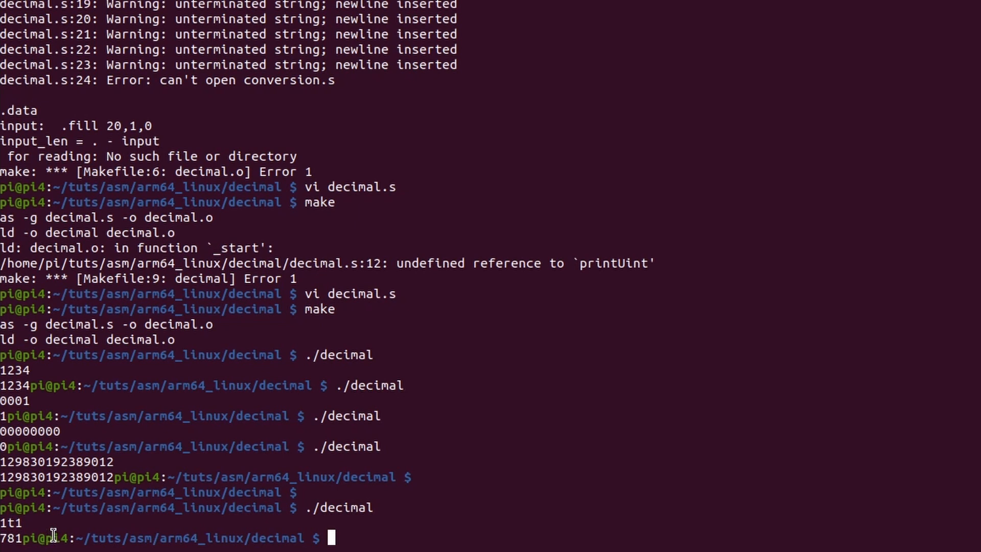
type("make")
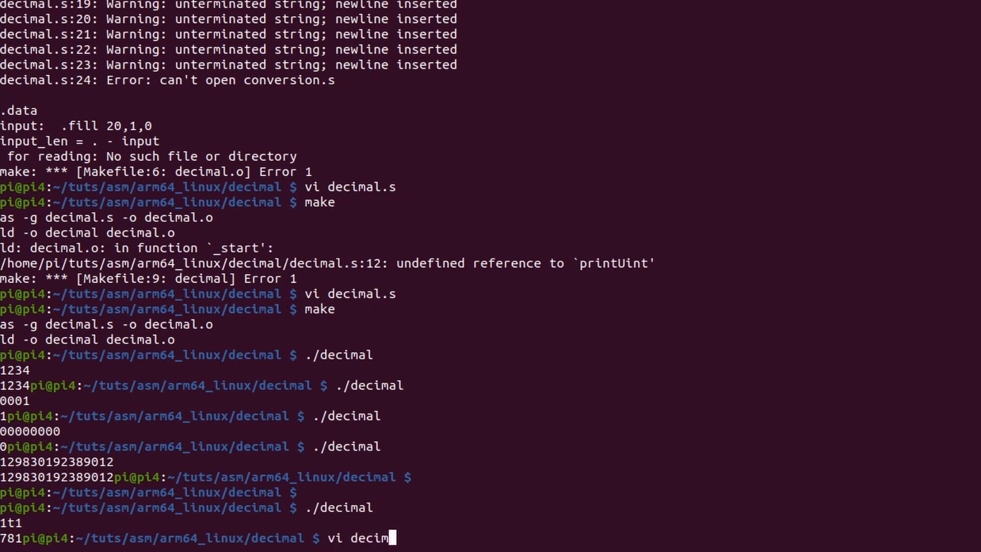
type("onversion.s")
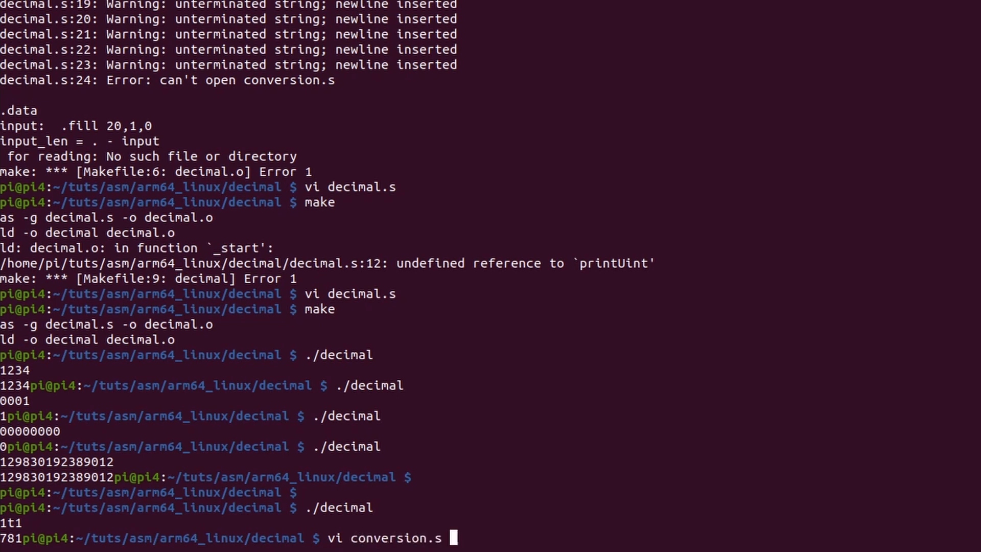
key("Return")
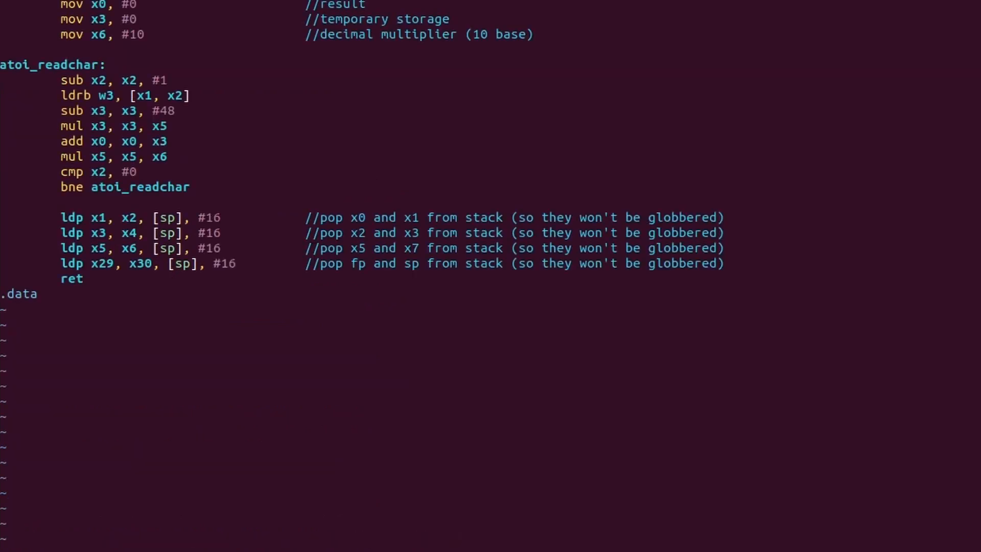
scroll("down", 3)
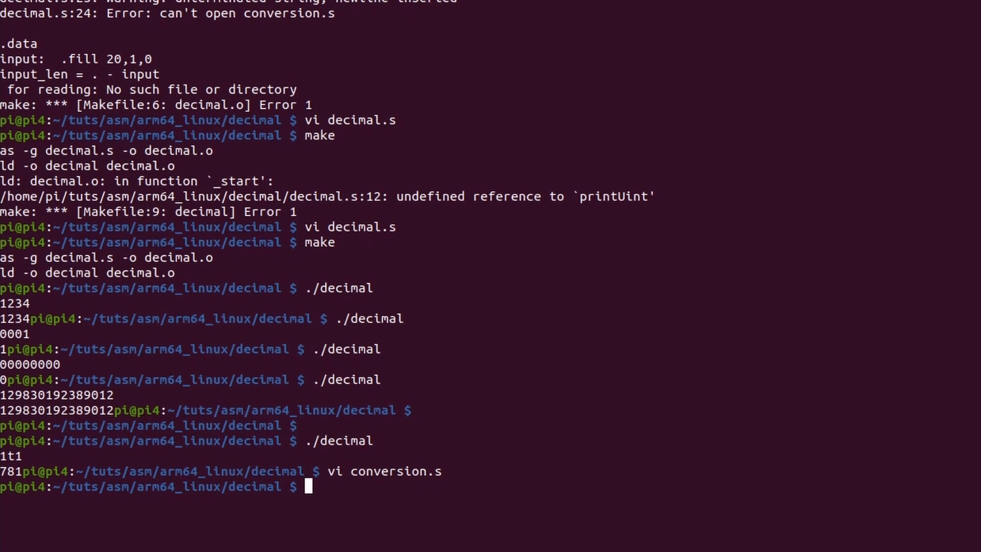
type("./decimal")
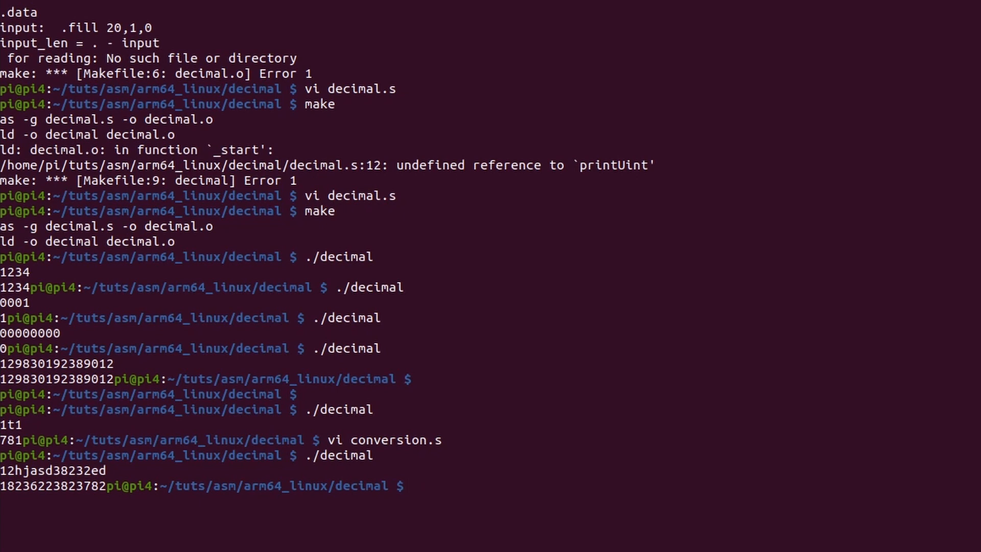
type("./decimal")
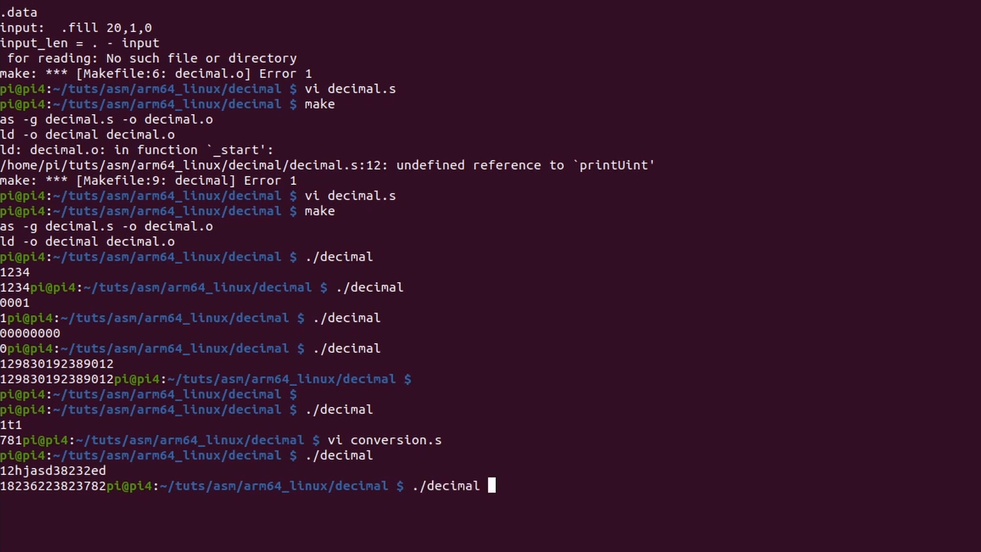